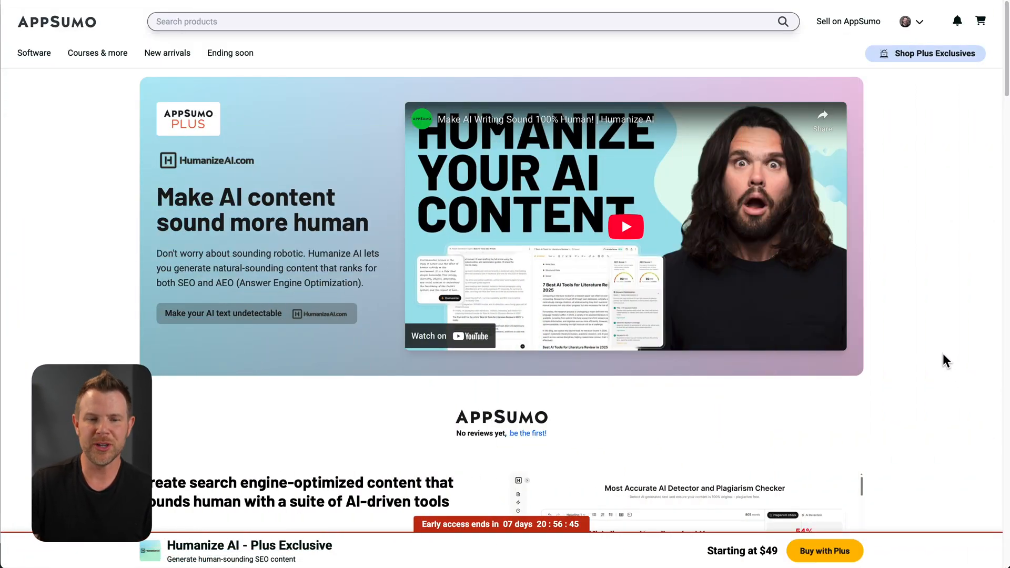
mouse_move(942, 345)
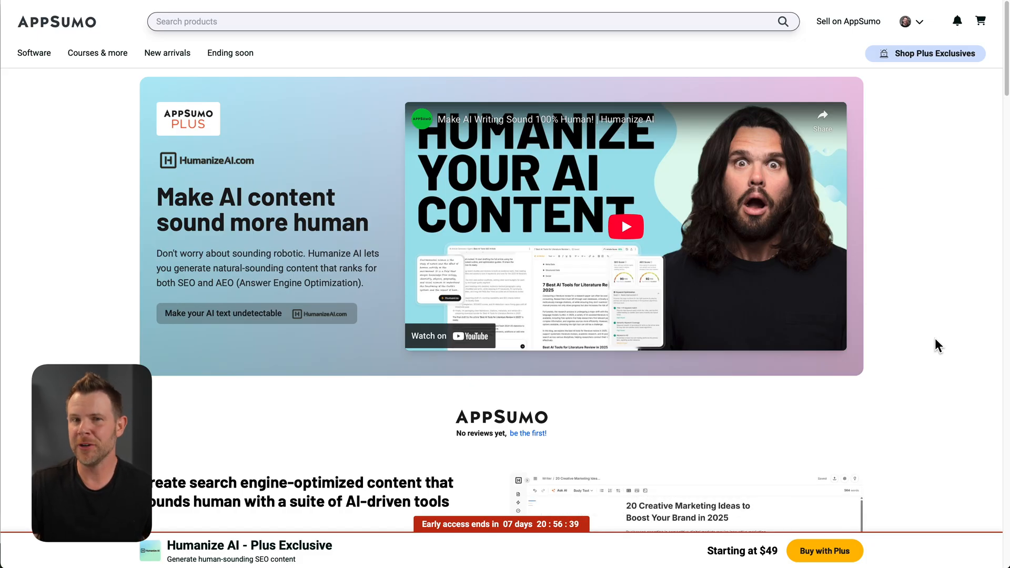
Step: Scroll through the Humanize AI Plus Exclusive deal listing on AppSumo
scroll("down", 3)
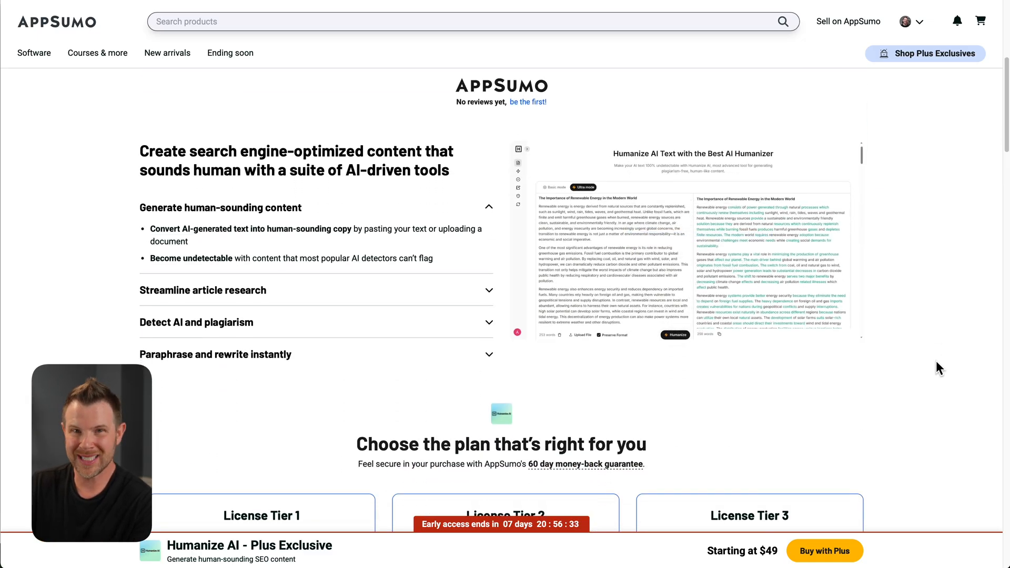
scroll("down", 3)
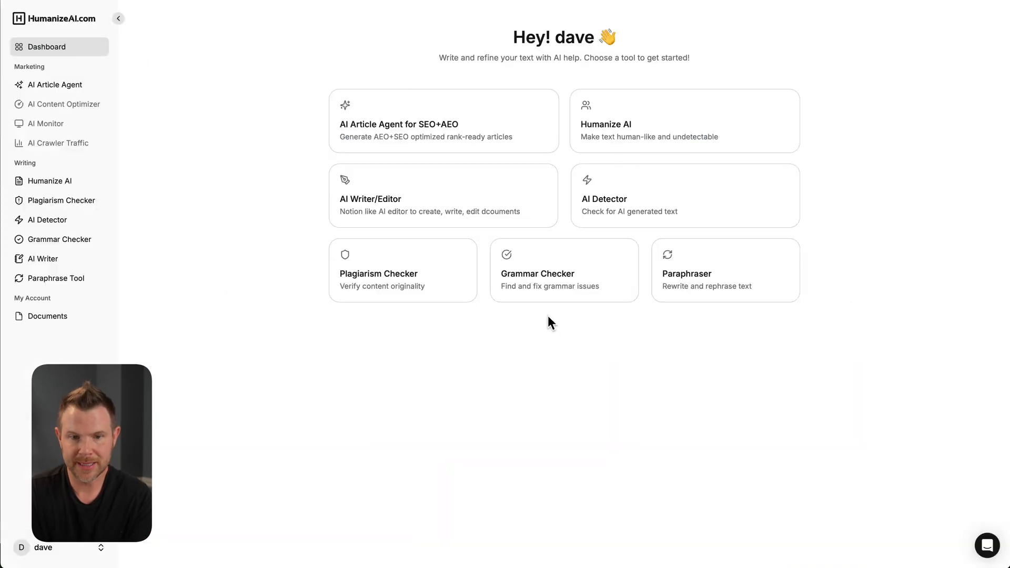
left_click(118, 18)
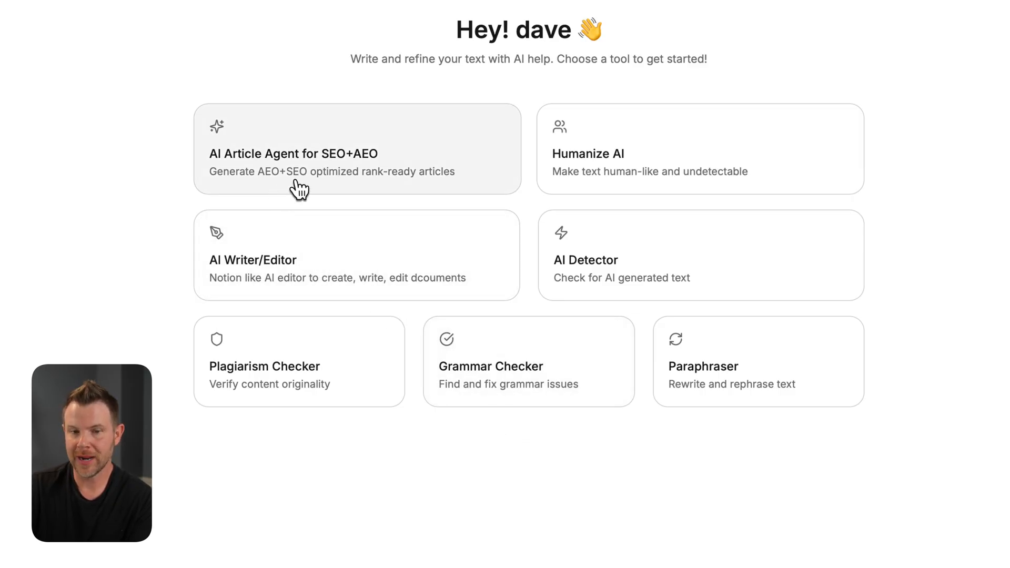
mouse_move(522, 221)
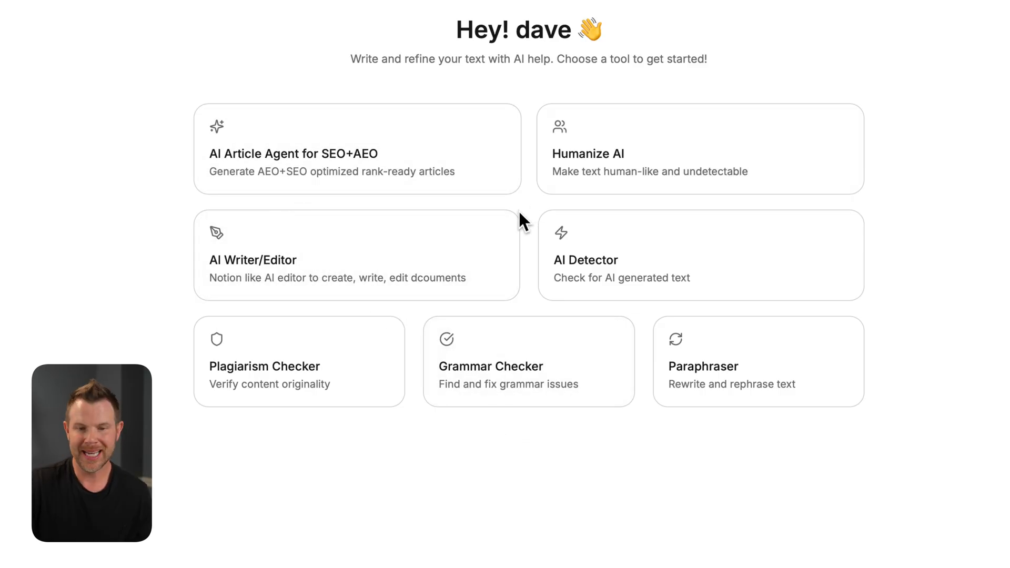
mouse_move(239, 303)
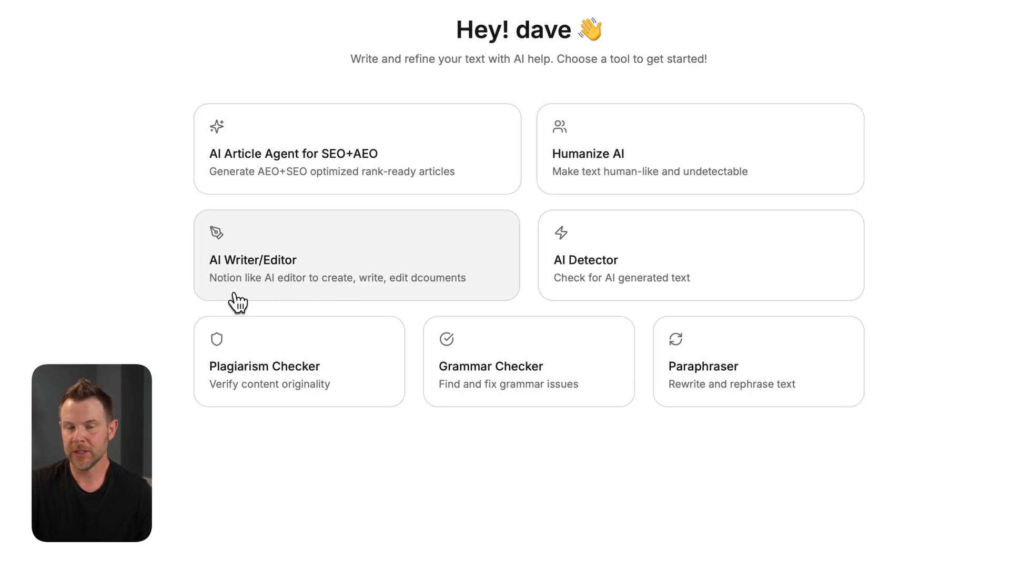
mouse_move(625, 283)
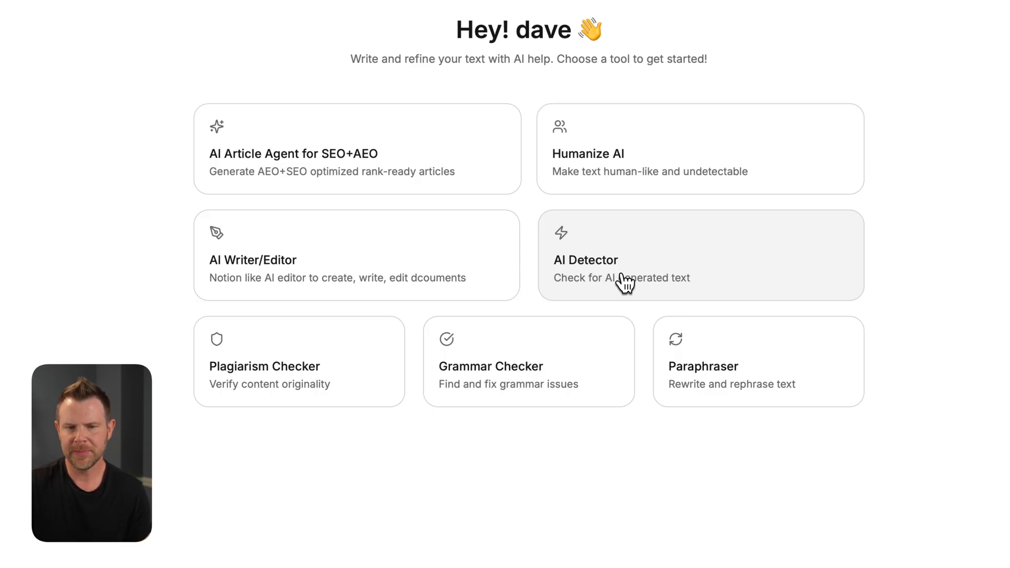
mouse_move(566, 417)
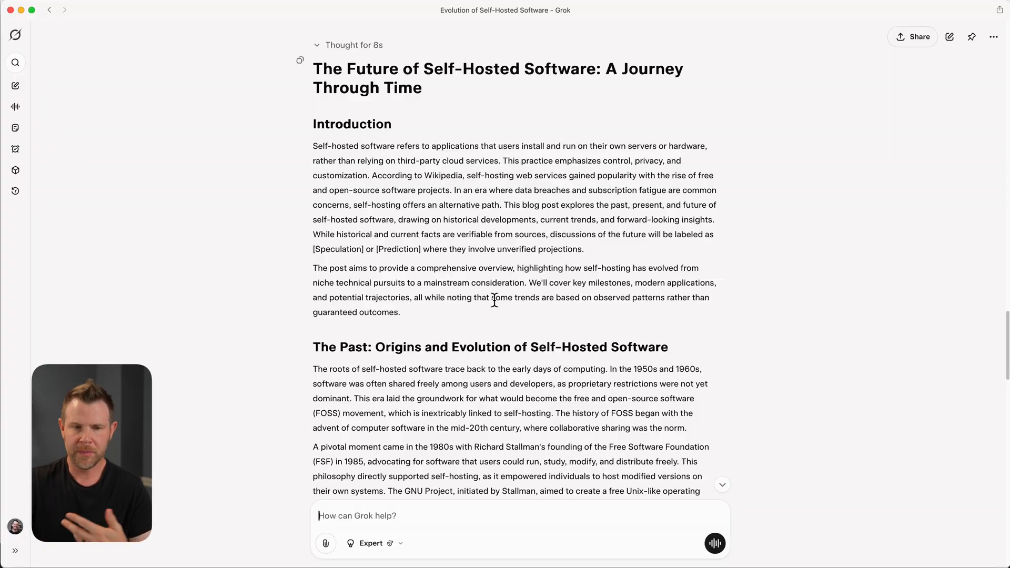
mouse_move(490, 328)
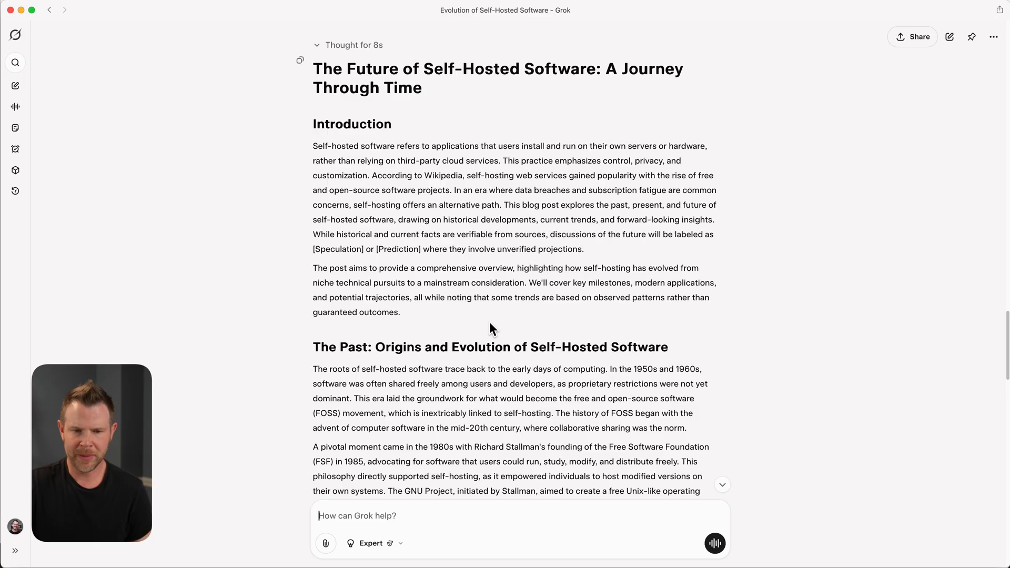
scroll("down", 3)
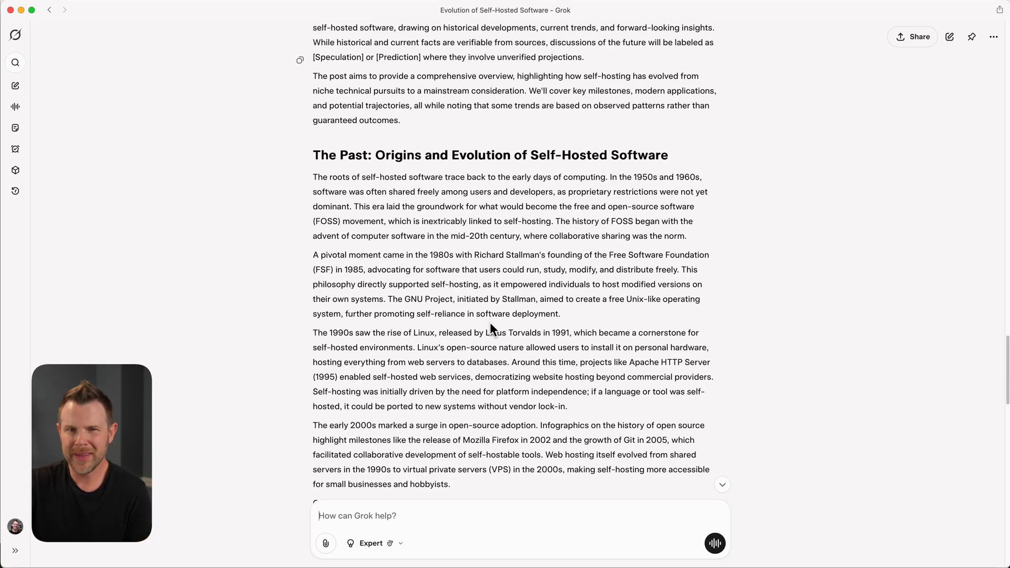
scroll("down", 3)
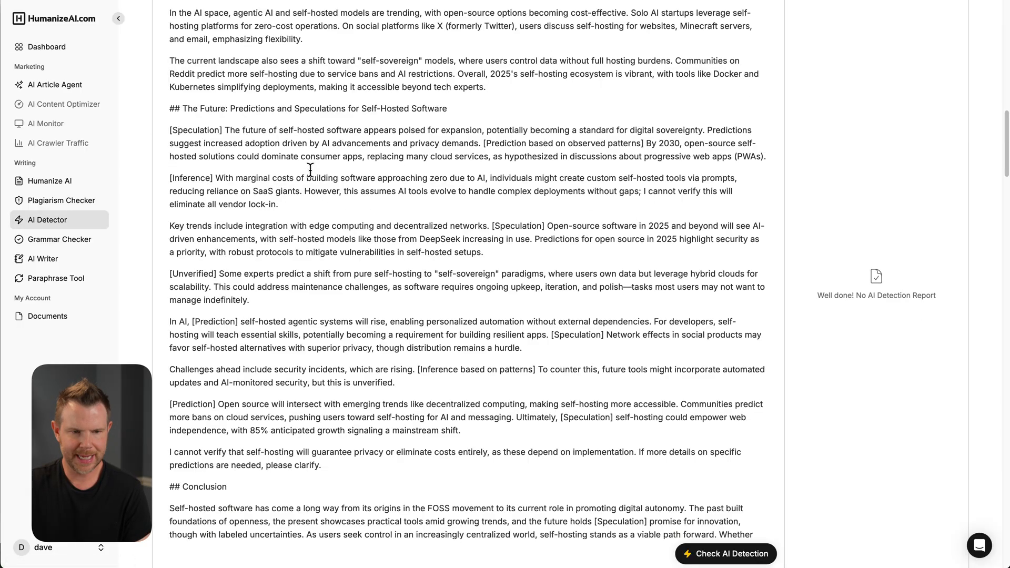
mouse_move(387, 303)
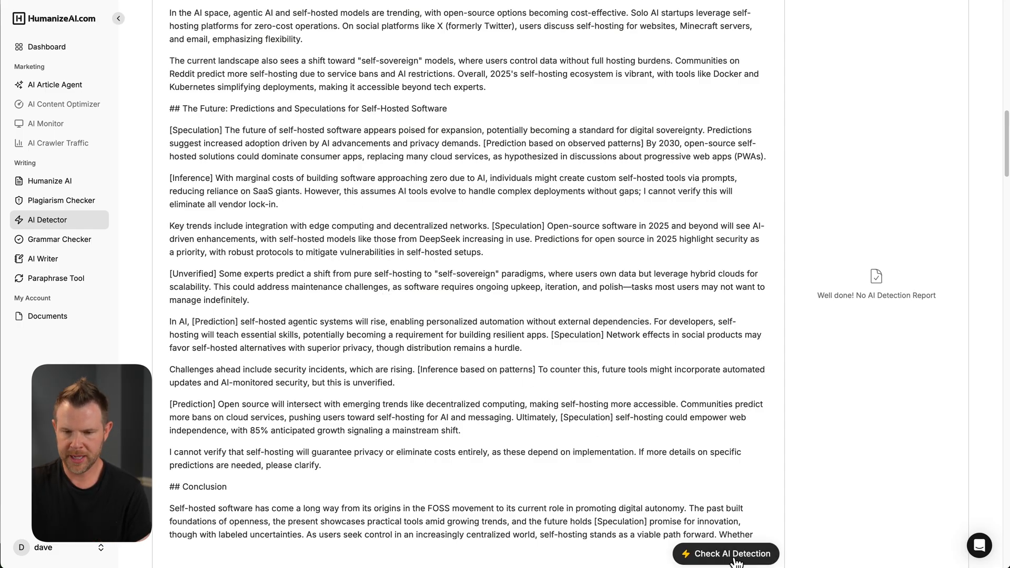
Step: Run AI detection on the pasted Grok article, which scores 74% AI-generated
left_click(726, 554)
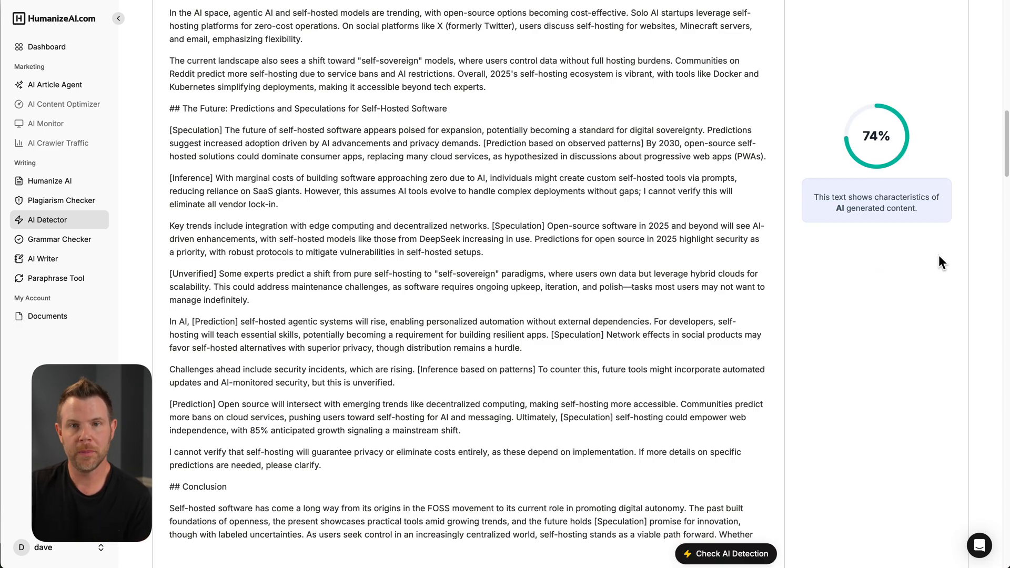
mouse_move(777, 238)
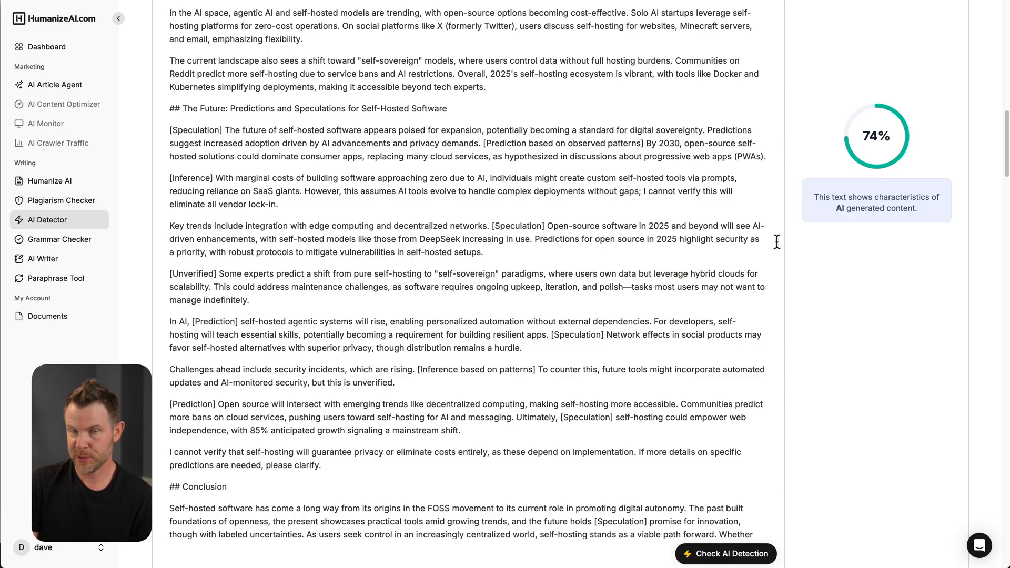
mouse_move(49, 181)
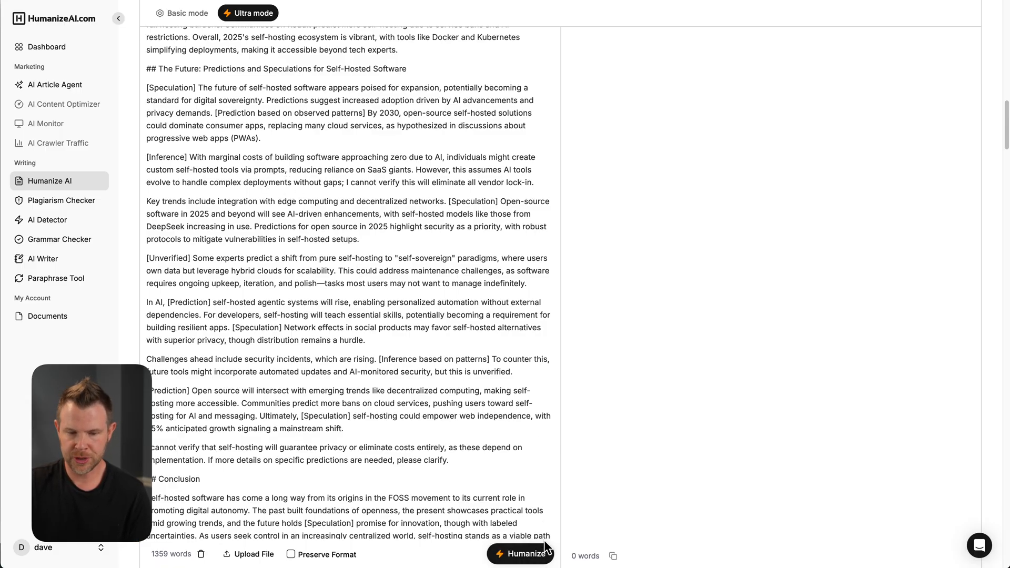
Step: Humanize the article in Ultra mode and recheck it, scoring 3% AI
left_click(541, 554)
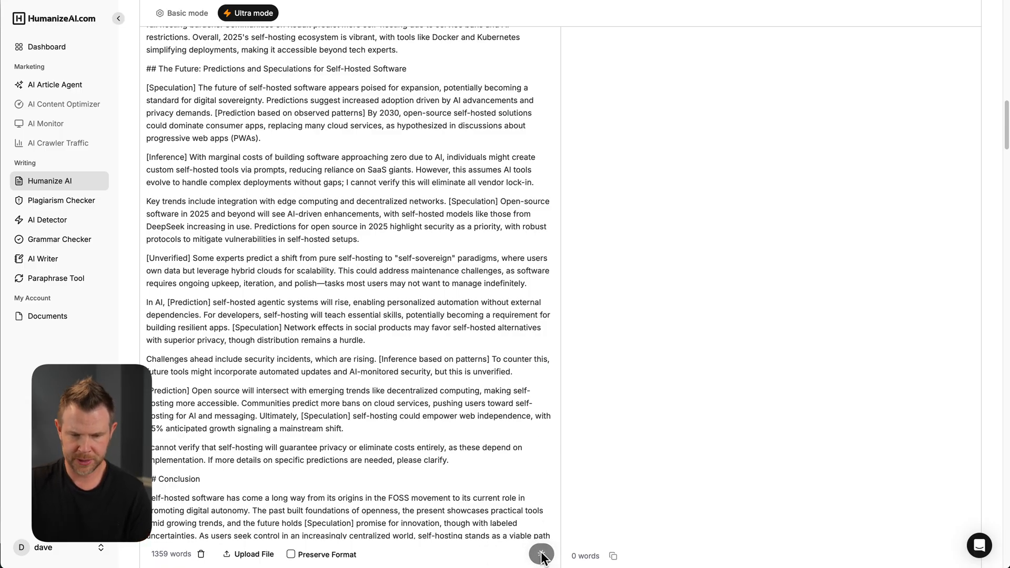
left_click(541, 556)
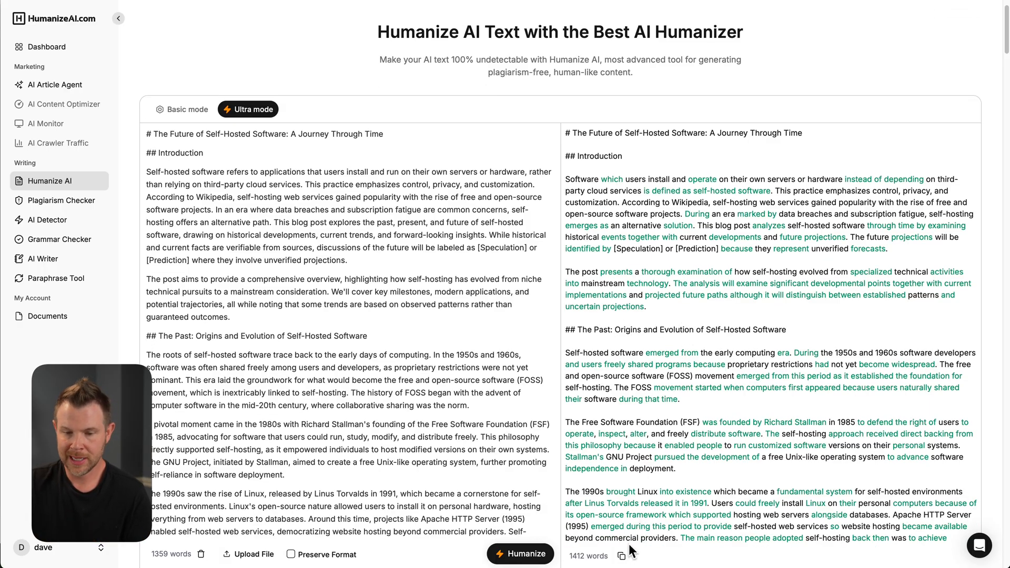
left_click(46, 220)
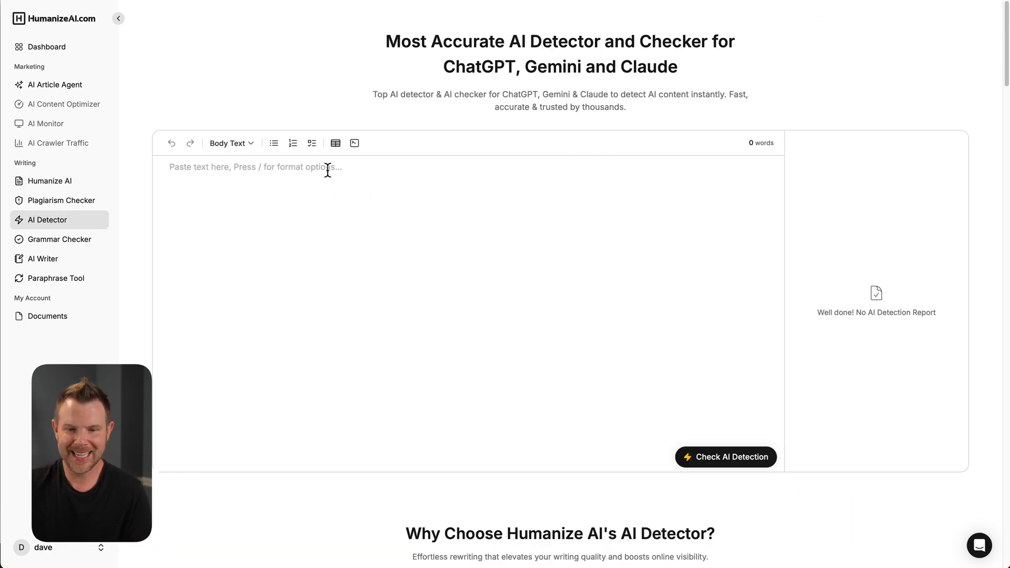
left_click(725, 456)
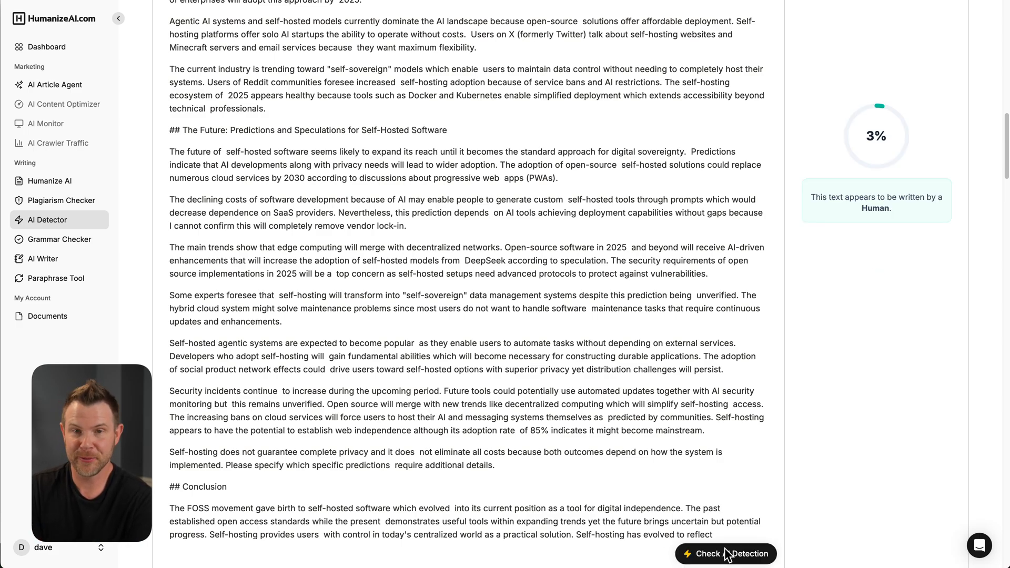
left_click(54, 84)
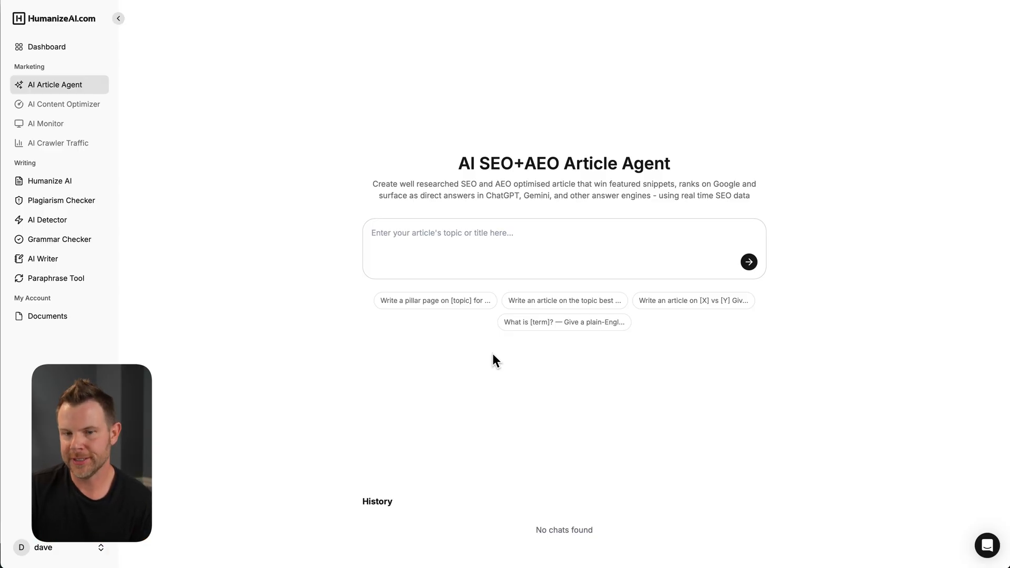
Step: Send the agent a prompt for an article on the future of self-hosted software
type("Write an article on the future of self hosted software, include past, present, and future speculations.")
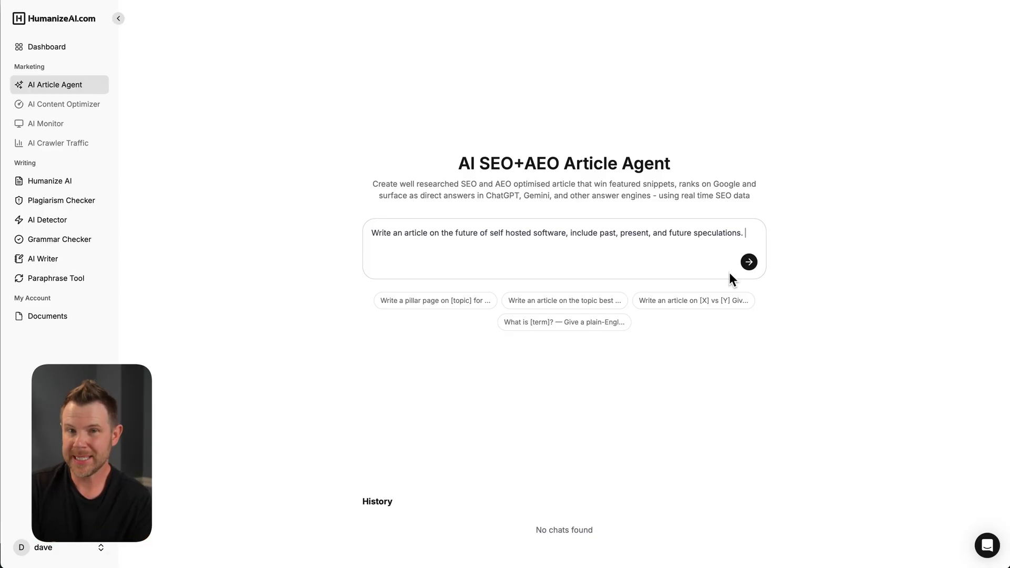
left_click(117, 18)
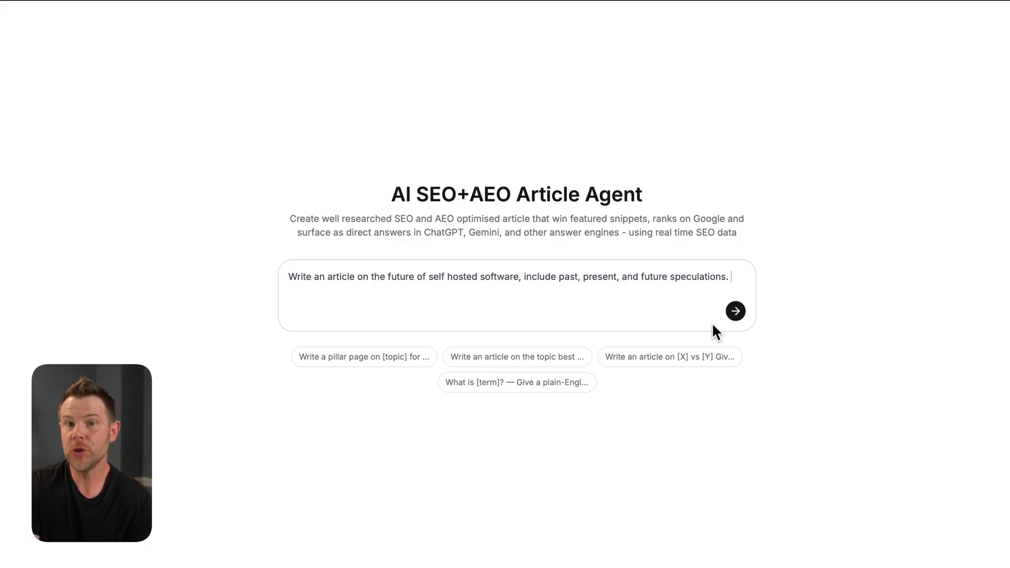
left_click(734, 311)
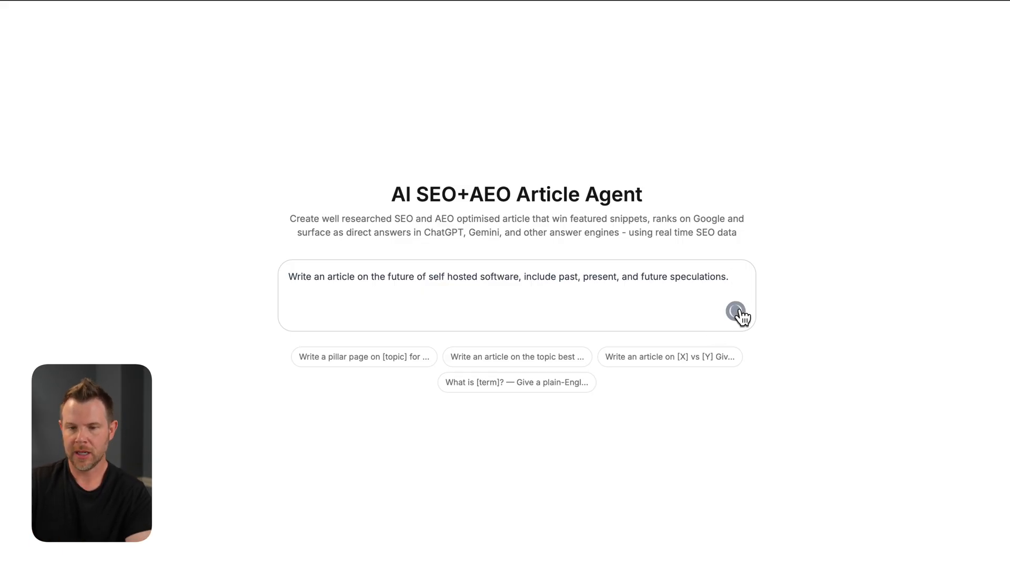
left_click(735, 310)
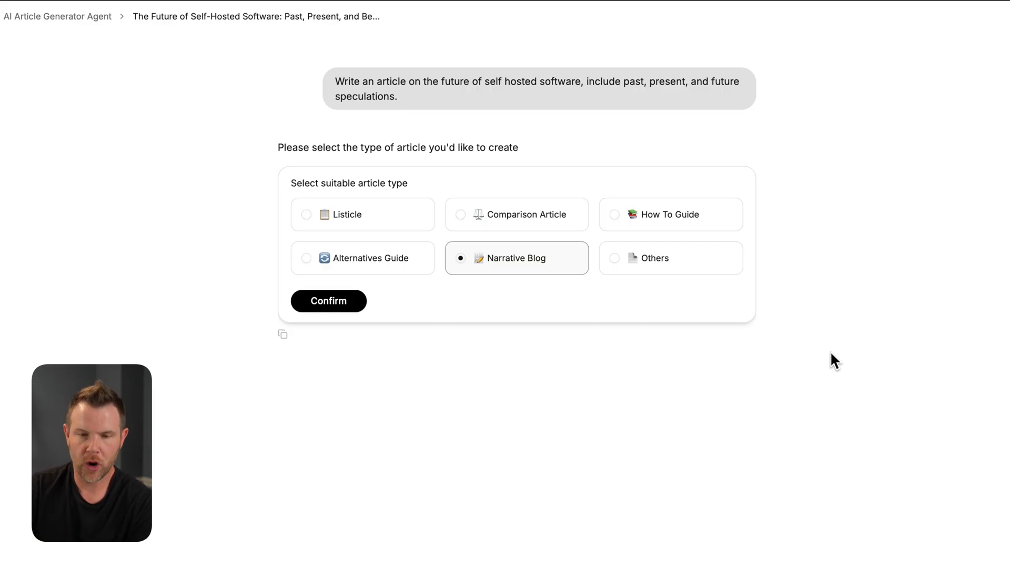
mouse_move(508, 282)
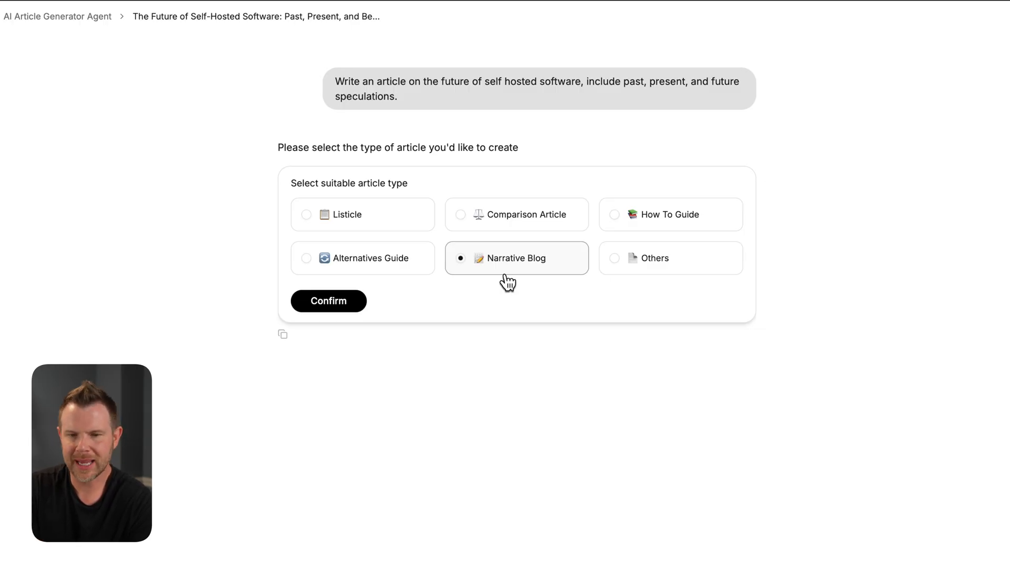
mouse_move(441, 235)
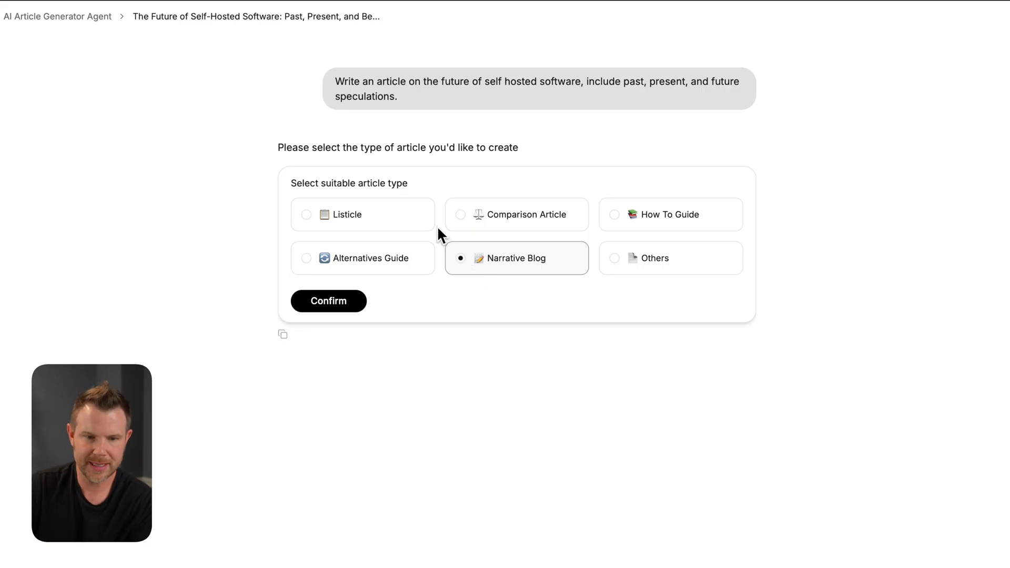
Step: Confirm Narrative Blog and enable SEO Optimization, AEO Optimization and Humanized Writing
left_click(328, 301)
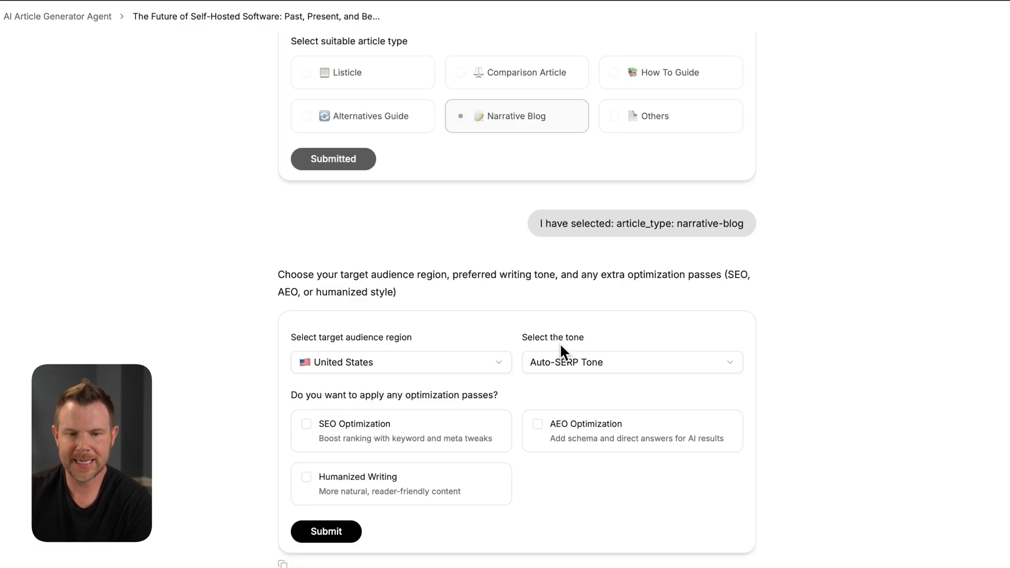
mouse_move(470, 370)
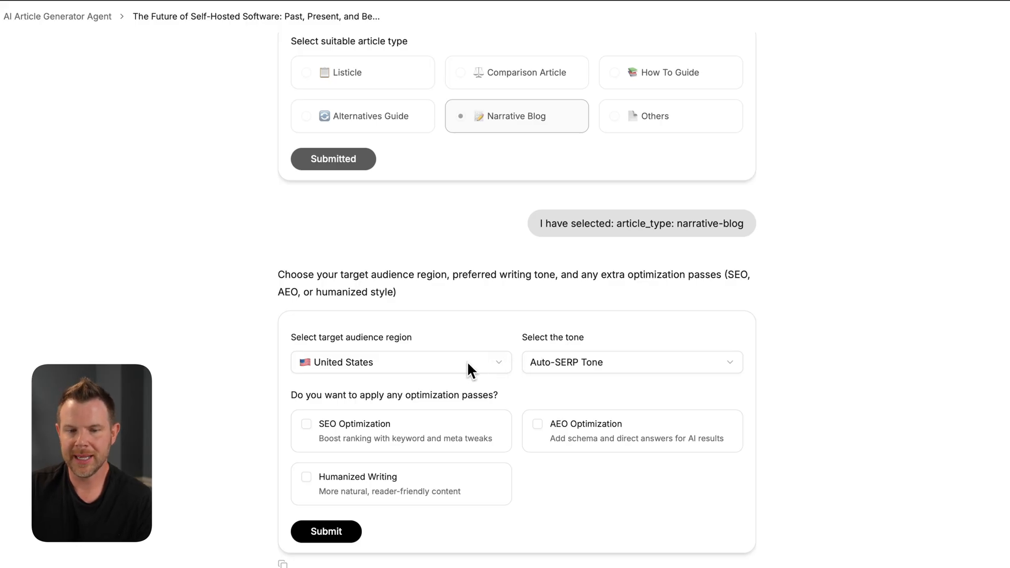
mouse_move(554, 381)
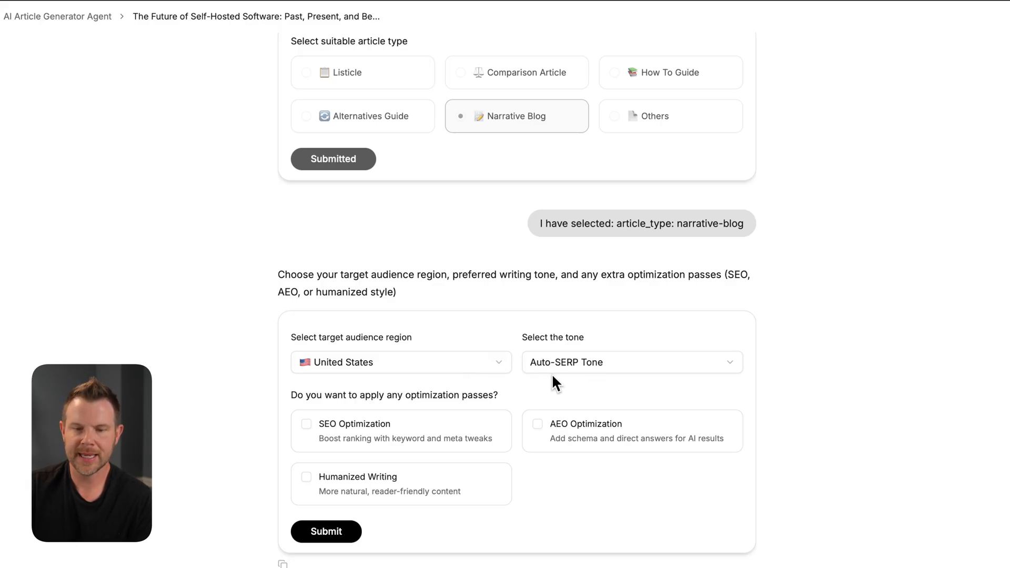
mouse_move(598, 381)
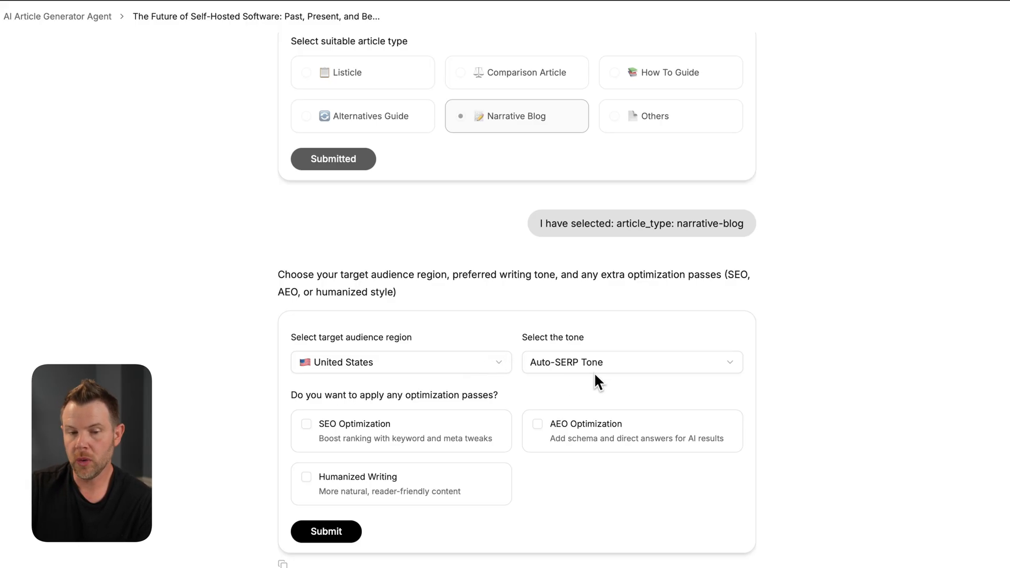
left_click(306, 423)
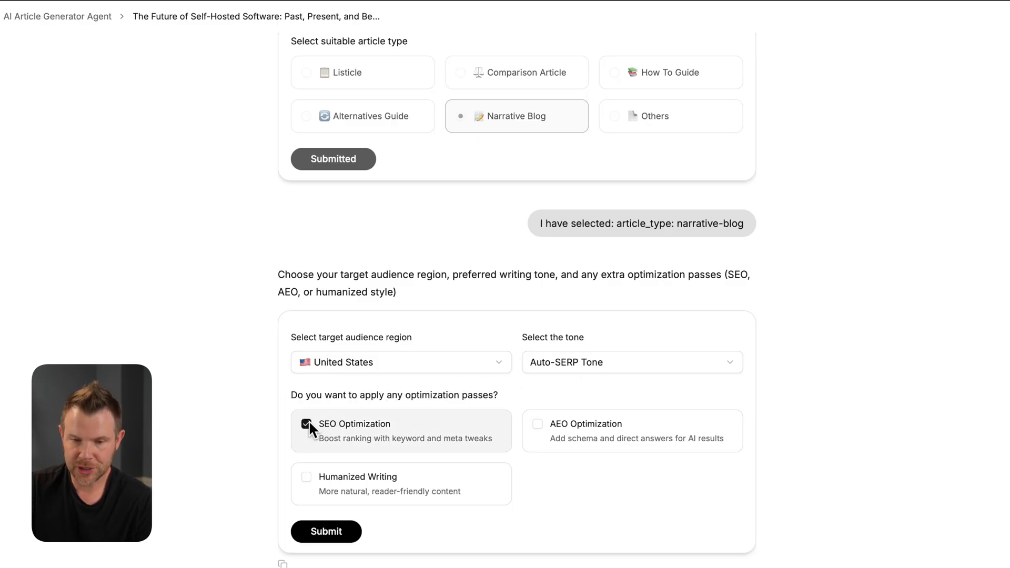
left_click(537, 424)
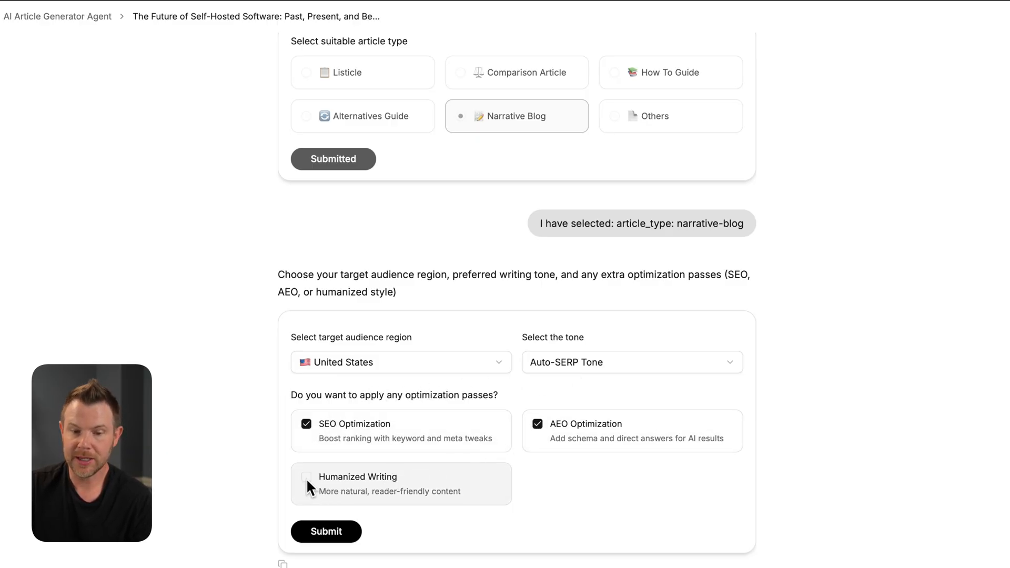
left_click(325, 531)
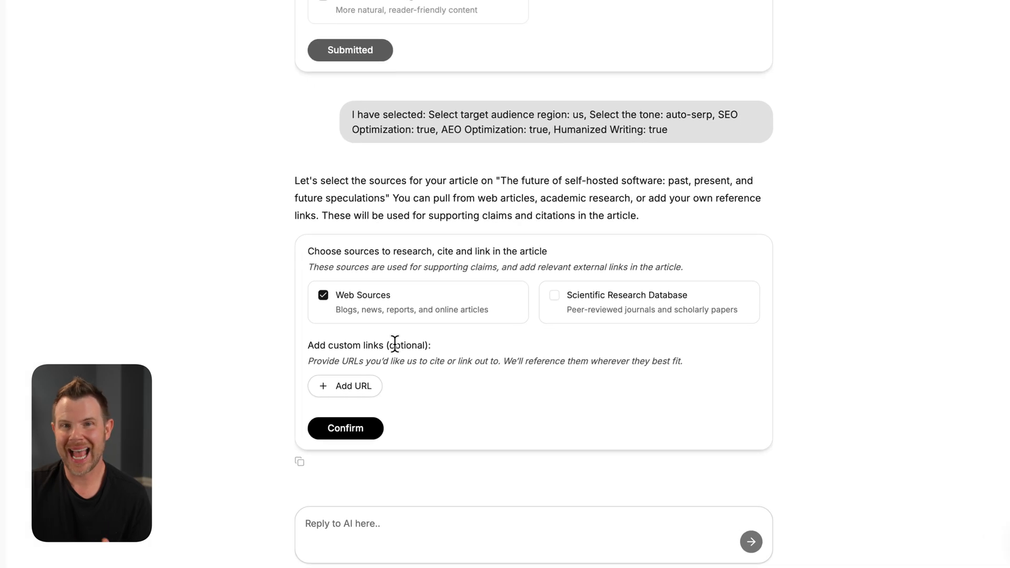
mouse_move(379, 332)
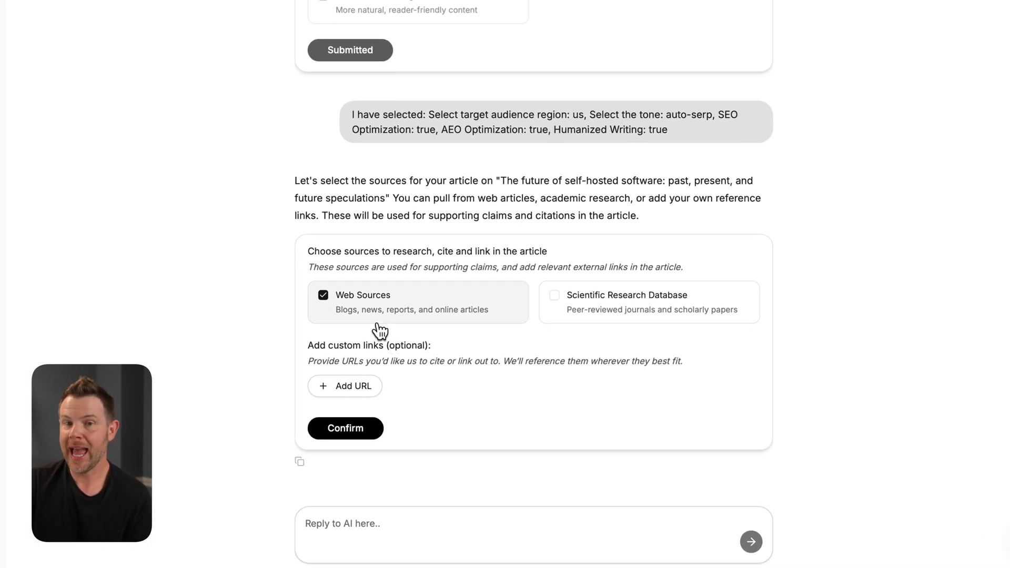
mouse_move(335, 310)
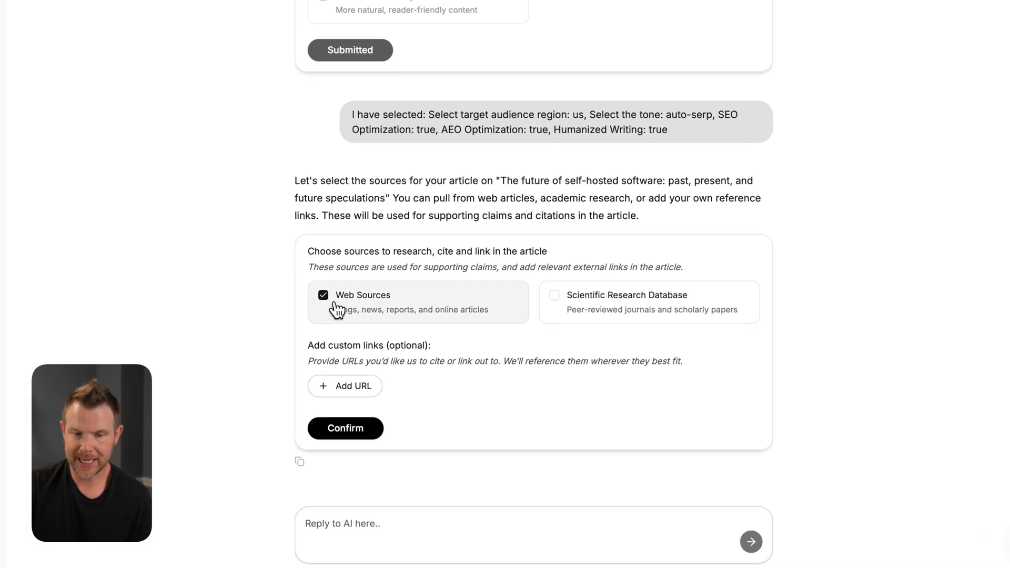
mouse_move(519, 320)
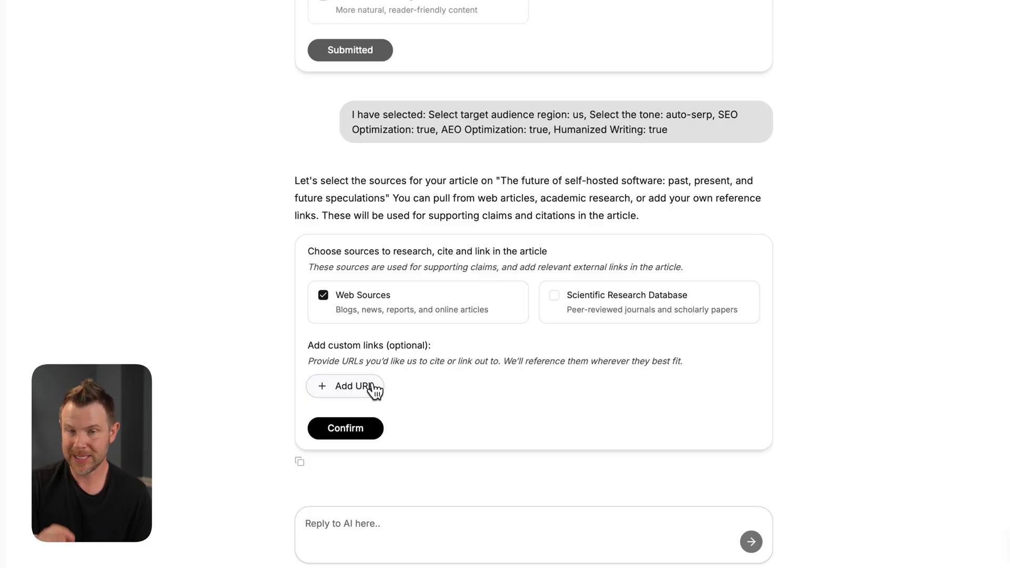
mouse_move(341, 428)
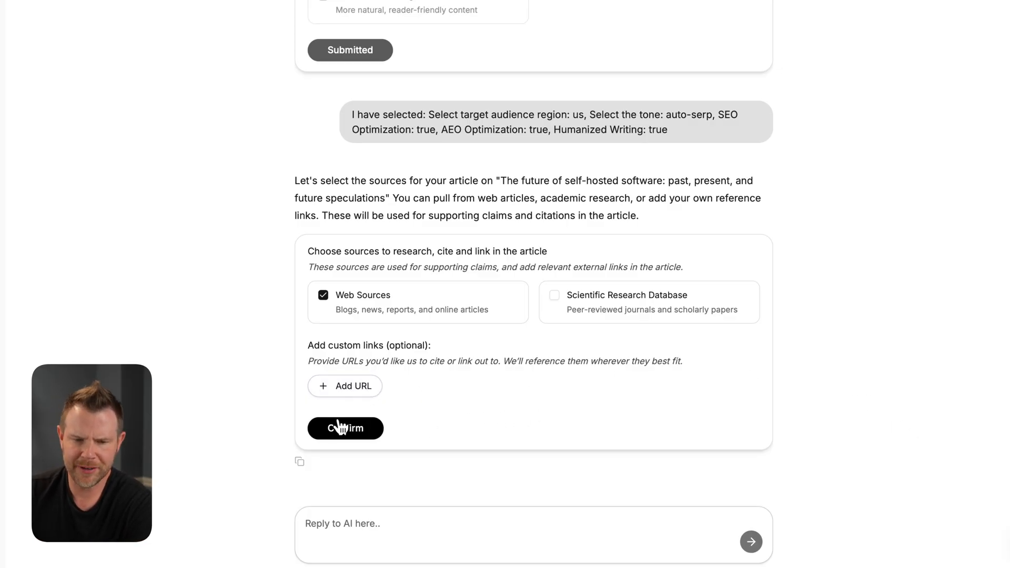
Step: Confirm web sources only and reply 'Nothing more.' to the agent
left_click(345, 429)
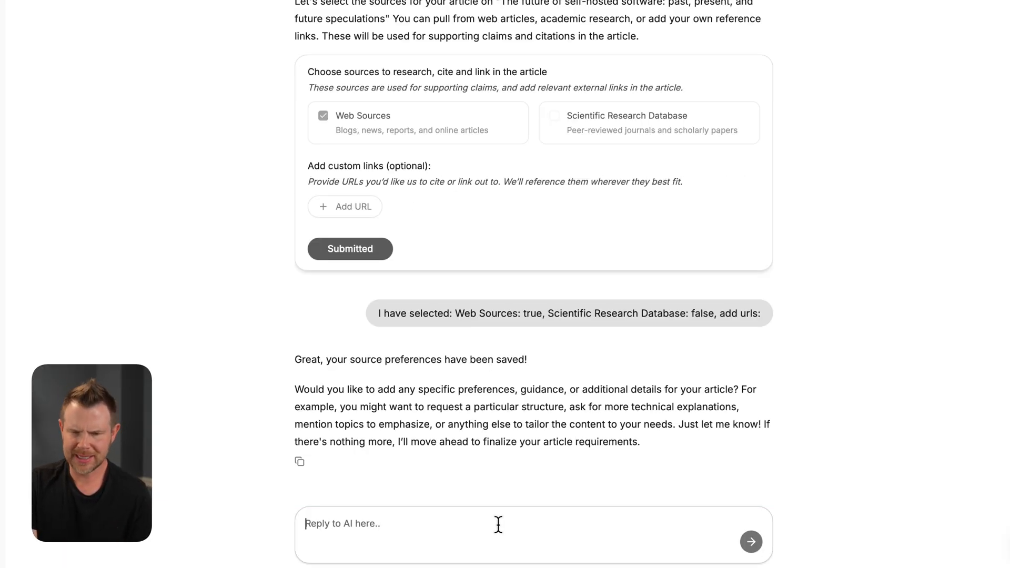
type("Nothing")
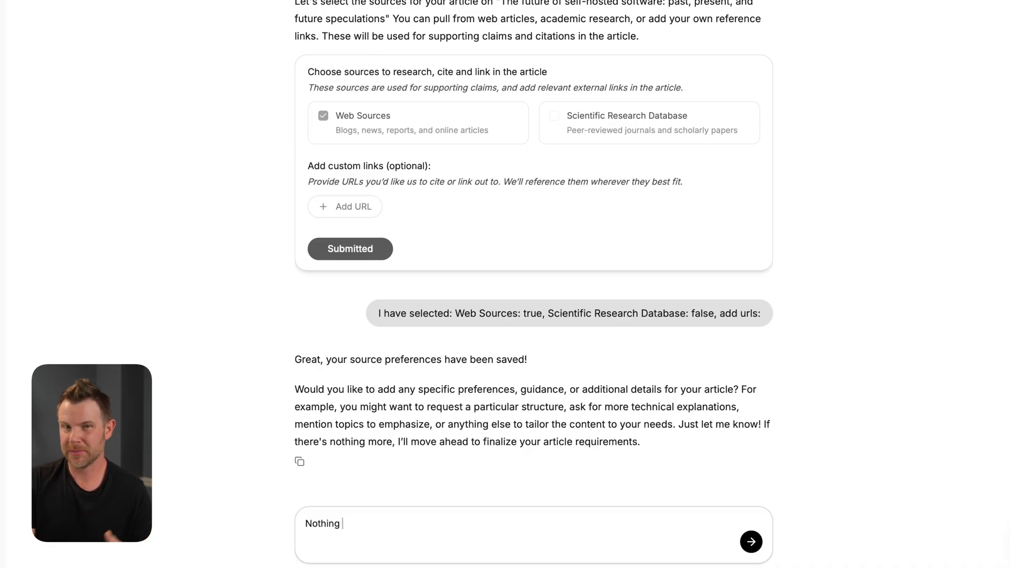
type("more.")
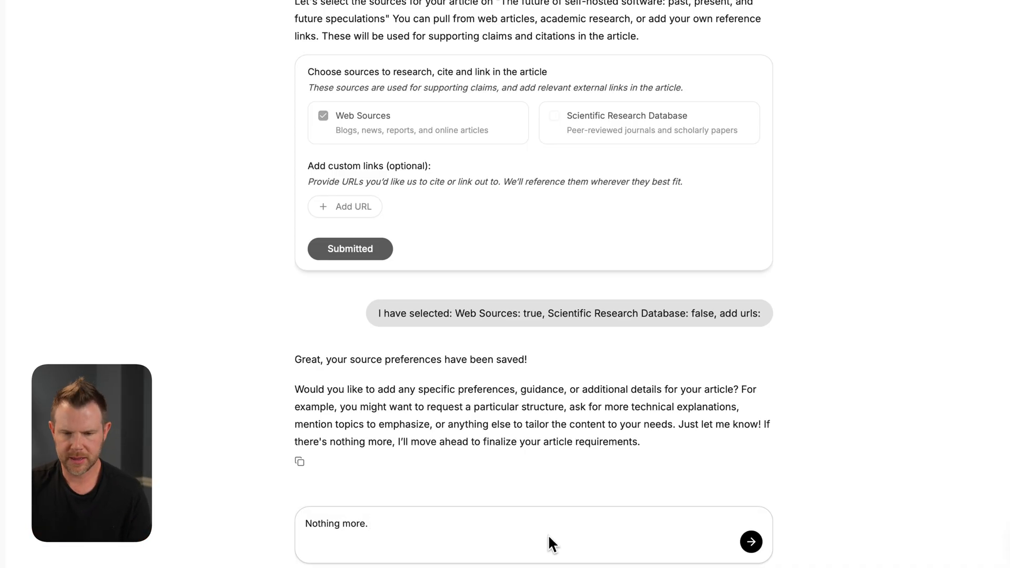
left_click(751, 542)
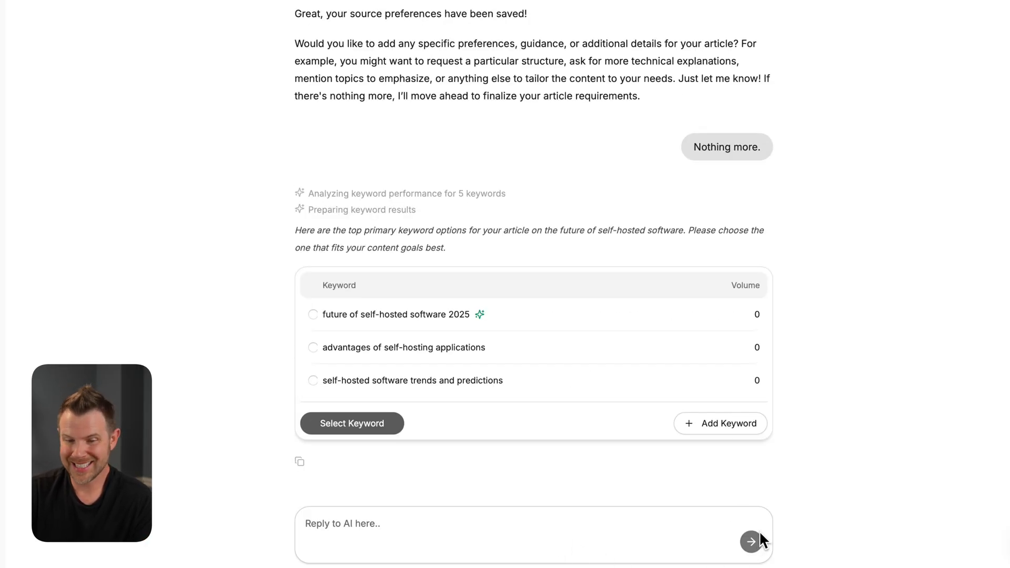
mouse_move(402, 320)
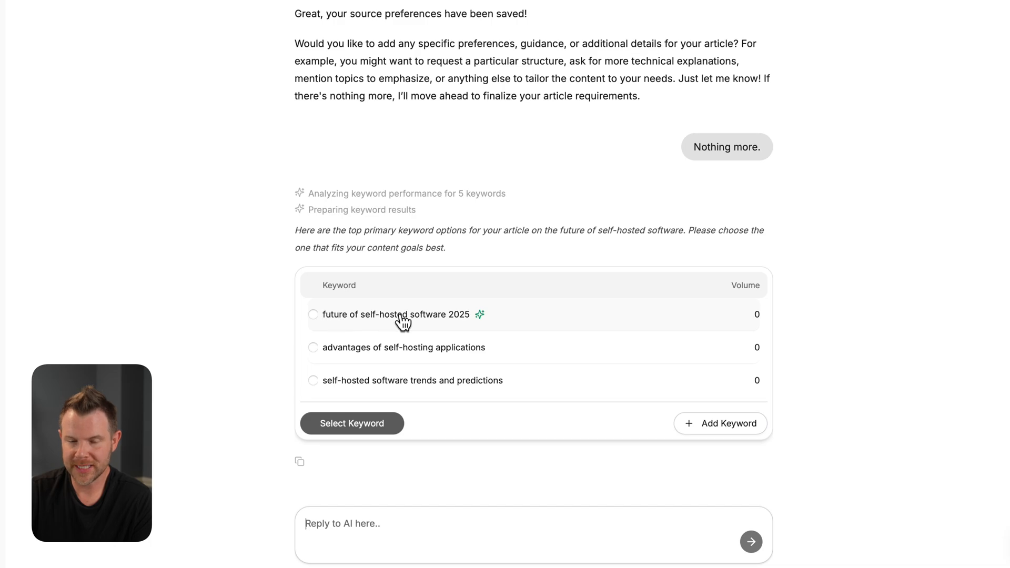
Step: Select 'future of self-hosted software 2025' as keyword and save five competitor articles
left_click(313, 315)
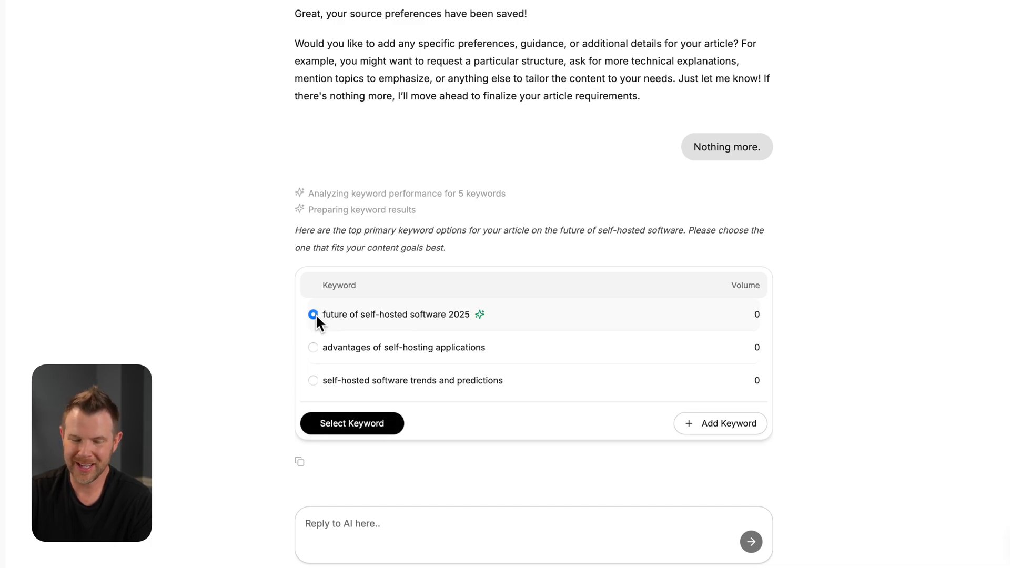
mouse_move(771, 370)
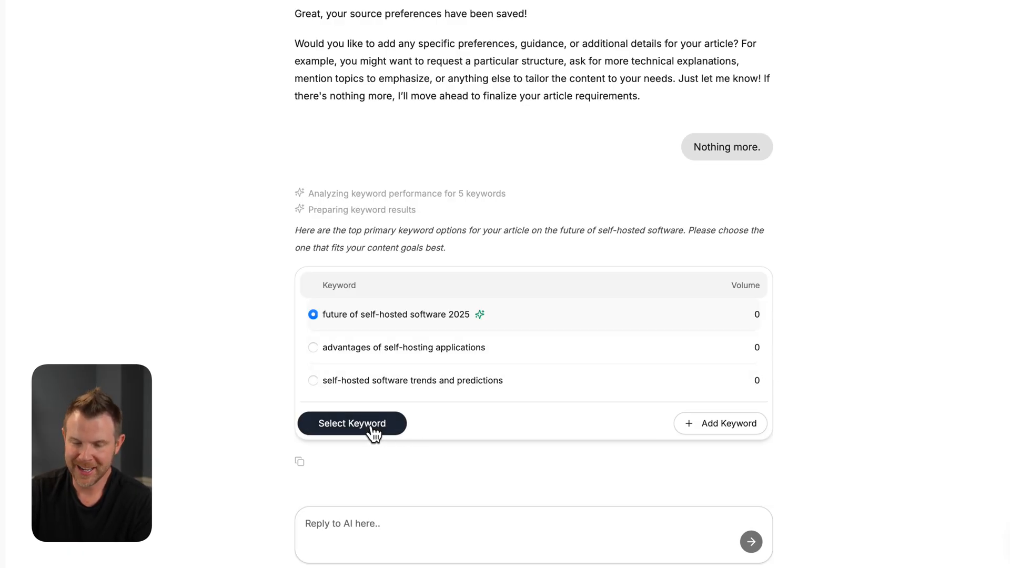
left_click(352, 422)
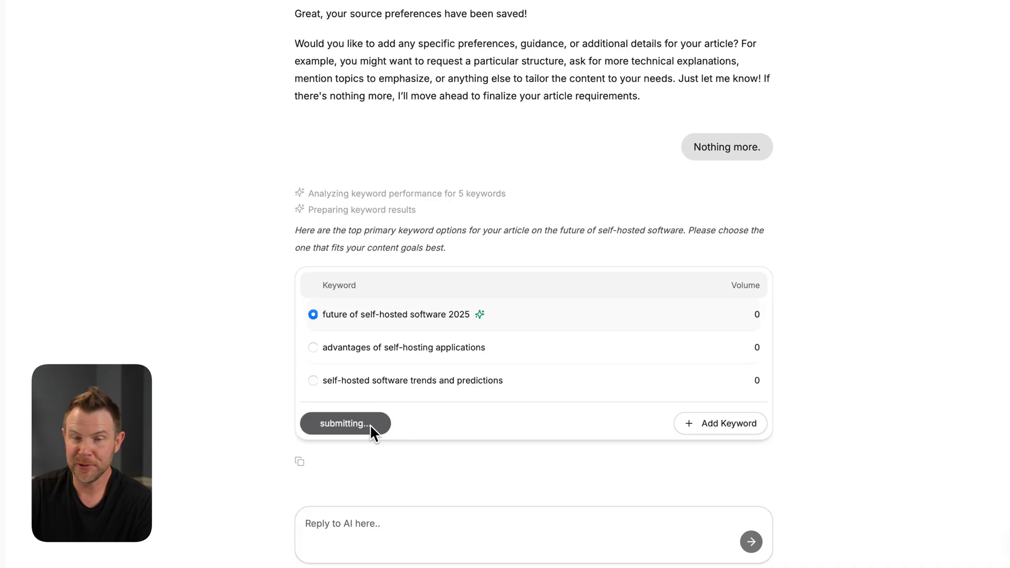
left_click(345, 422)
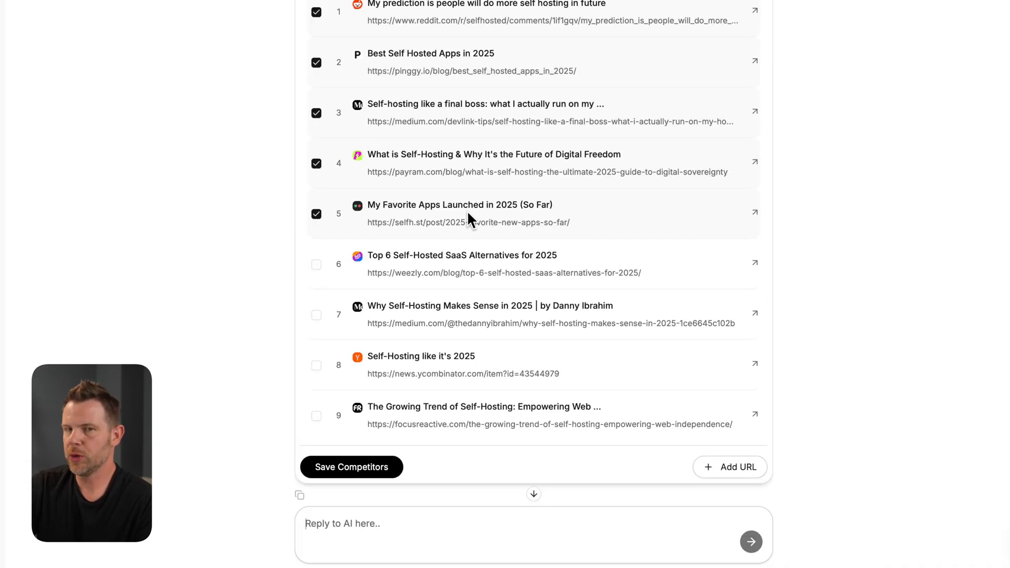
mouse_move(479, 207)
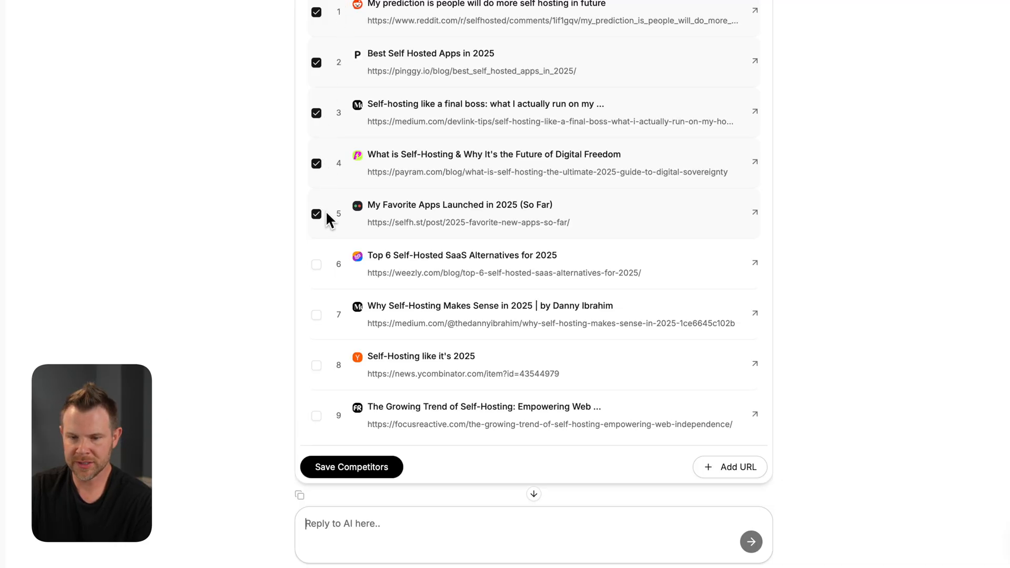
mouse_move(738, 467)
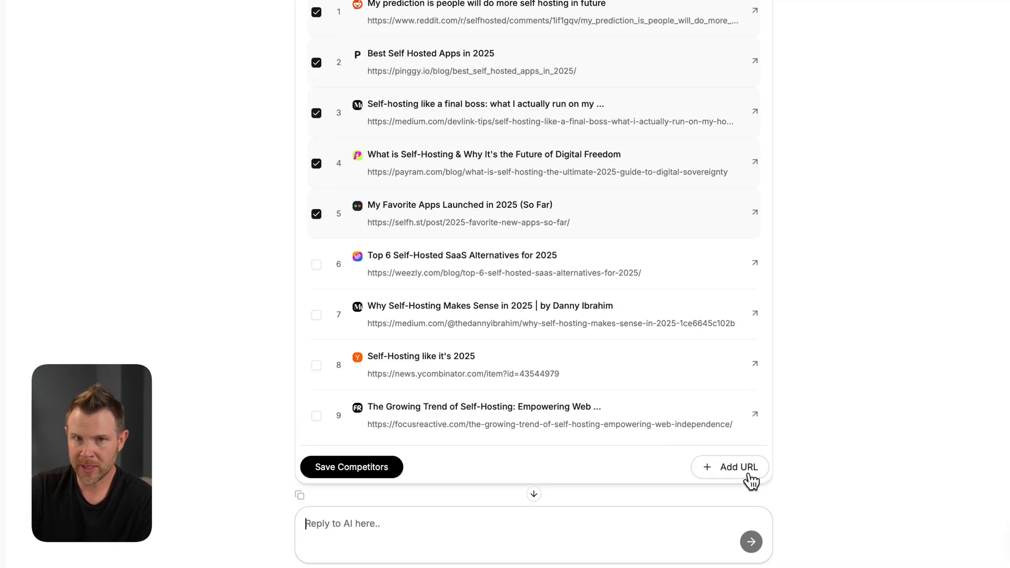
left_click(351, 467)
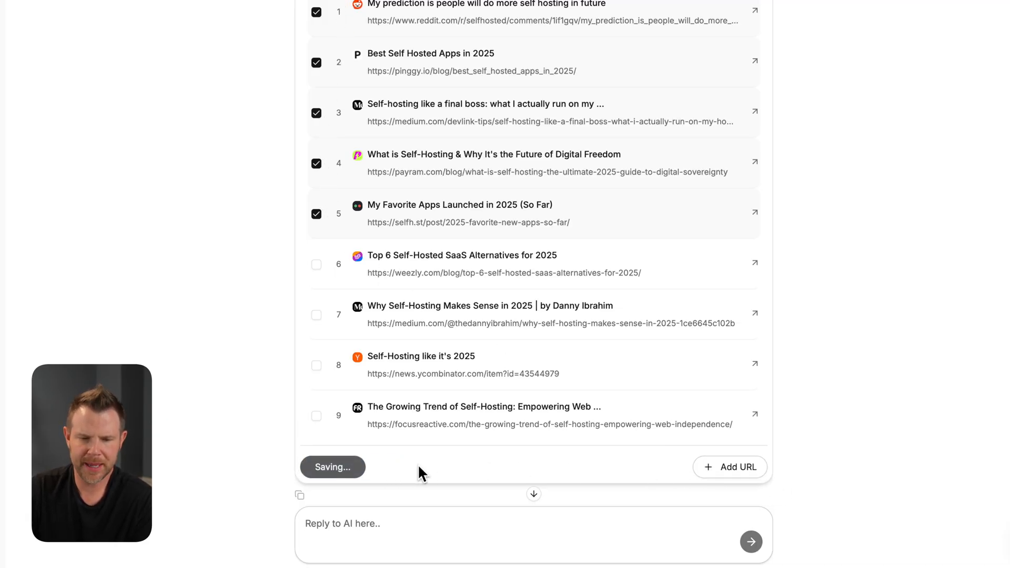
Step: Send a 'Go ahead and' reply to get secondary keyword suggestions
left_click(332, 466)
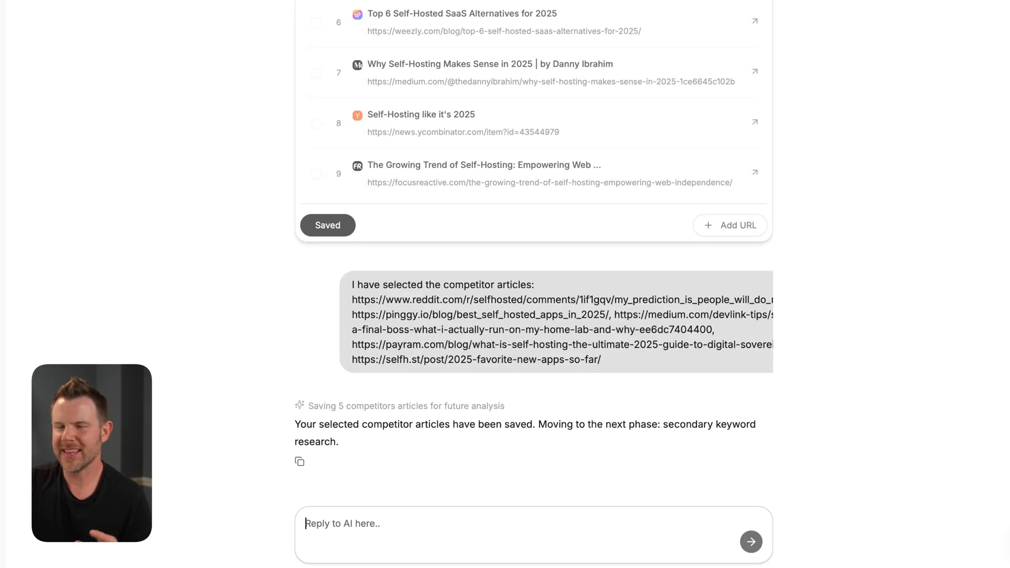
mouse_move(625, 451)
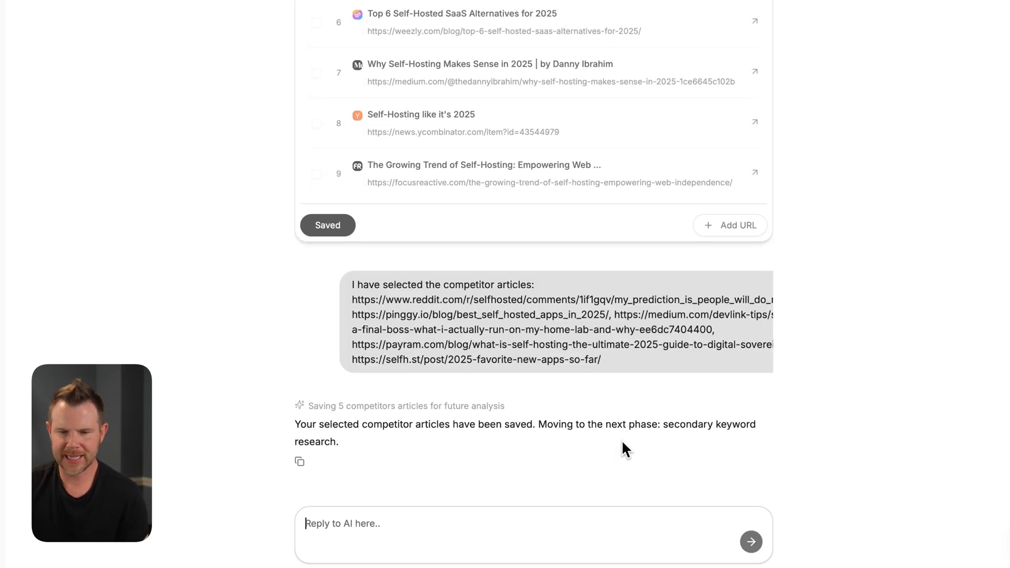
mouse_move(370, 496)
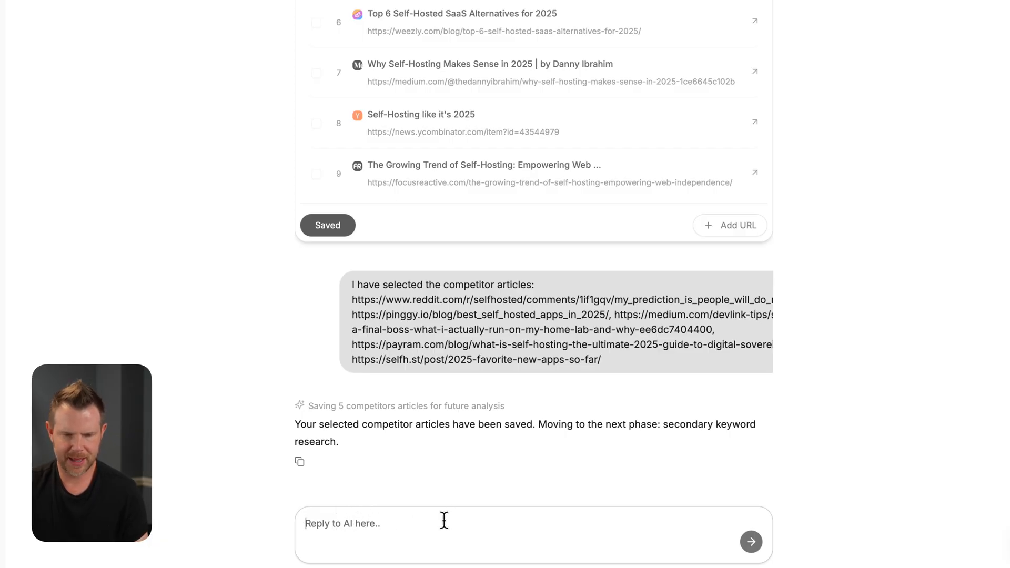
type("Go ahead and")
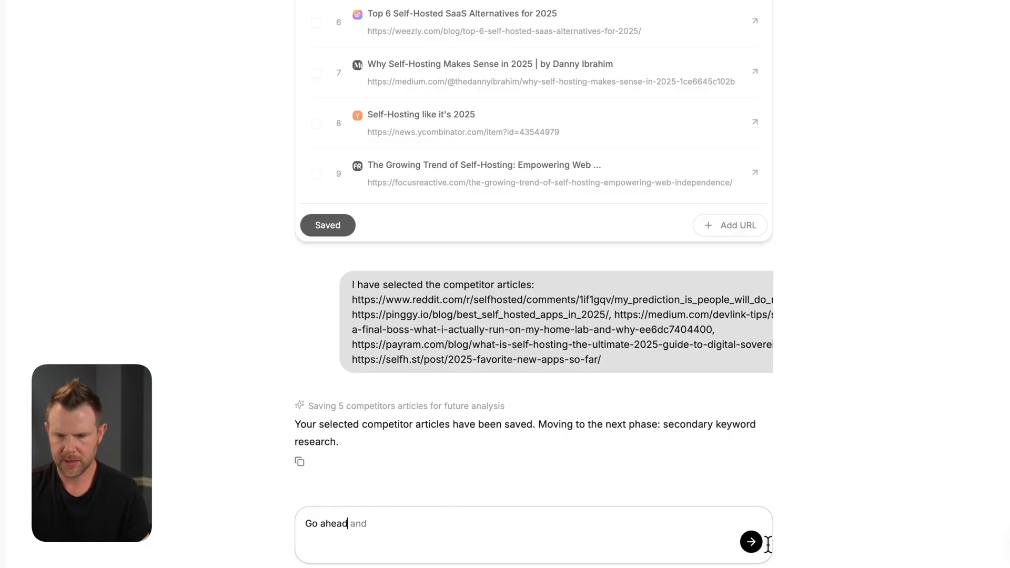
left_click(749, 541)
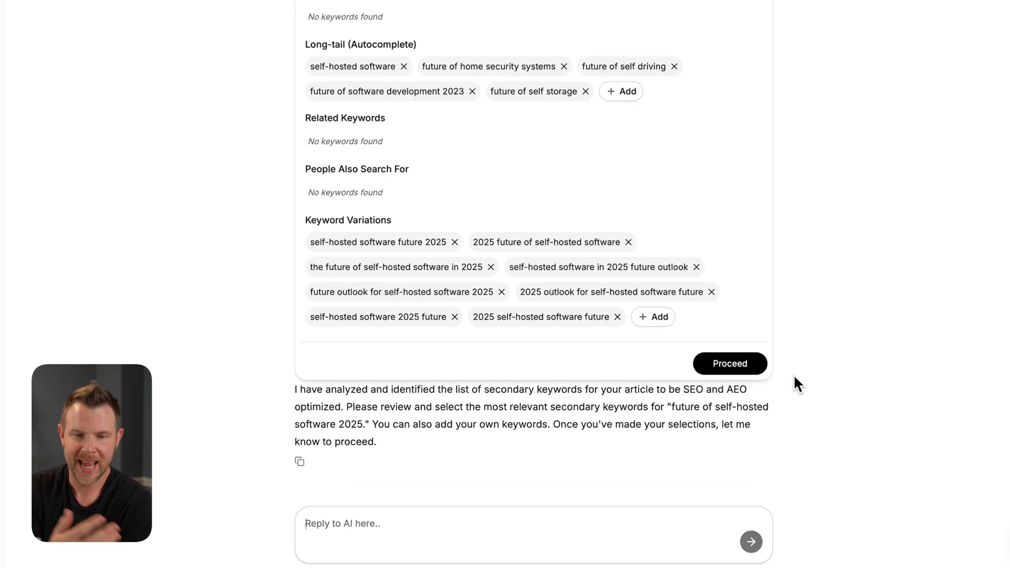
mouse_move(694, 319)
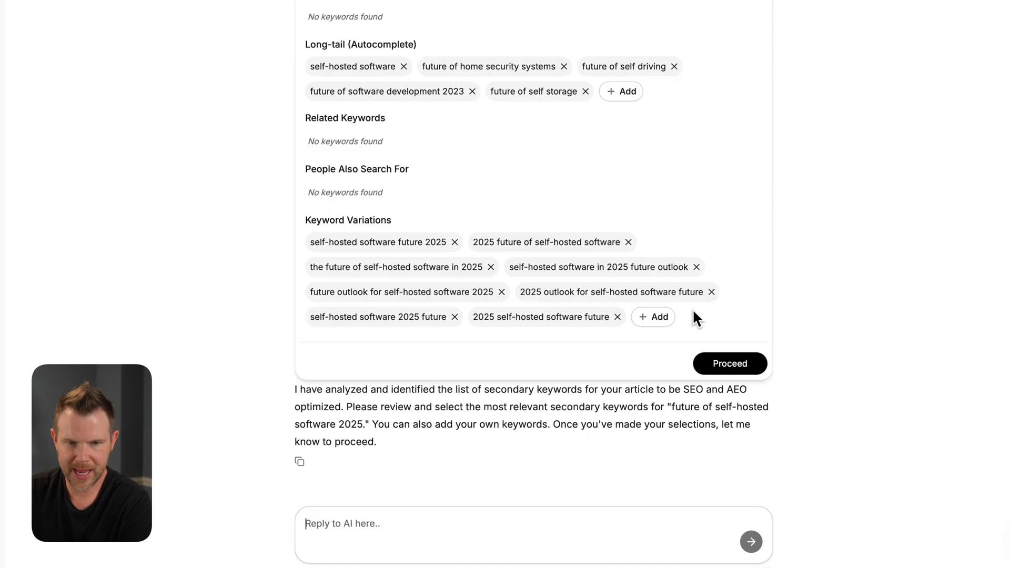
Step: Remove home security, self driving and software development 2023 keywords; cancel adding a custom one
scroll("up", 3)
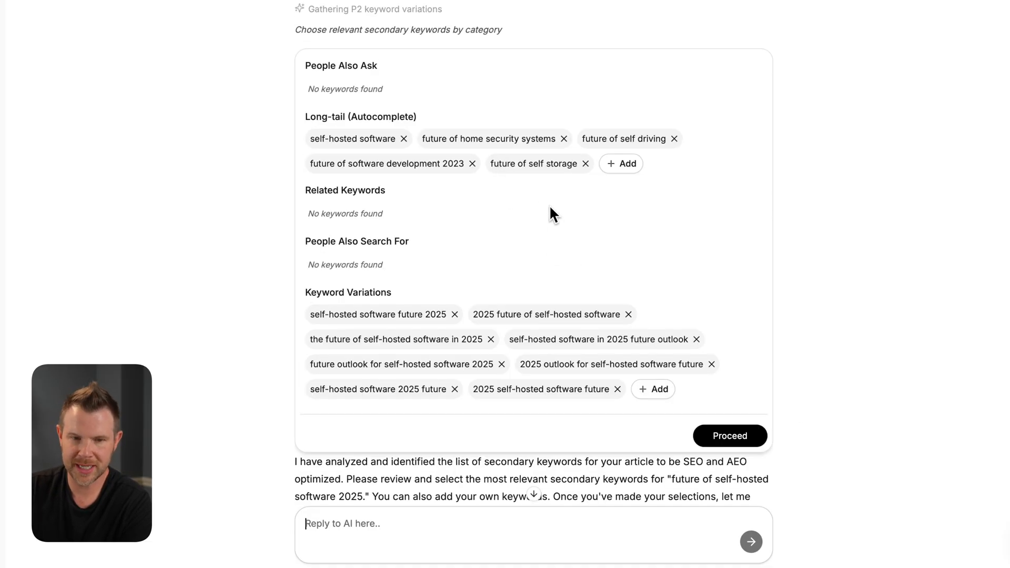
mouse_move(310, 135)
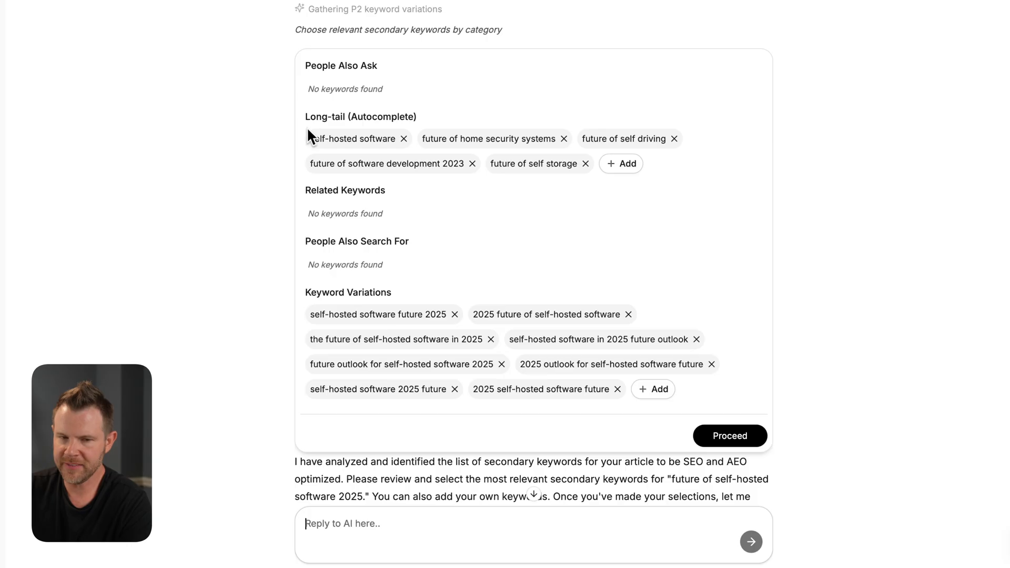
mouse_move(324, 162)
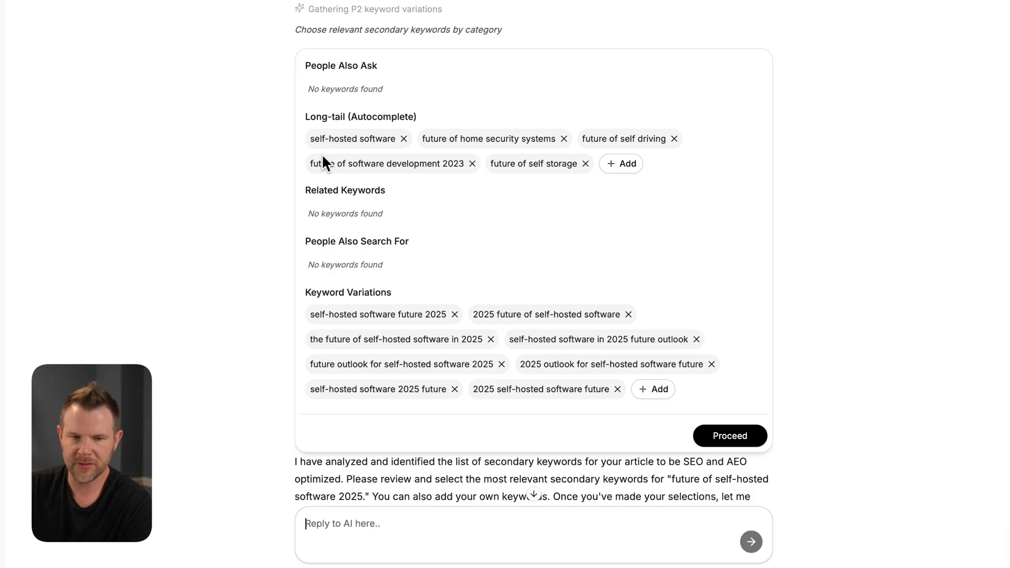
mouse_move(547, 157)
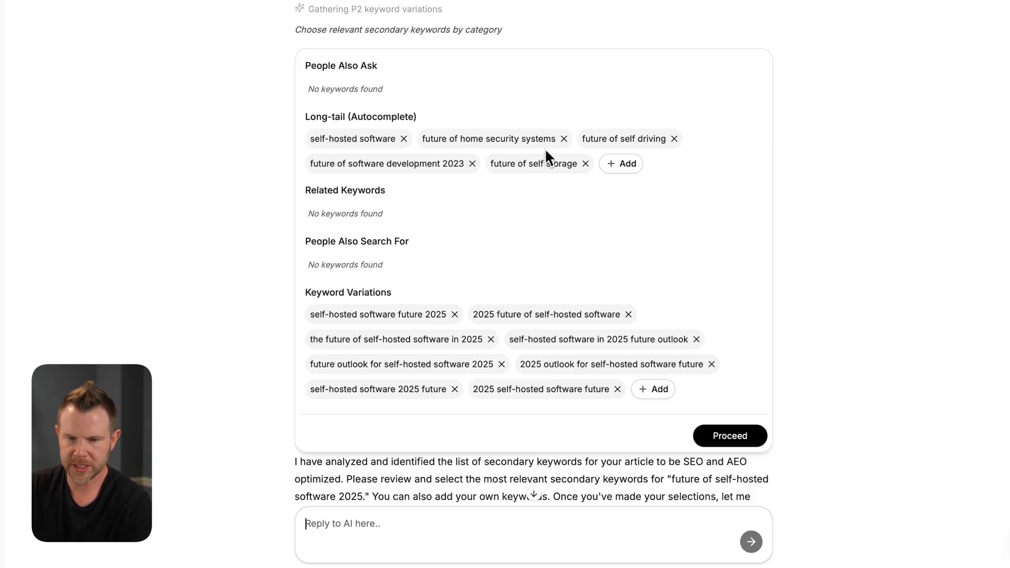
left_click(563, 138)
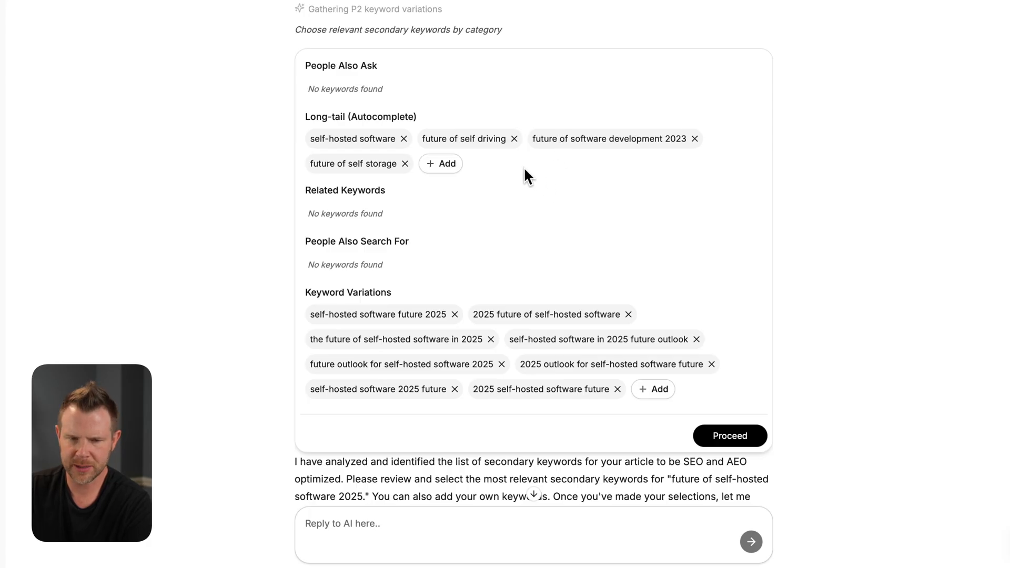
left_click(513, 138)
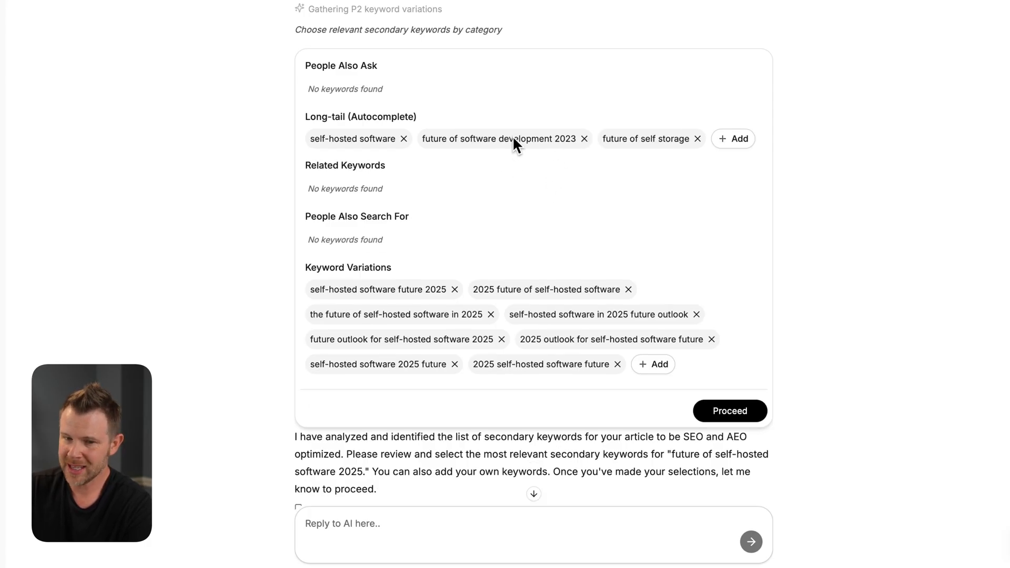
mouse_move(575, 149)
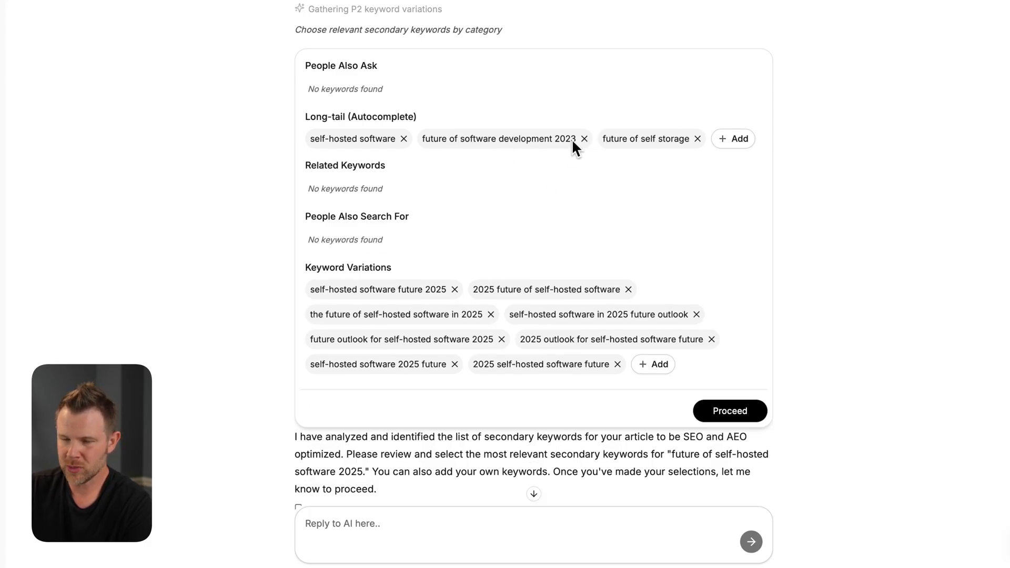
left_click(583, 139)
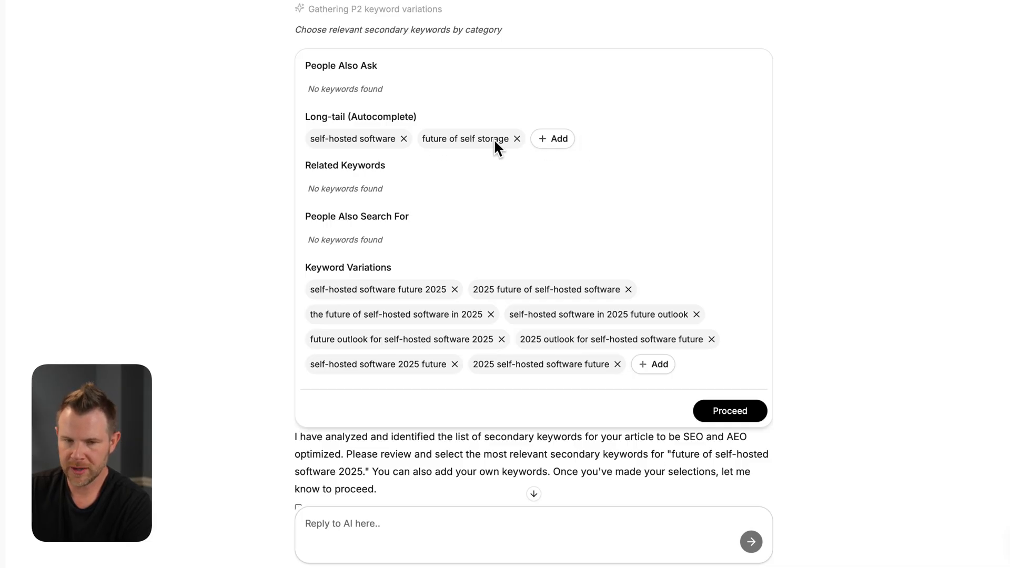
mouse_move(506, 164)
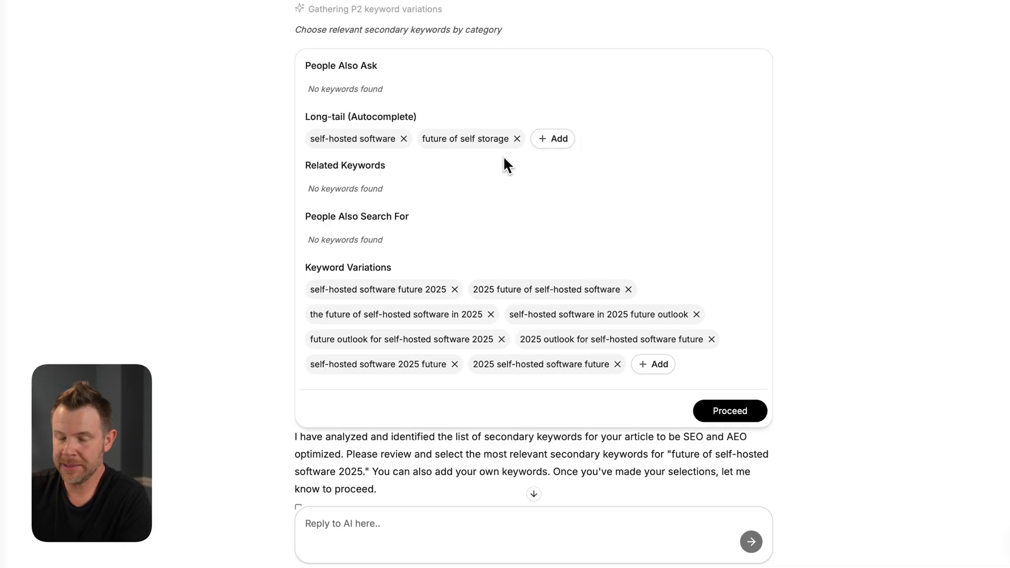
mouse_move(551, 138)
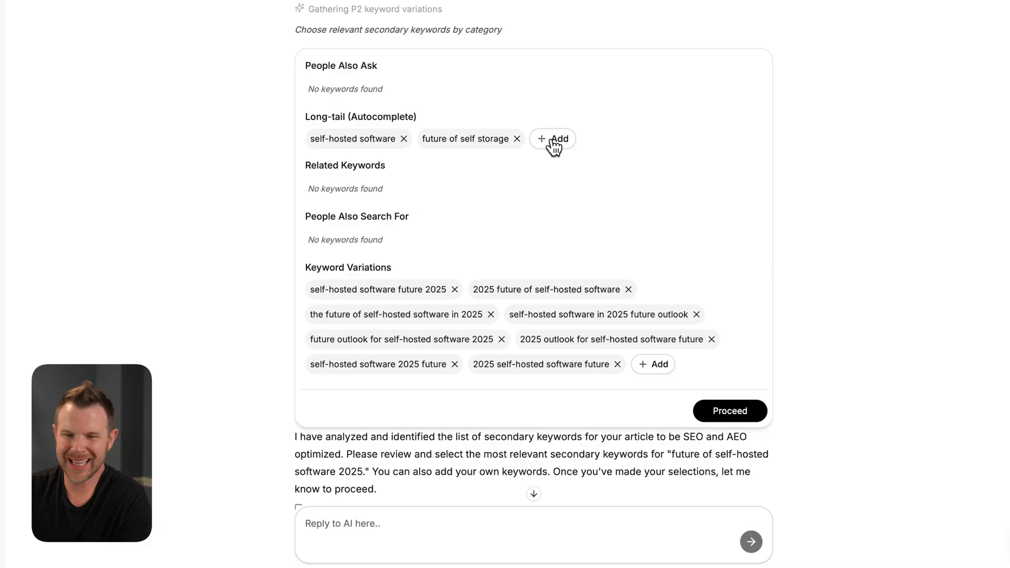
left_click(551, 138)
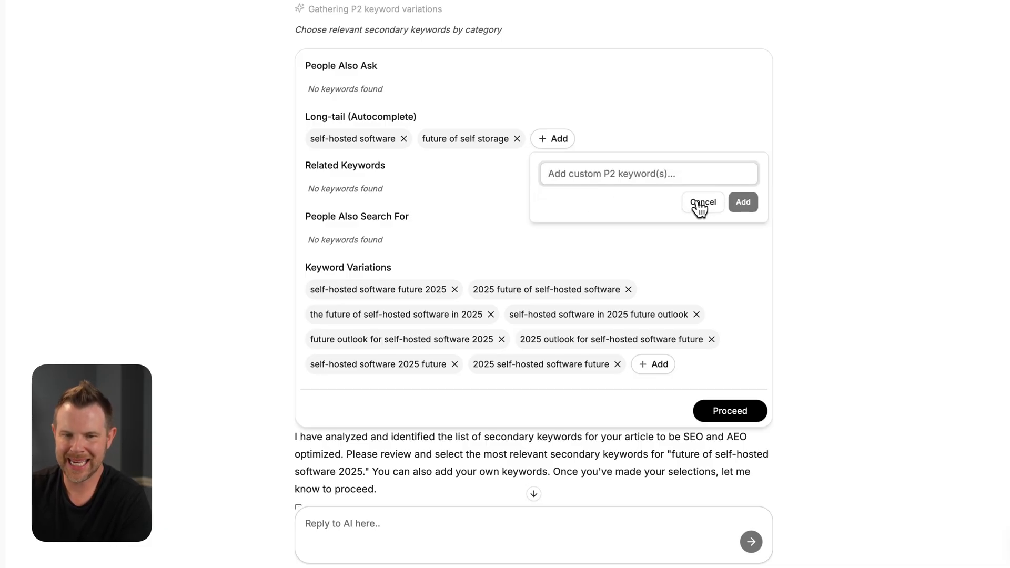
left_click(702, 201)
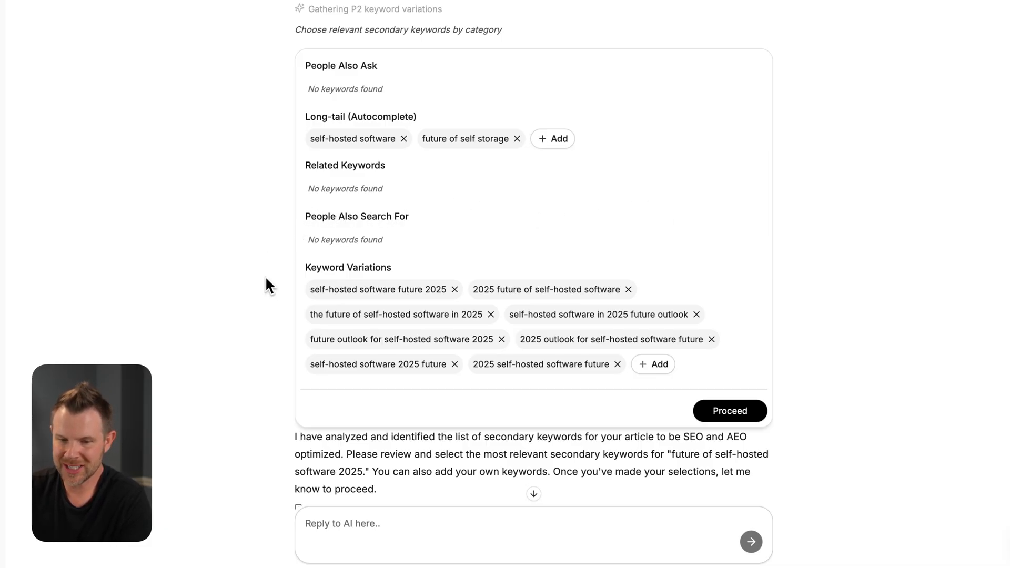
mouse_move(369, 376)
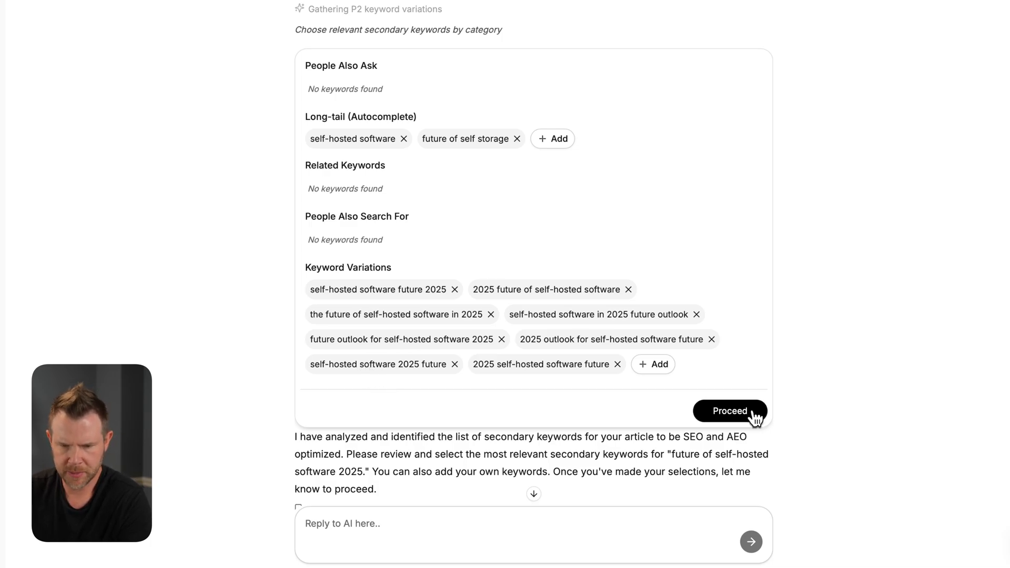
Step: Submit the keywords and select the title 'Future of Self-Hosted Software 2025: What's Next for Users?'
left_click(729, 411)
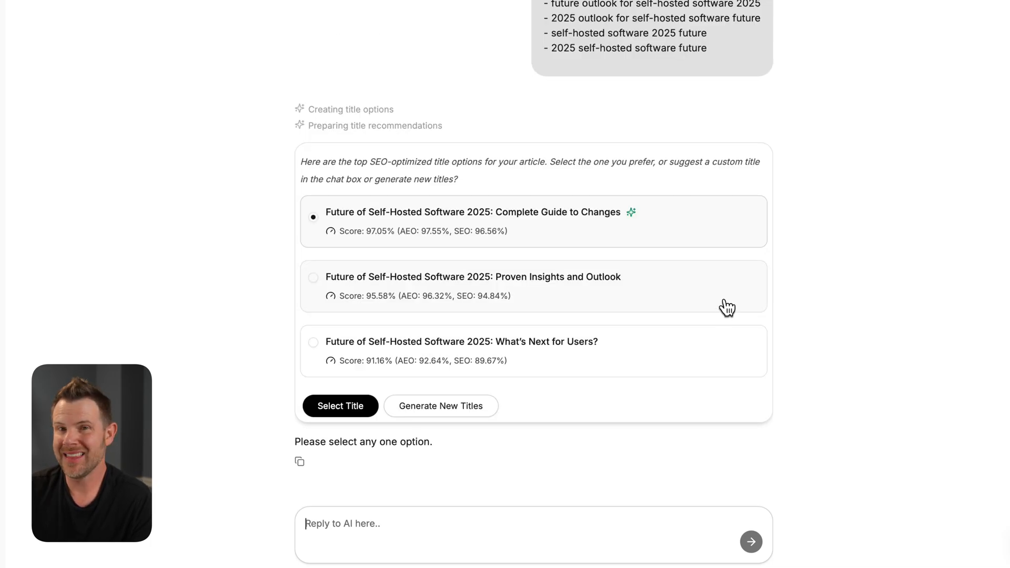
mouse_move(689, 302)
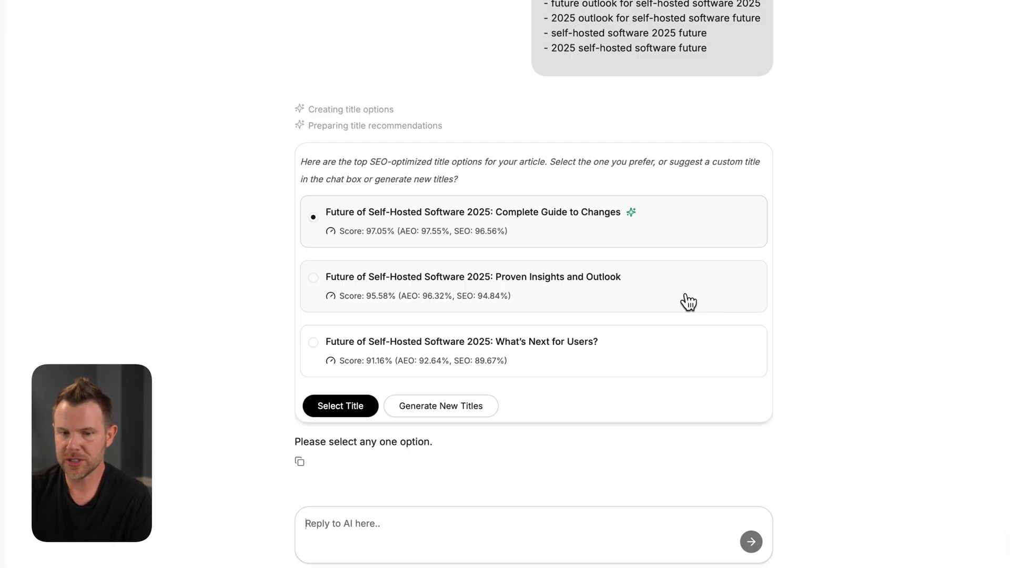
mouse_move(689, 251)
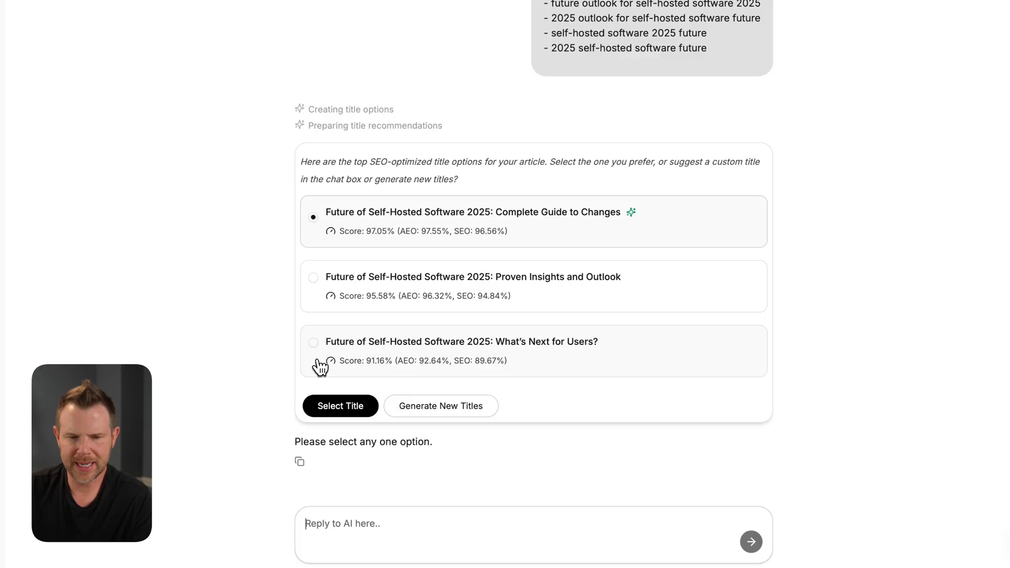
left_click(313, 342)
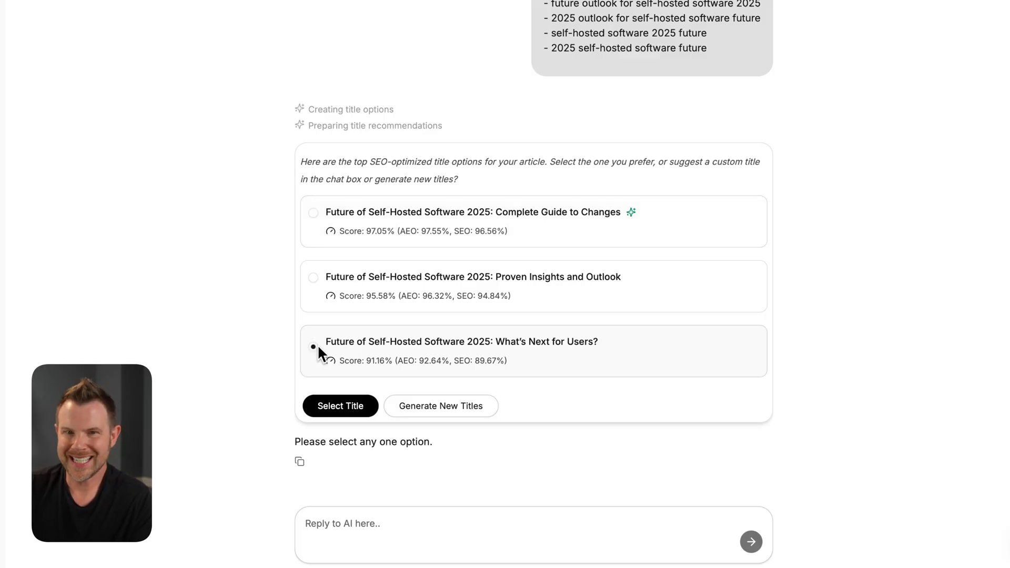
left_click(313, 344)
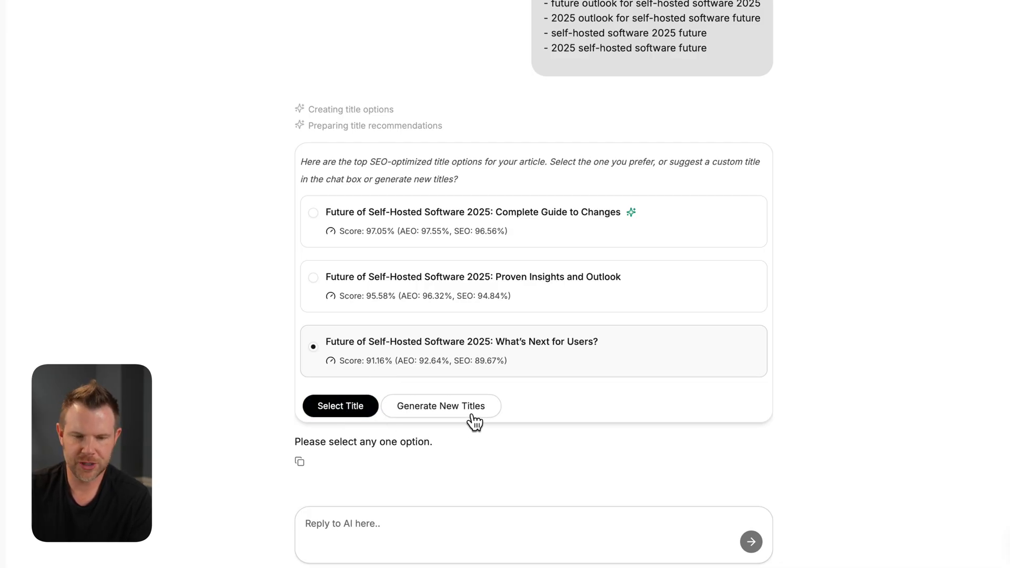
left_click(340, 406)
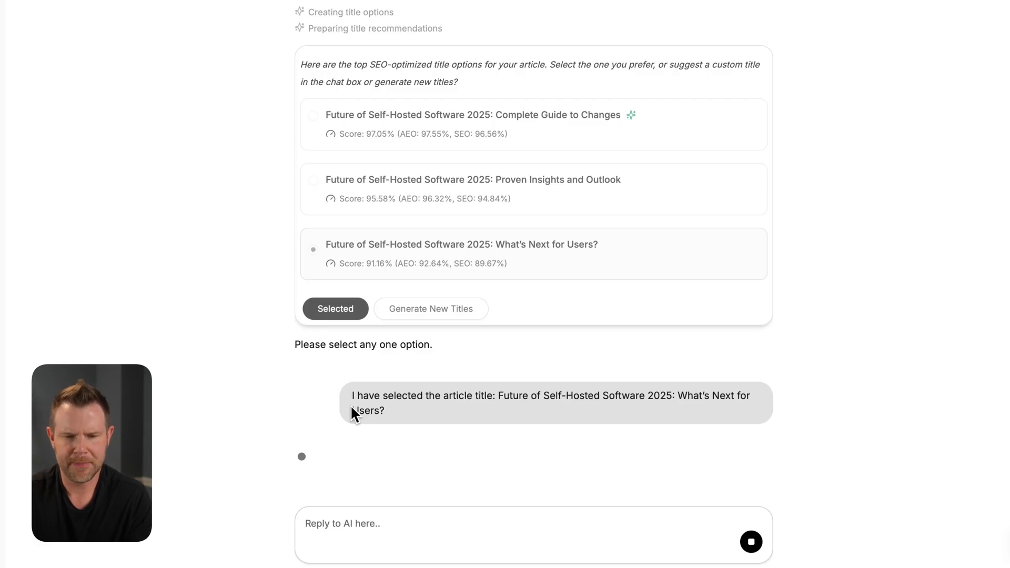
Step: Scroll down to review the recommended 1844-word article length
scroll("down", 3)
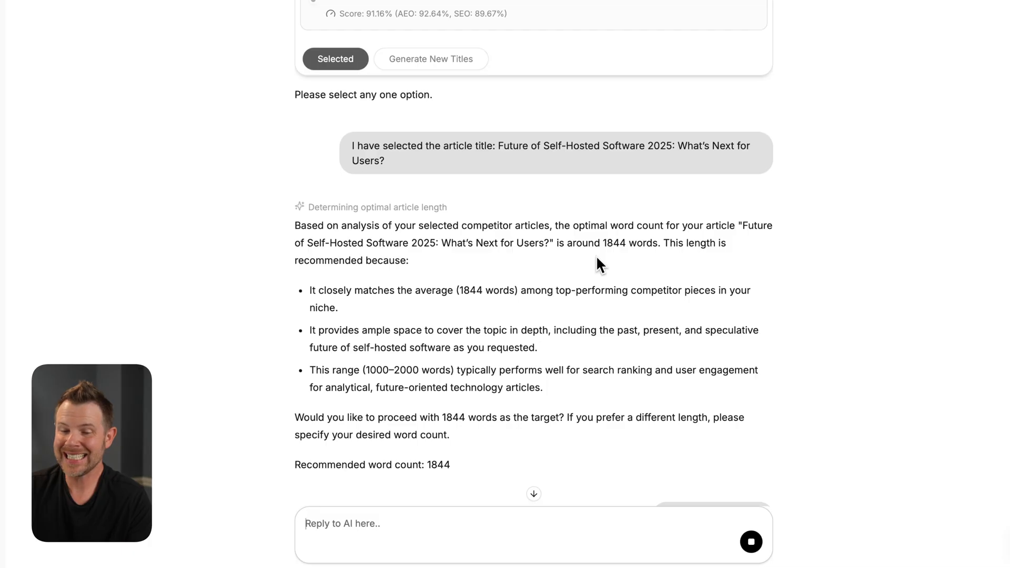
mouse_move(617, 264)
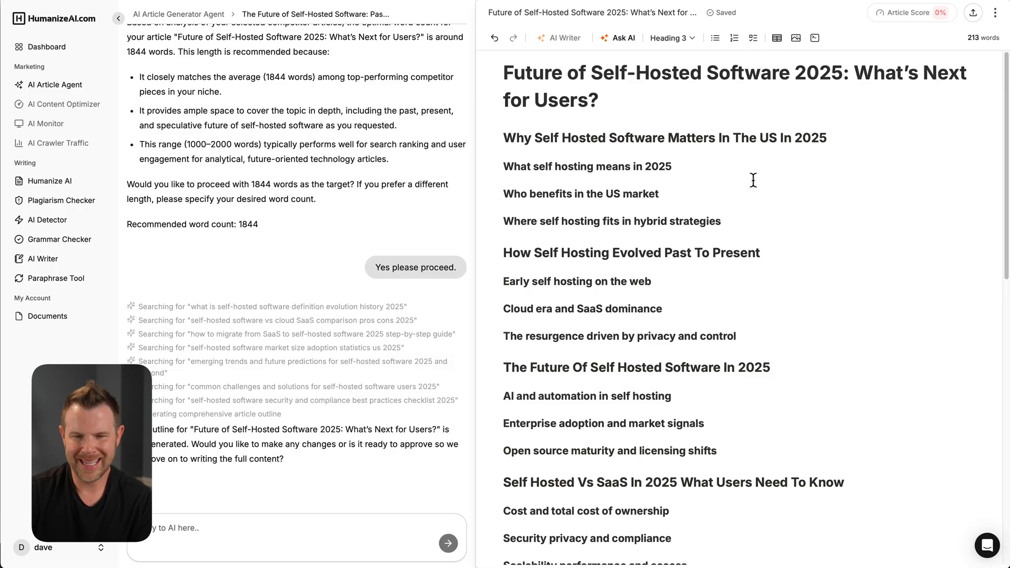
scroll("down", 3)
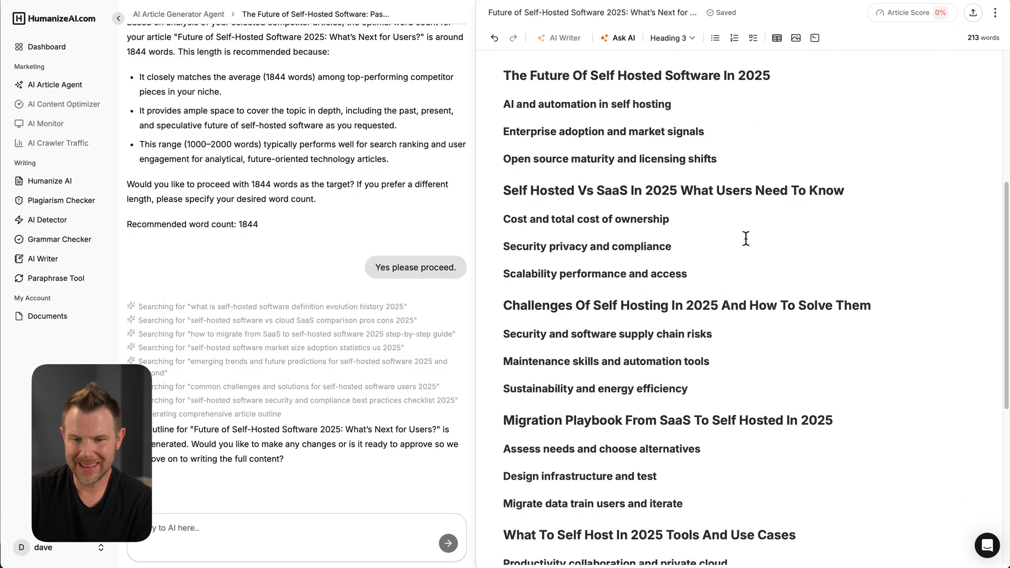
scroll("up", 3)
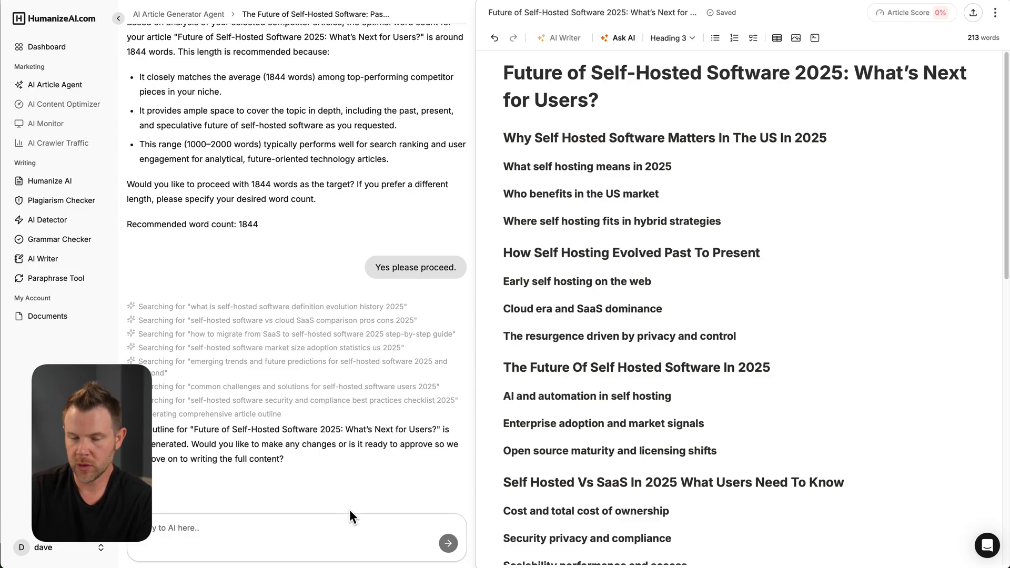
mouse_move(565, 475)
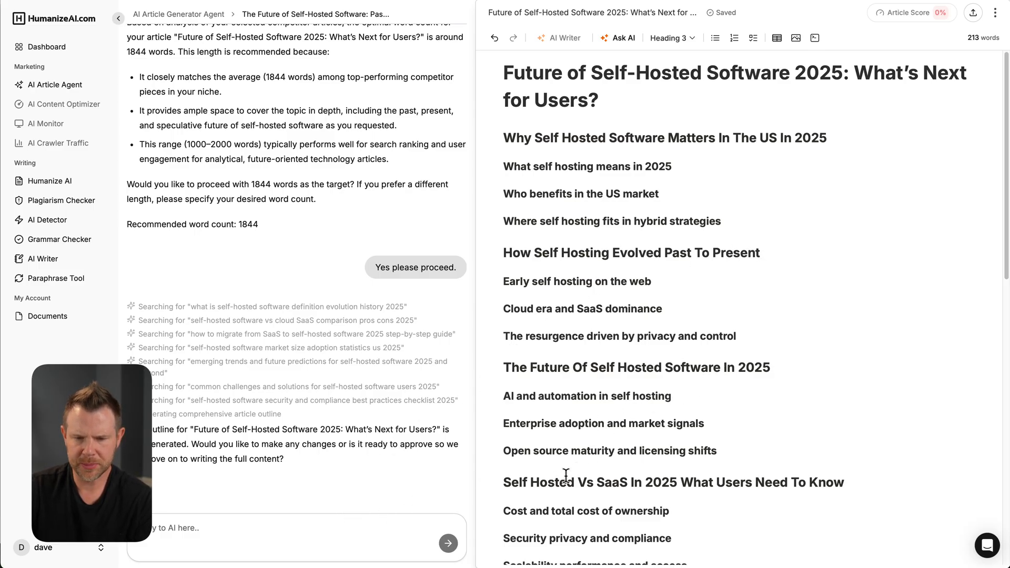
scroll("down", 3)
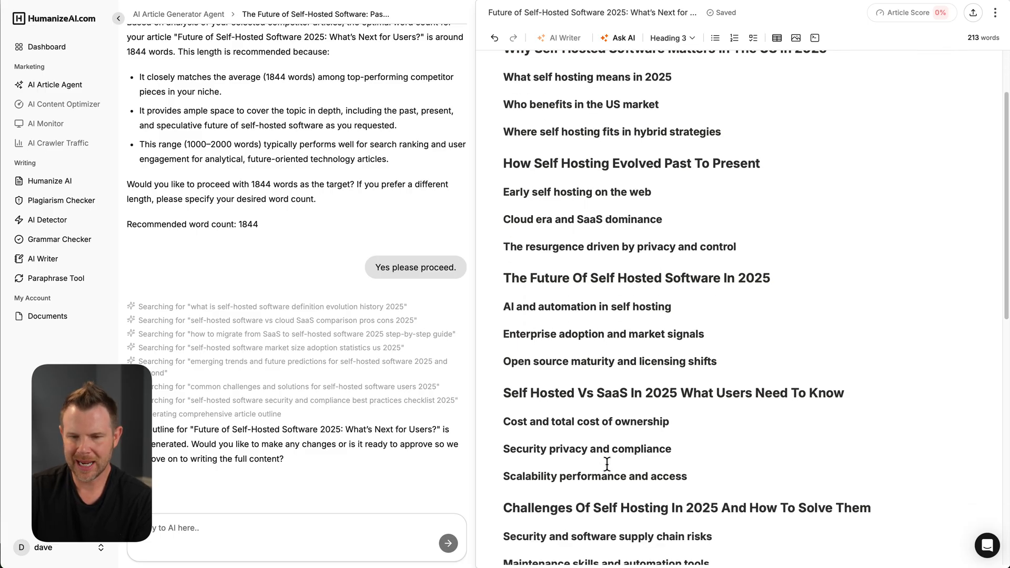
scroll("down", 3)
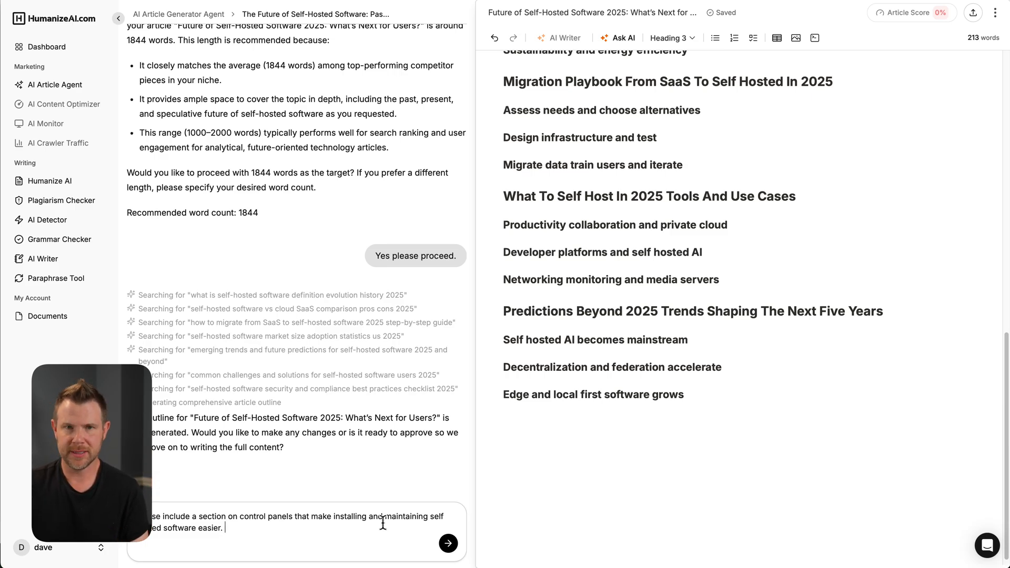
mouse_move(474, 511)
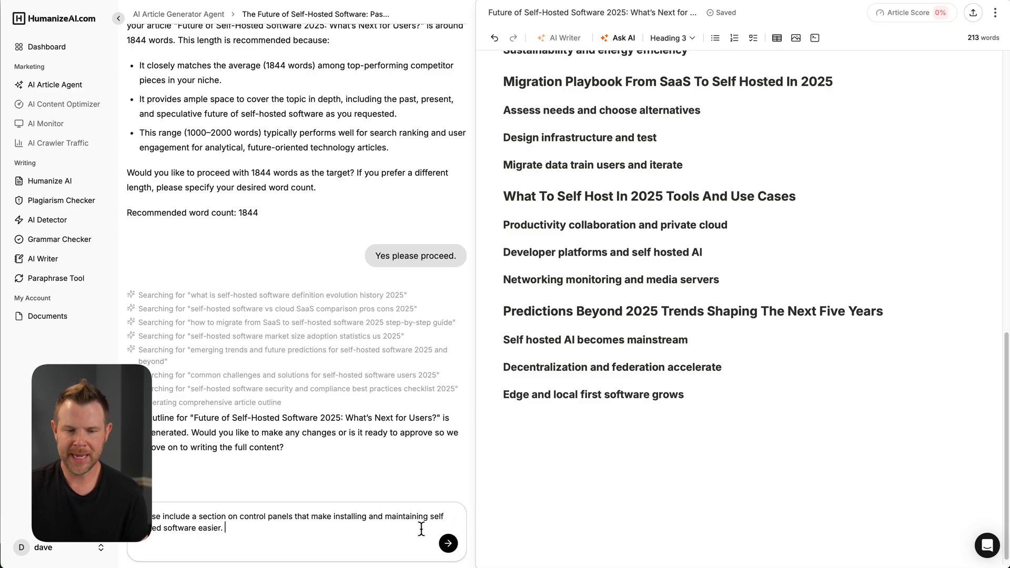
Step: Ask the AI Article Agent to add a control panels section, then return the outline preview to the top
left_click(447, 543)
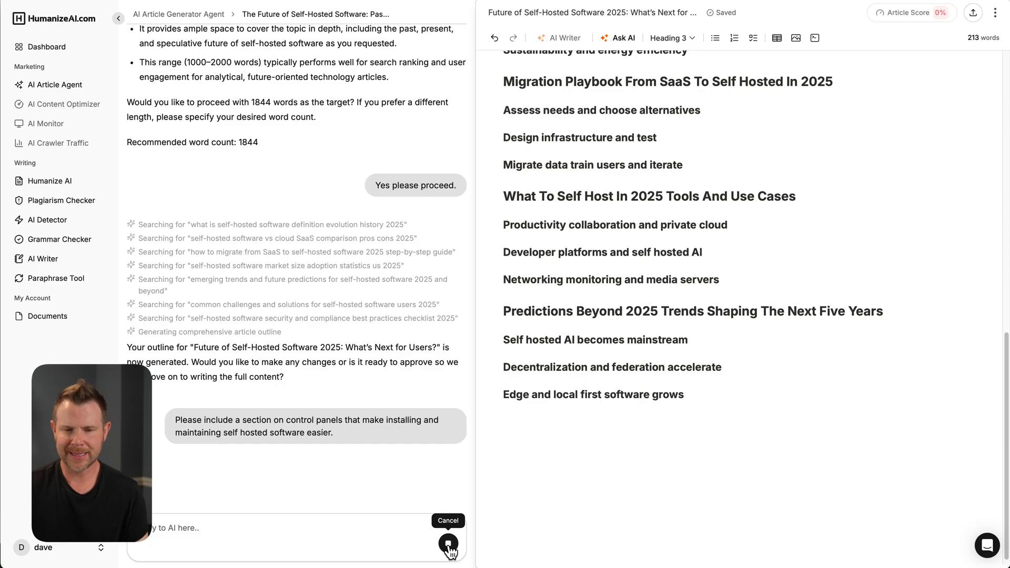
left_click(448, 542)
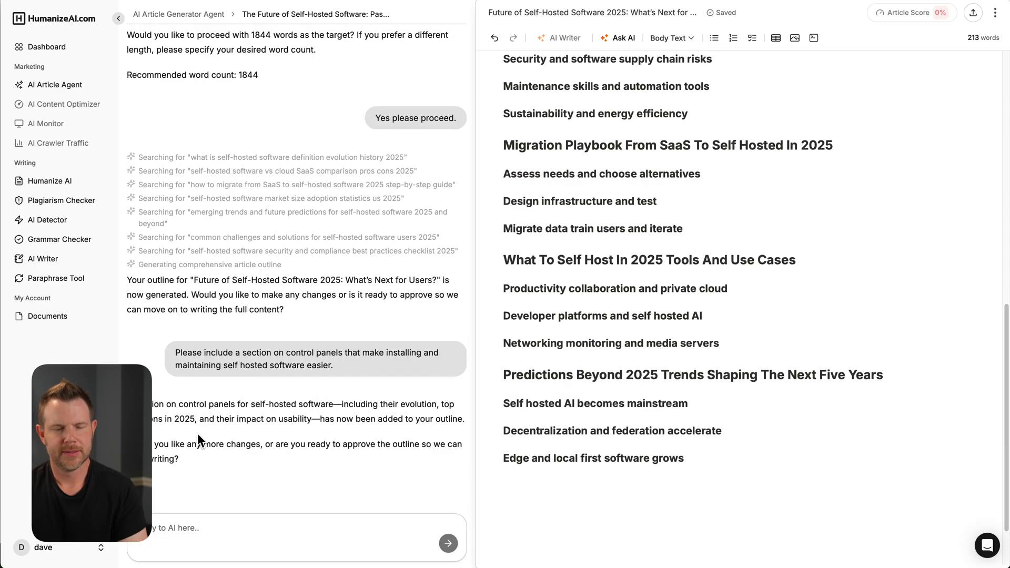
mouse_move(221, 440)
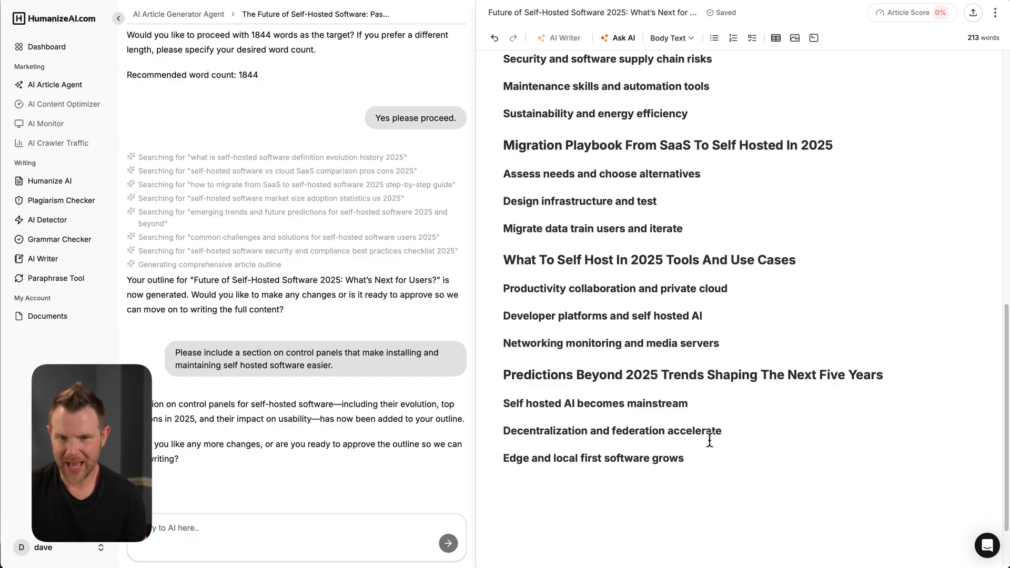
scroll("up", 3)
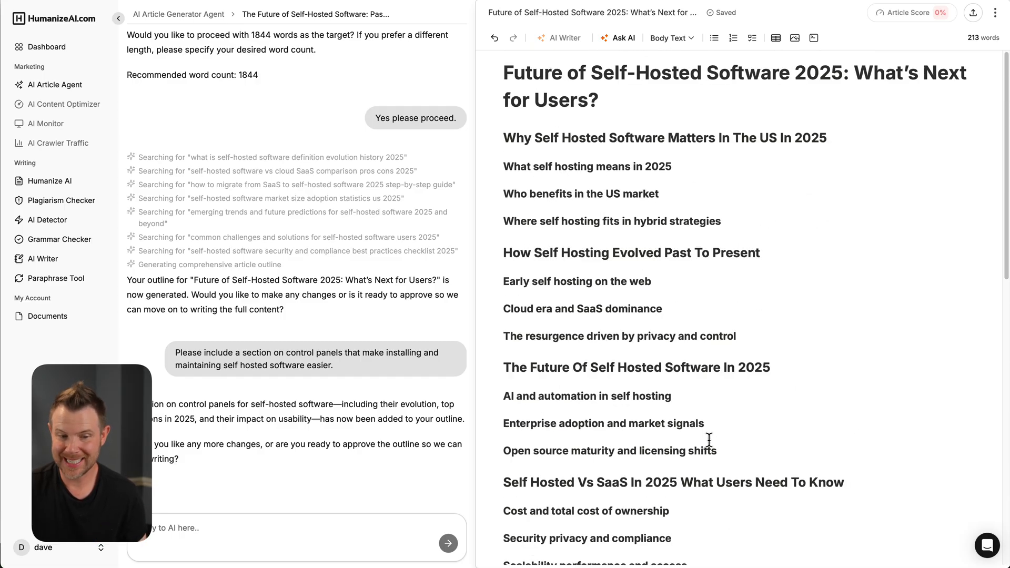
mouse_move(388, 479)
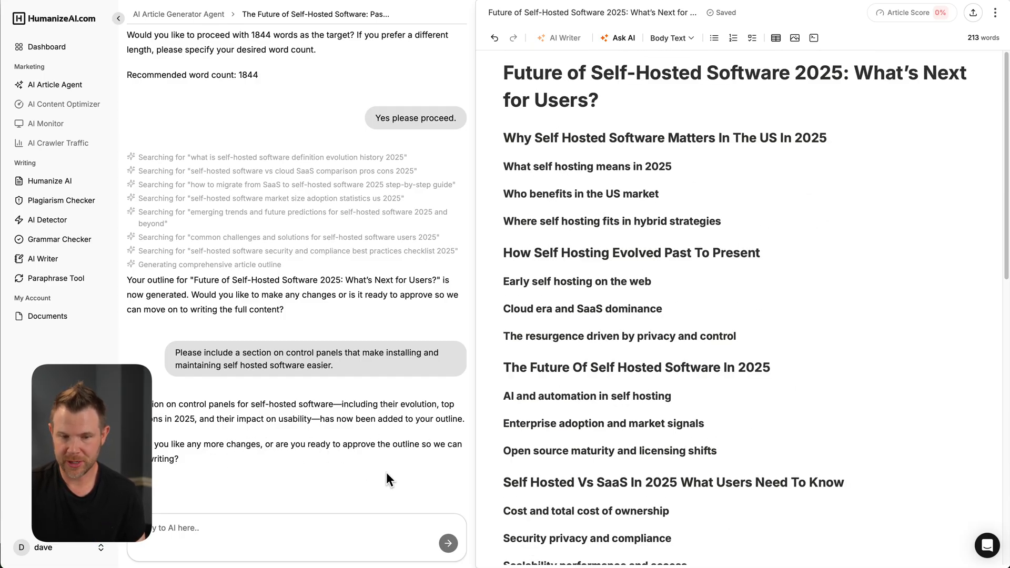
mouse_move(342, 520)
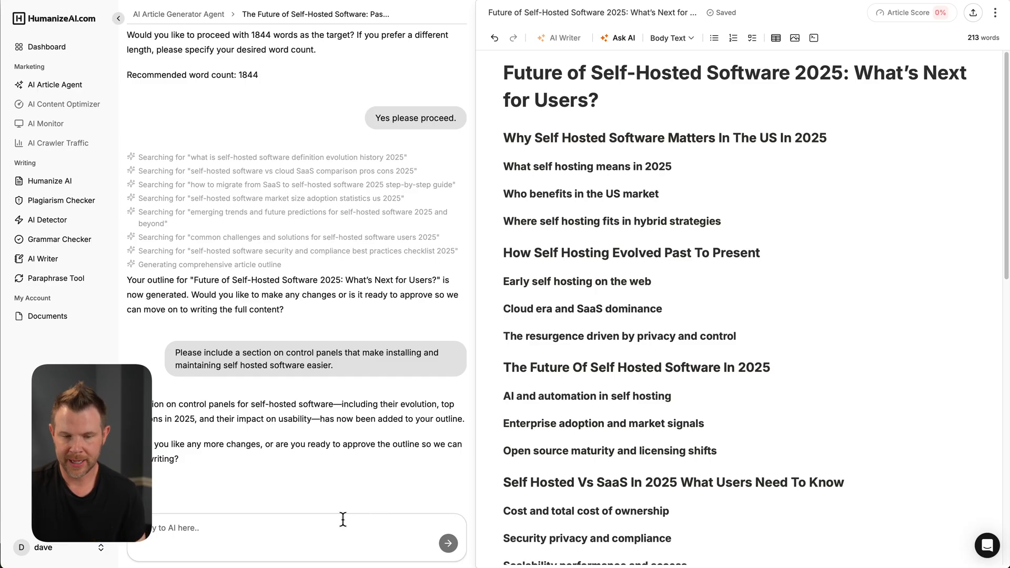
mouse_move(322, 515)
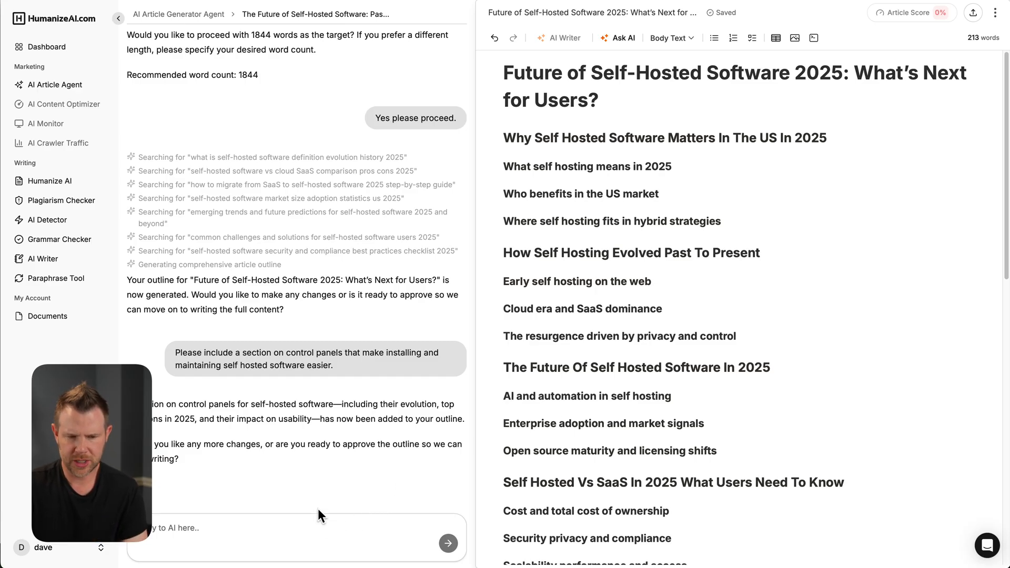
Step: Tell the agent to start writing, and try expanding the meta data and social details
left_click(447, 542)
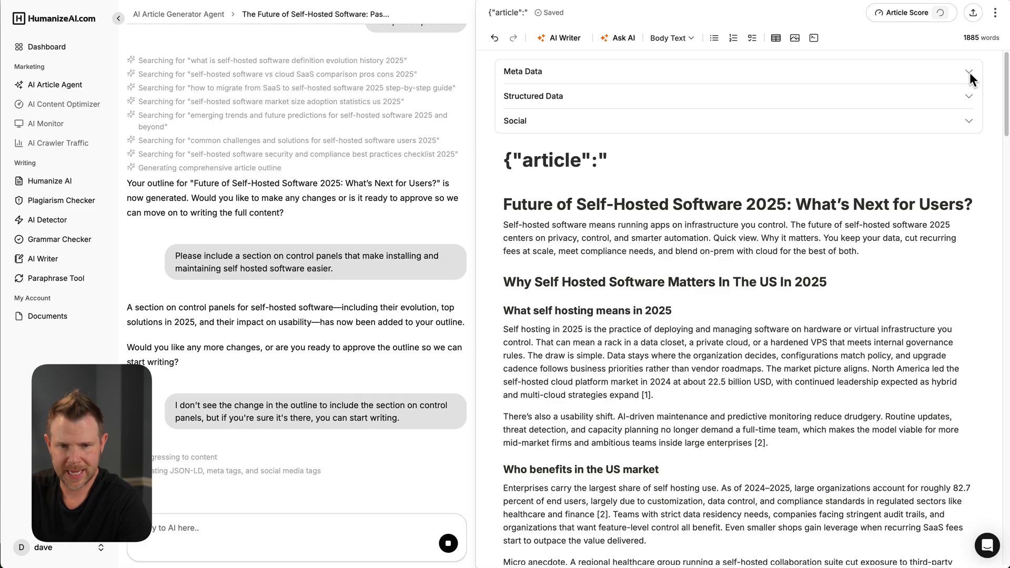
left_click(967, 72)
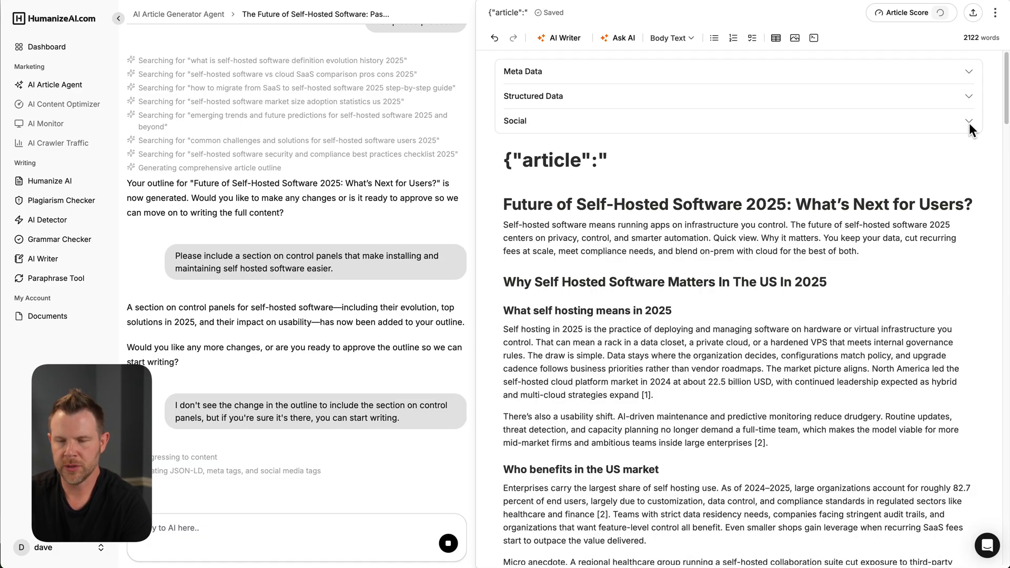
left_click(968, 120)
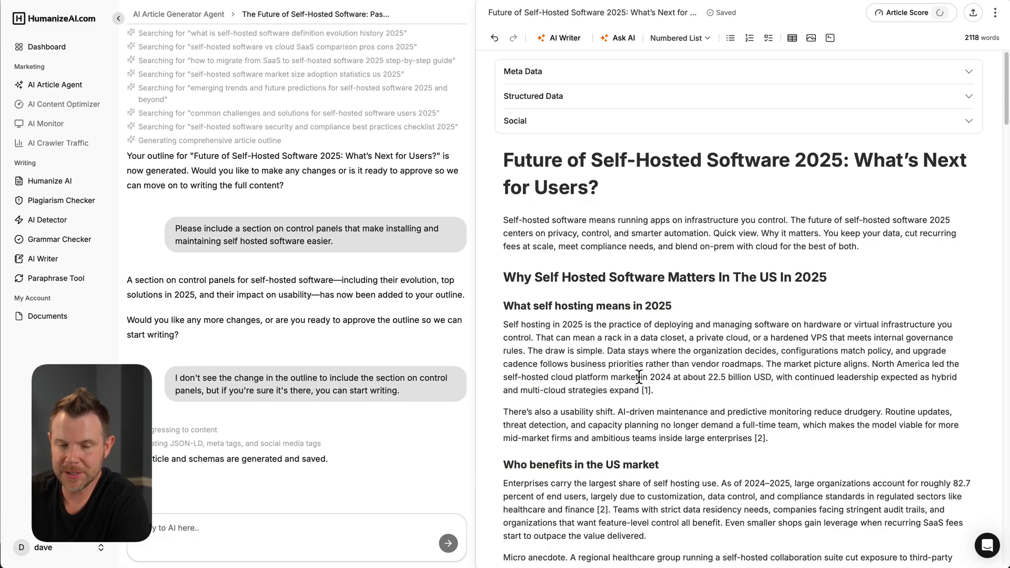
Step: Scroll the generated article to the 'Control Panels For Self Hosting In 2025' heading
scroll("down", 3)
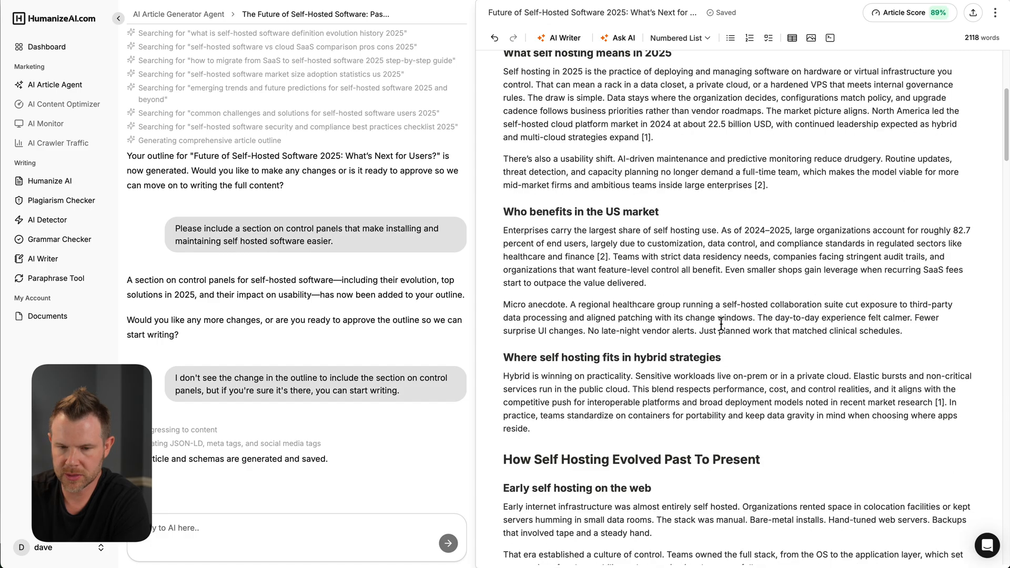
scroll("down", 3)
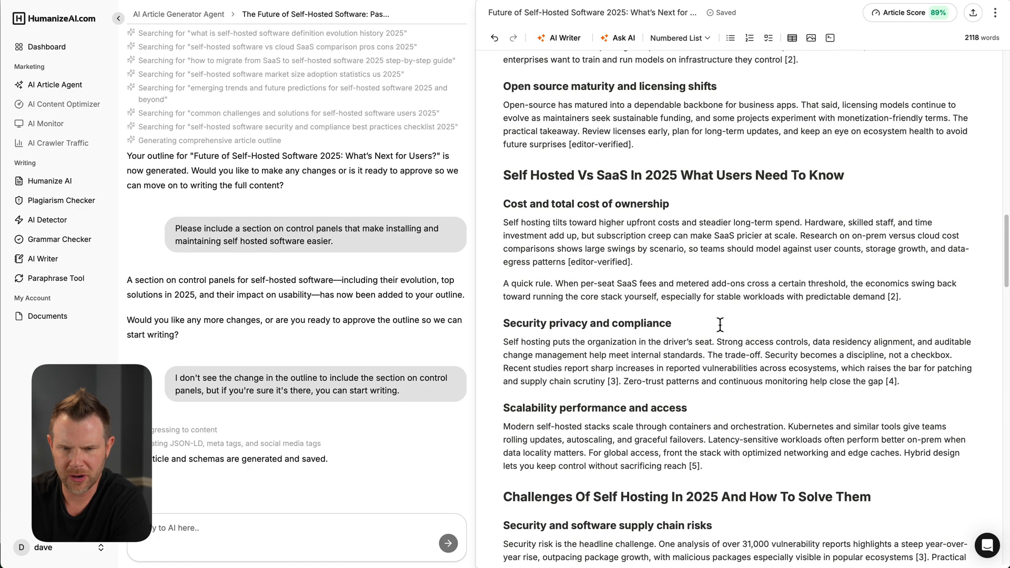
scroll("down", 3)
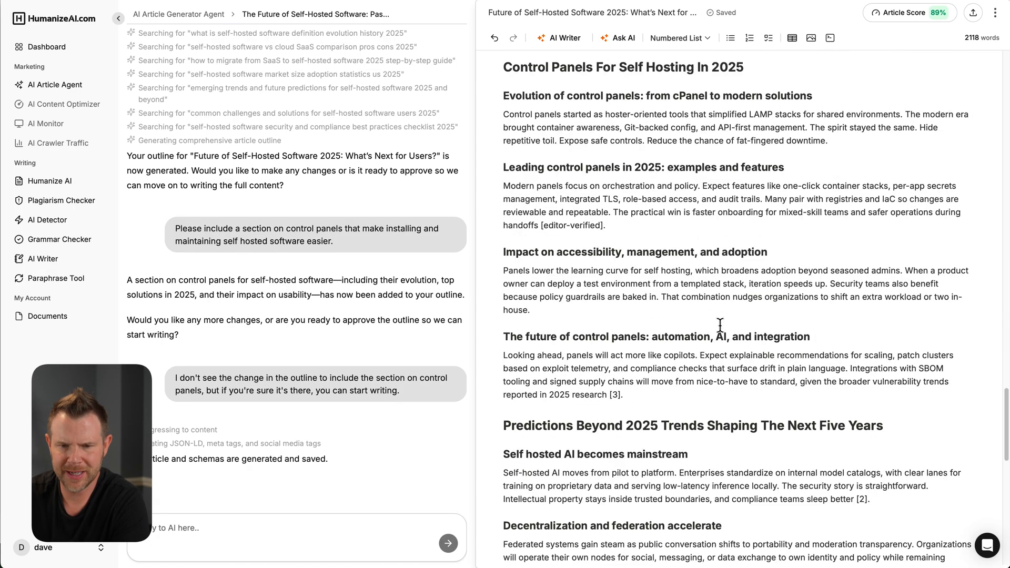
scroll("up", 3)
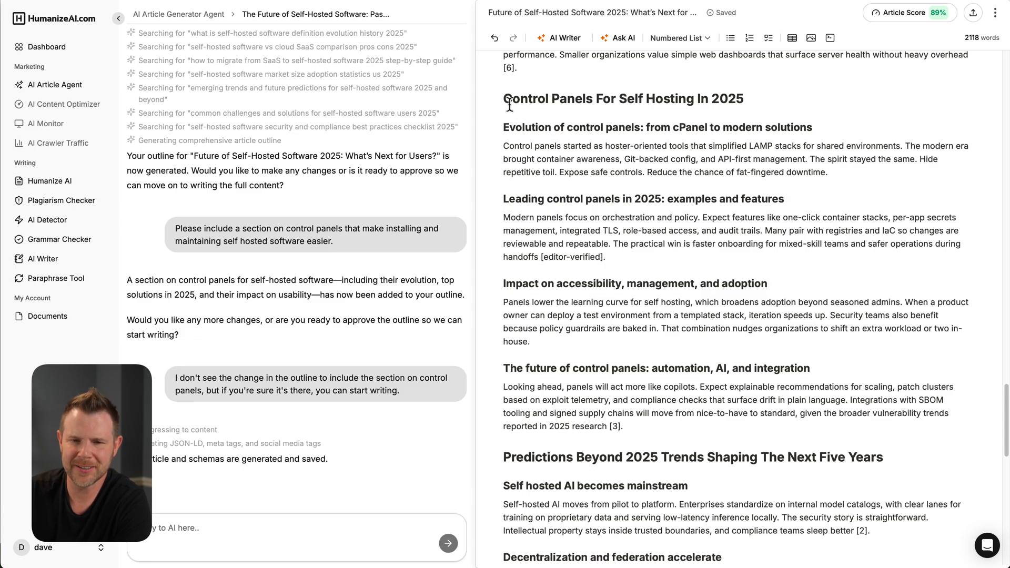
left_click(744, 98)
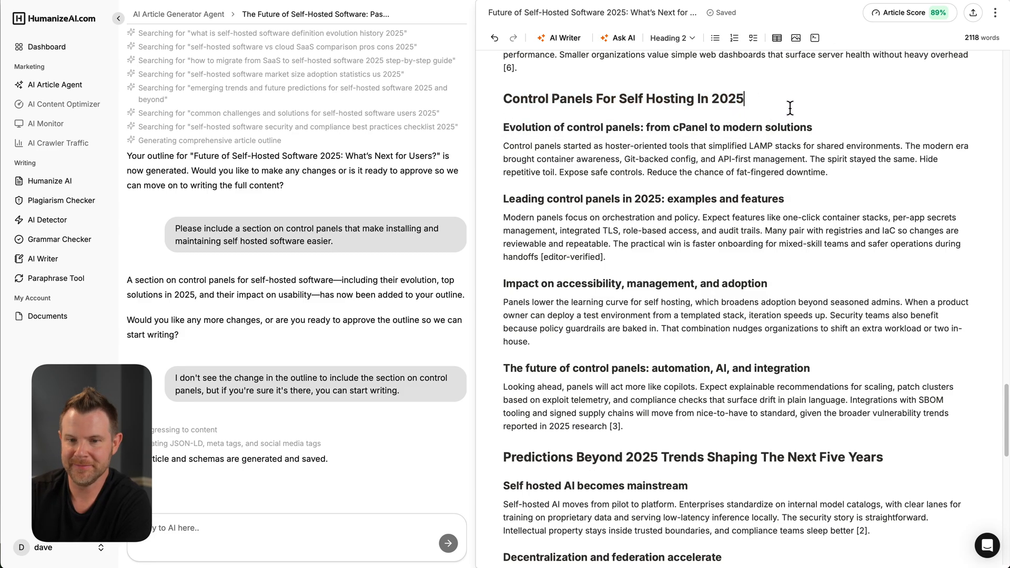
scroll("down", 3)
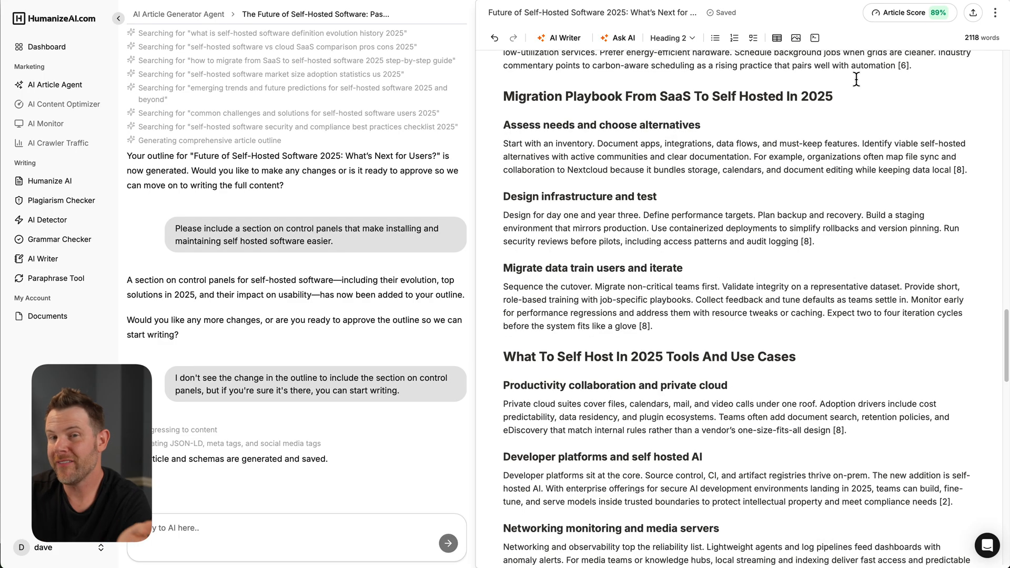
mouse_move(910, 13)
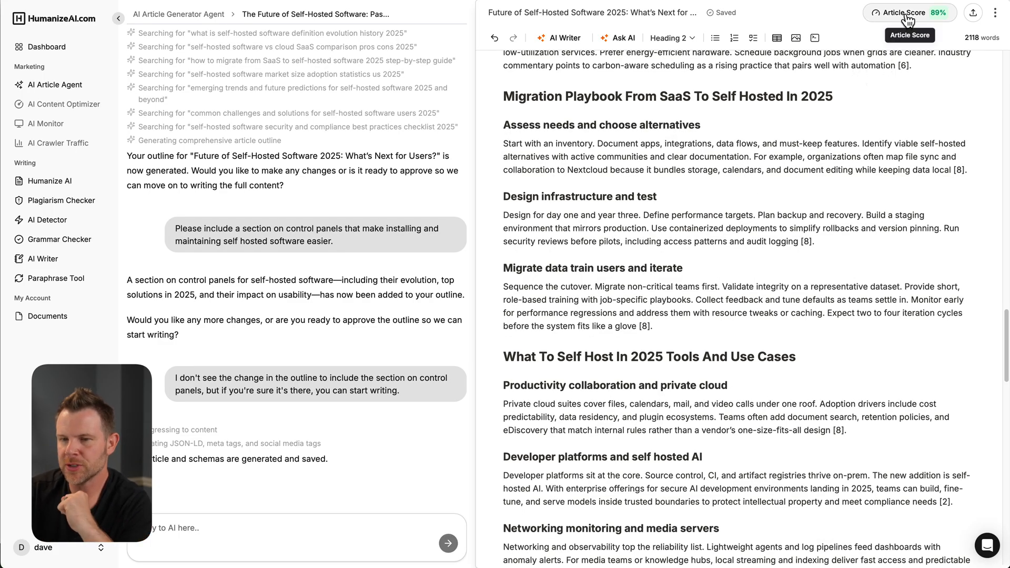
left_click(909, 12)
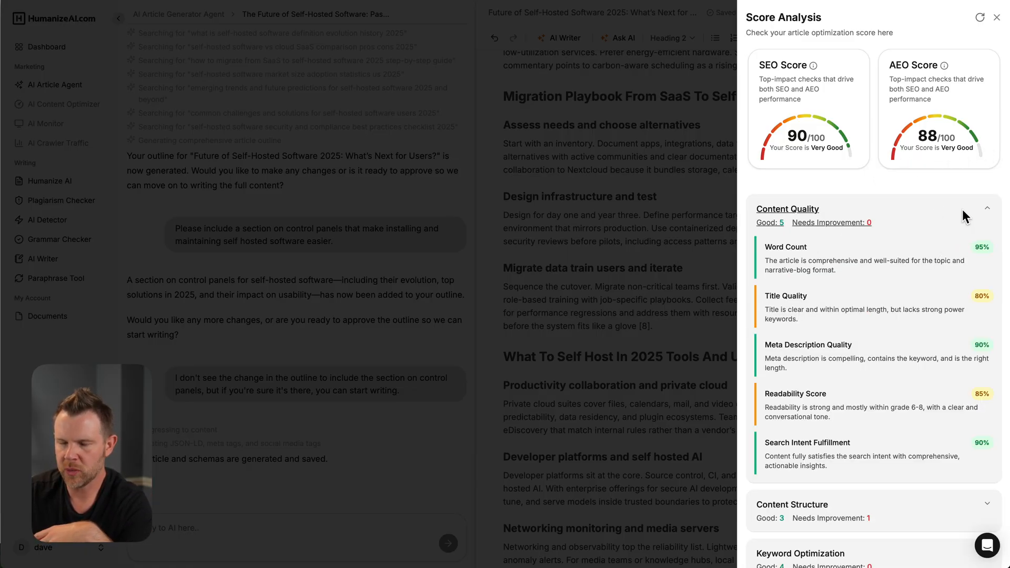
left_click(986, 208)
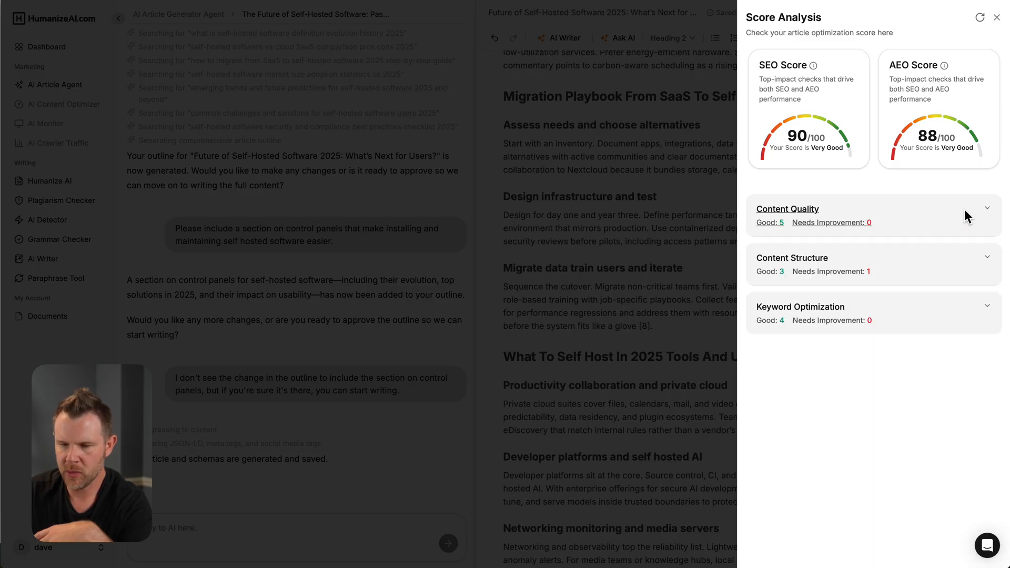
mouse_move(936, 310)
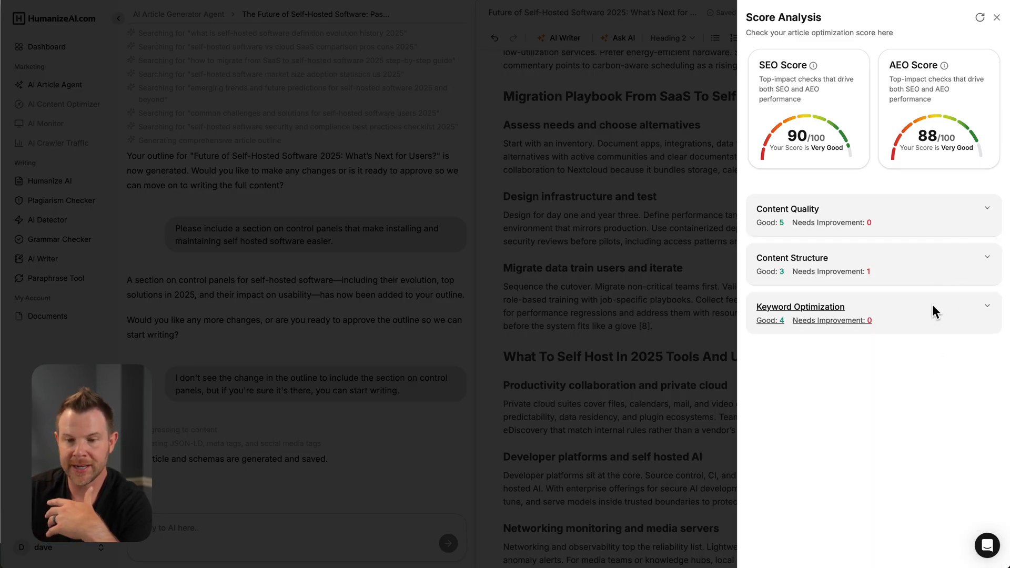
left_click(995, 17)
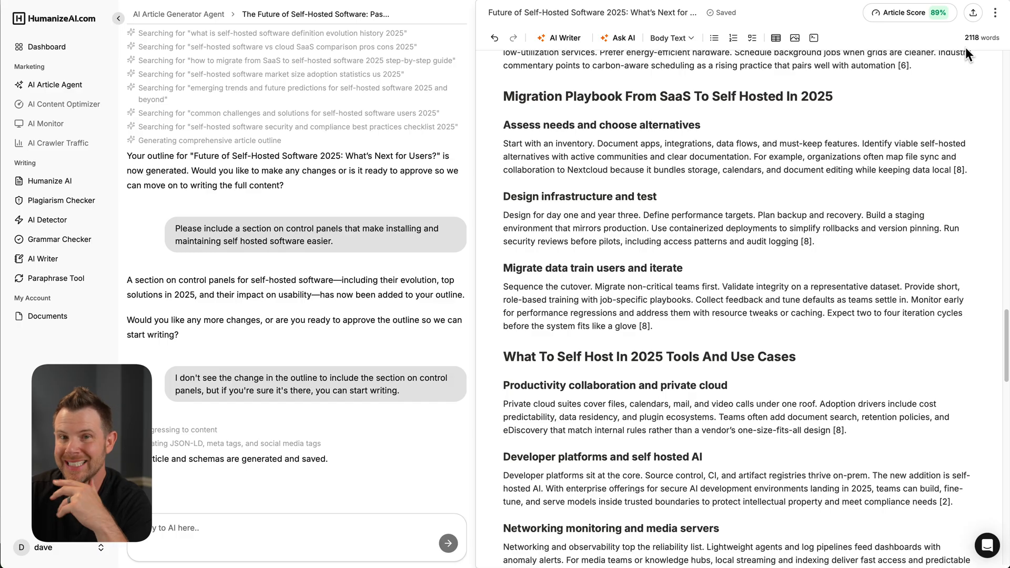
mouse_move(979, 51)
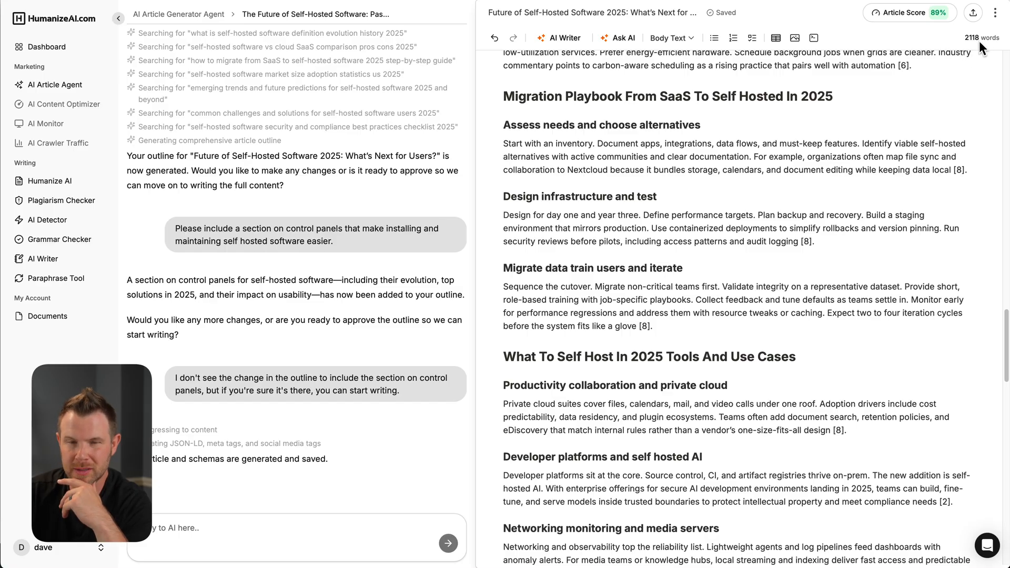
mouse_move(979, 51)
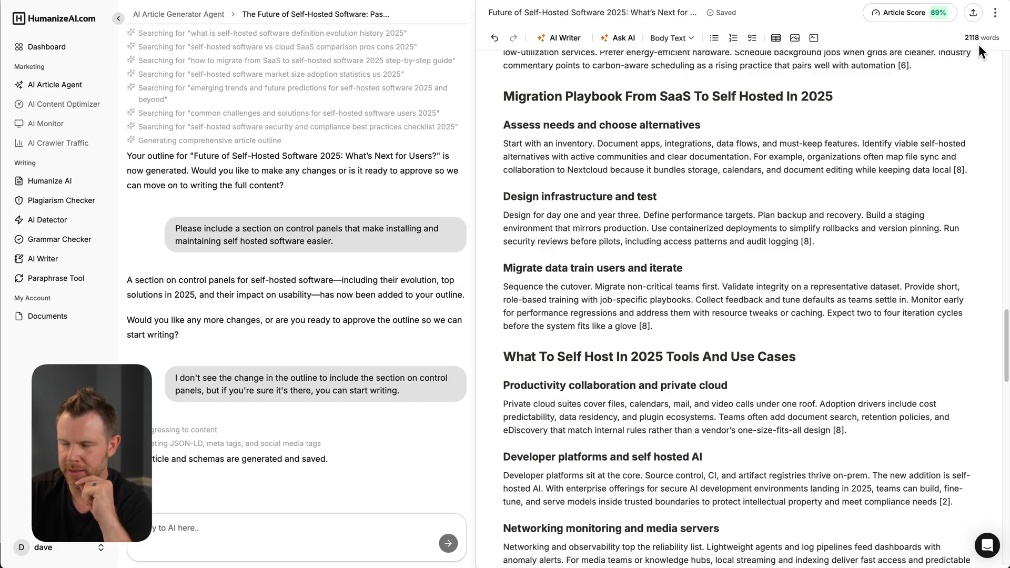
mouse_move(752, 183)
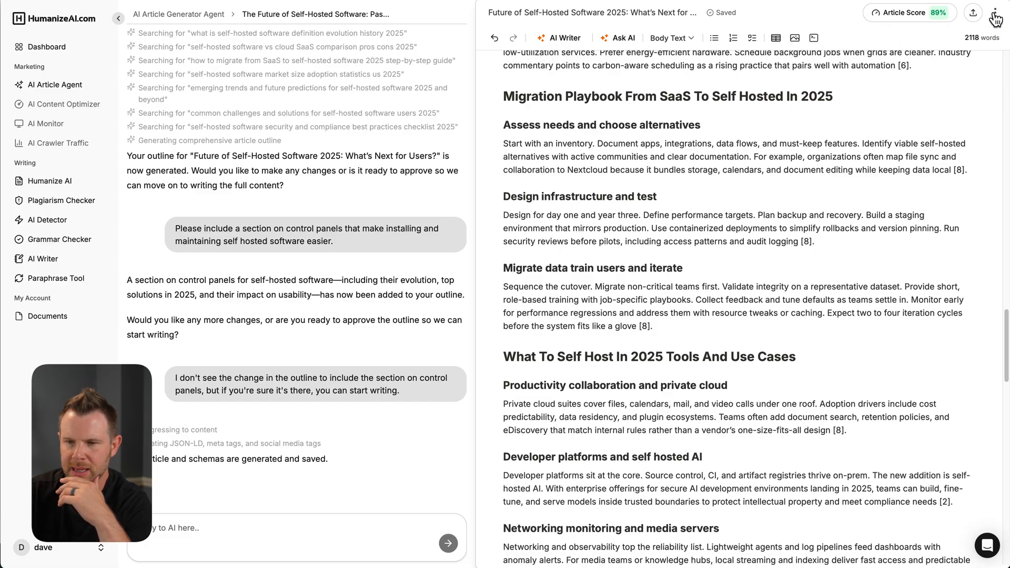
Step: Scroll back to the article title and focus the blank line below it
left_click(973, 12)
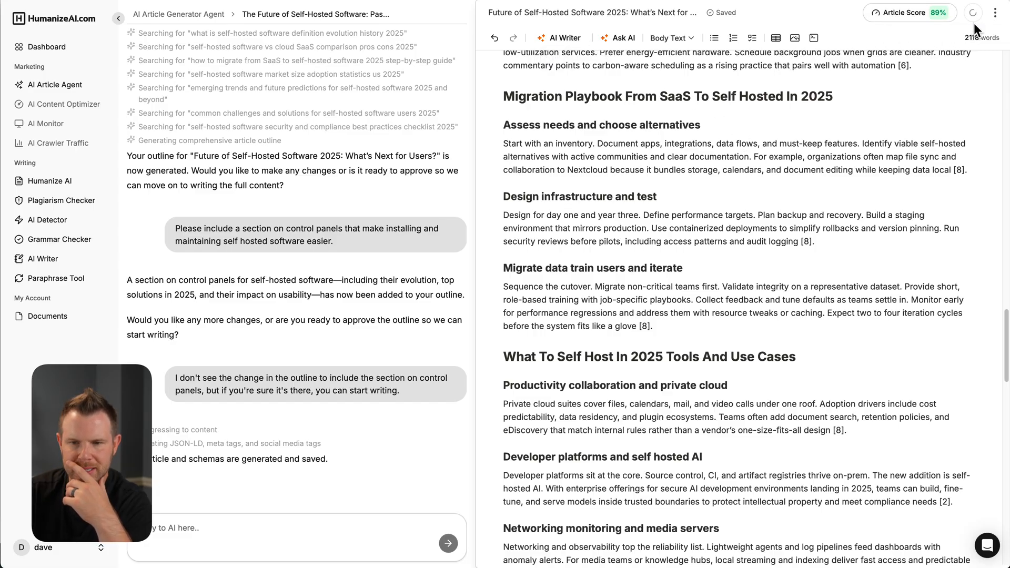
mouse_move(913, 53)
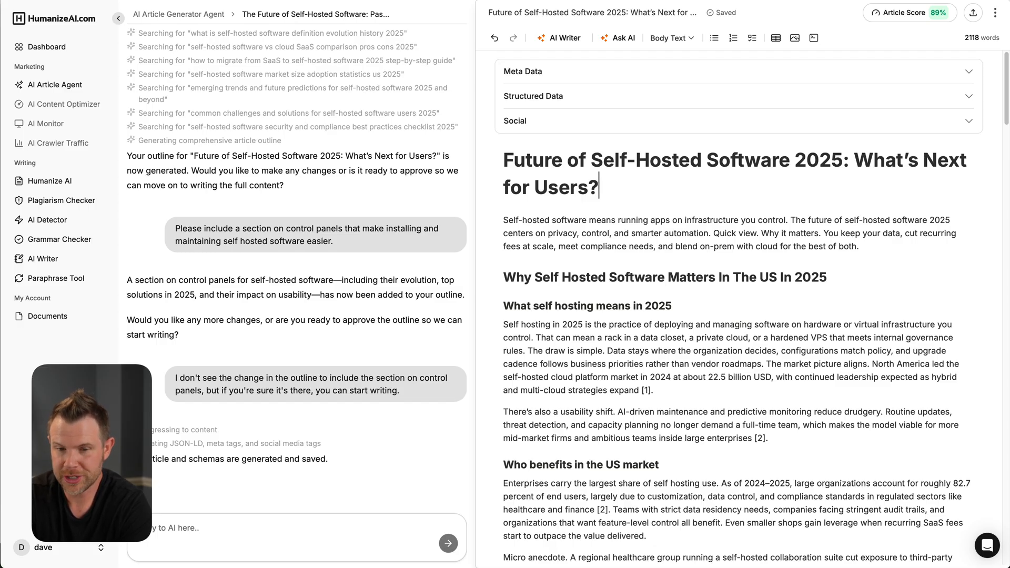
scroll("down", 3)
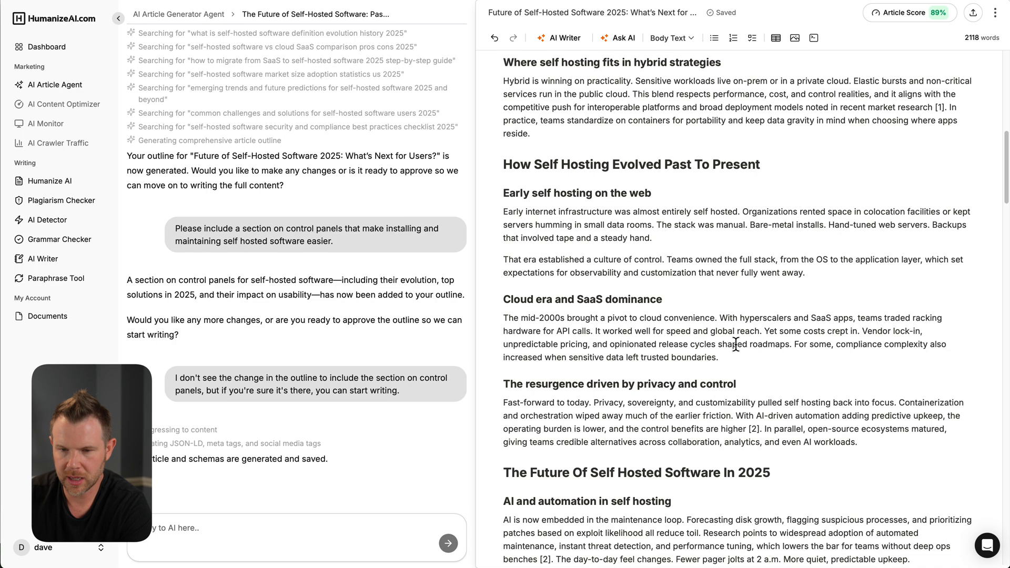
scroll("up", 3)
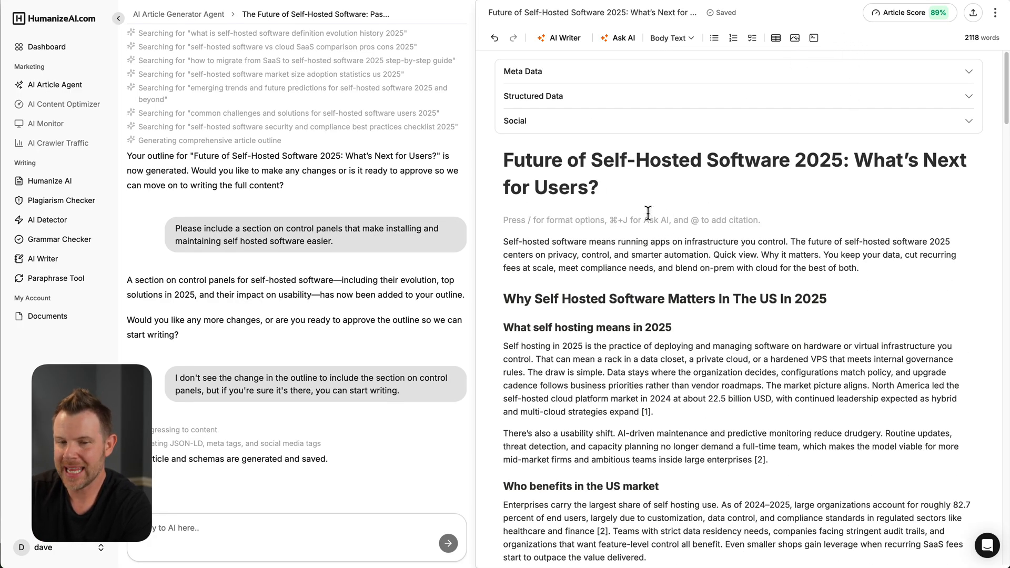
left_click(795, 38)
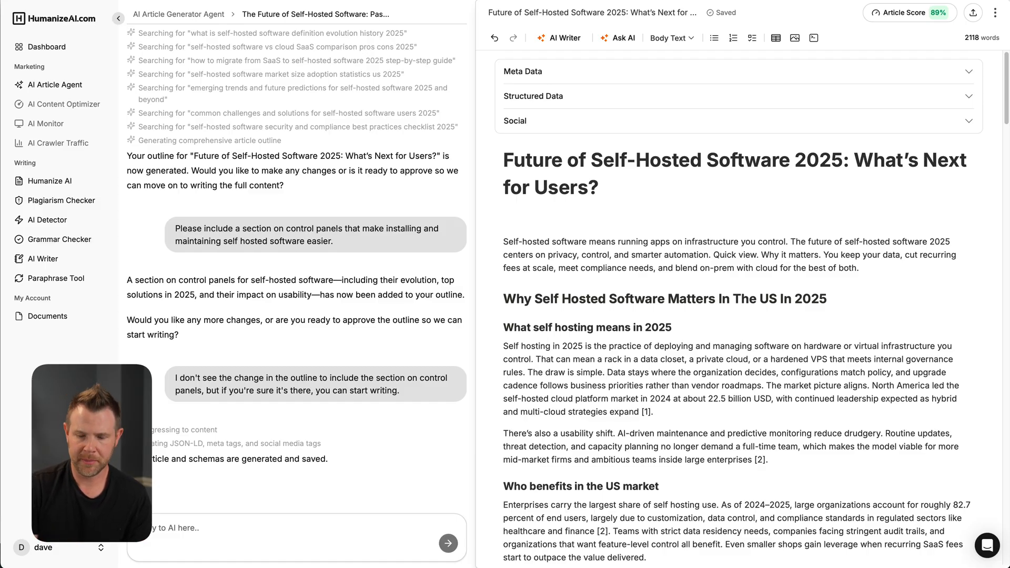
Step: Delete the empty Heading 1 line under the title and select the opening paragraph
left_click(669, 37)
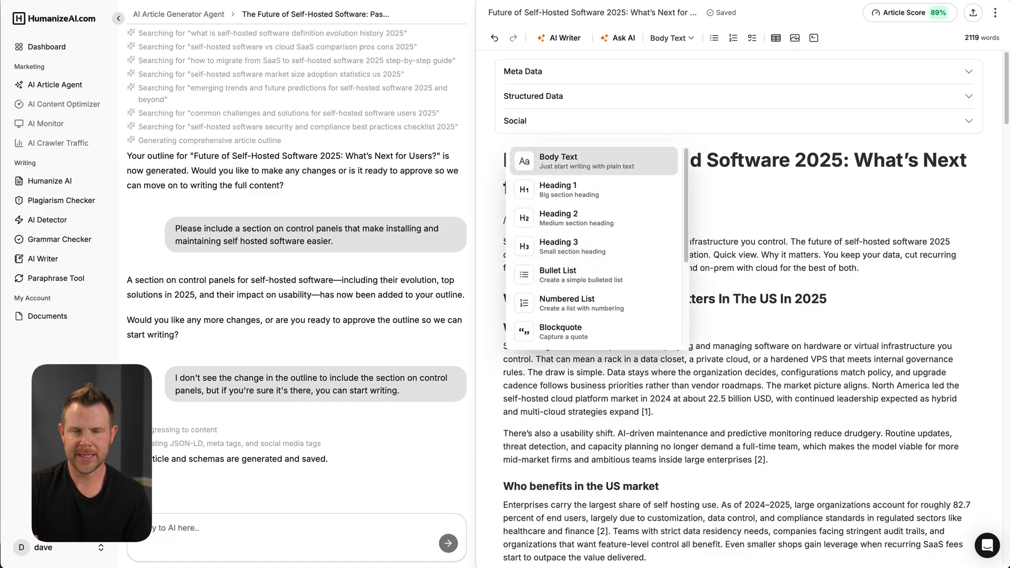
scroll("down", 3)
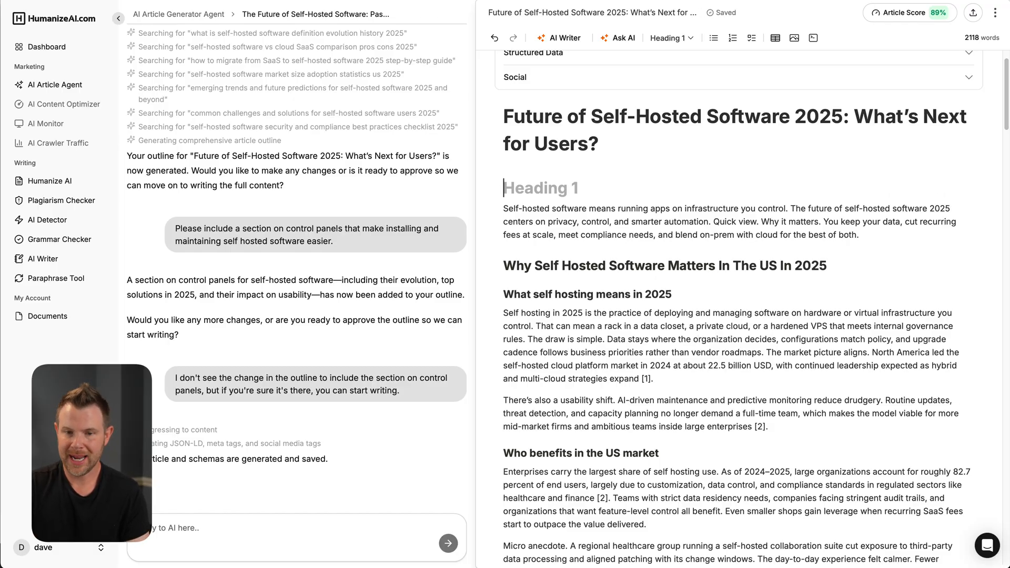
left_click(669, 38)
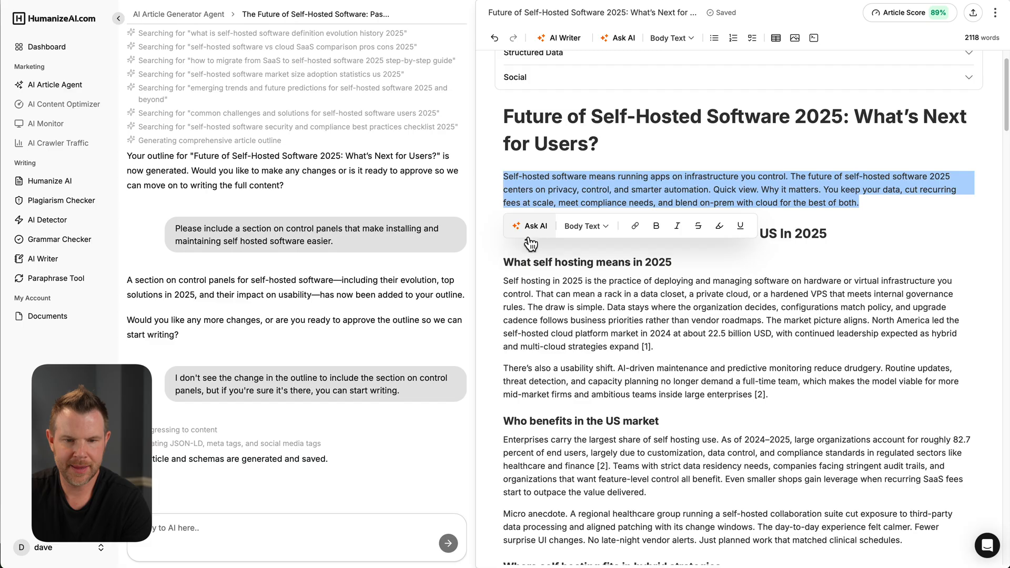
mouse_move(622, 37)
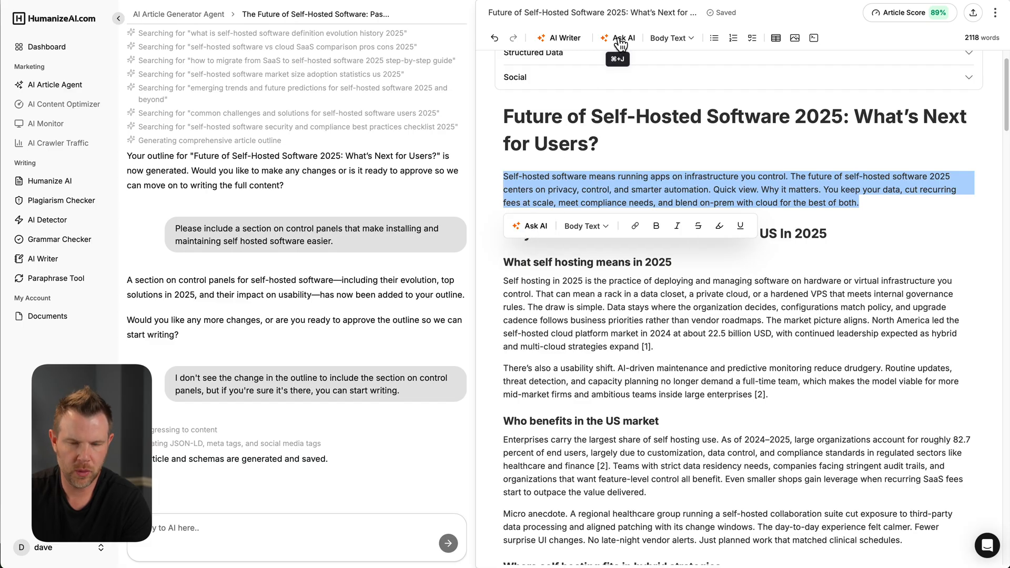
mouse_move(531, 232)
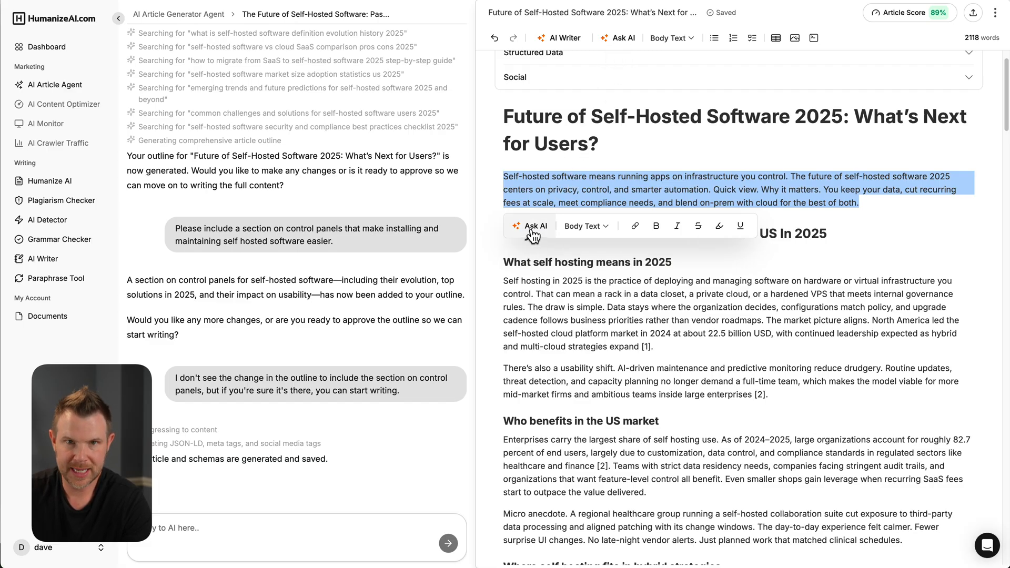
Step: Open Ask AI on the opening paragraph to show Continue Writing and Write a Conclusion options
left_click(531, 226)
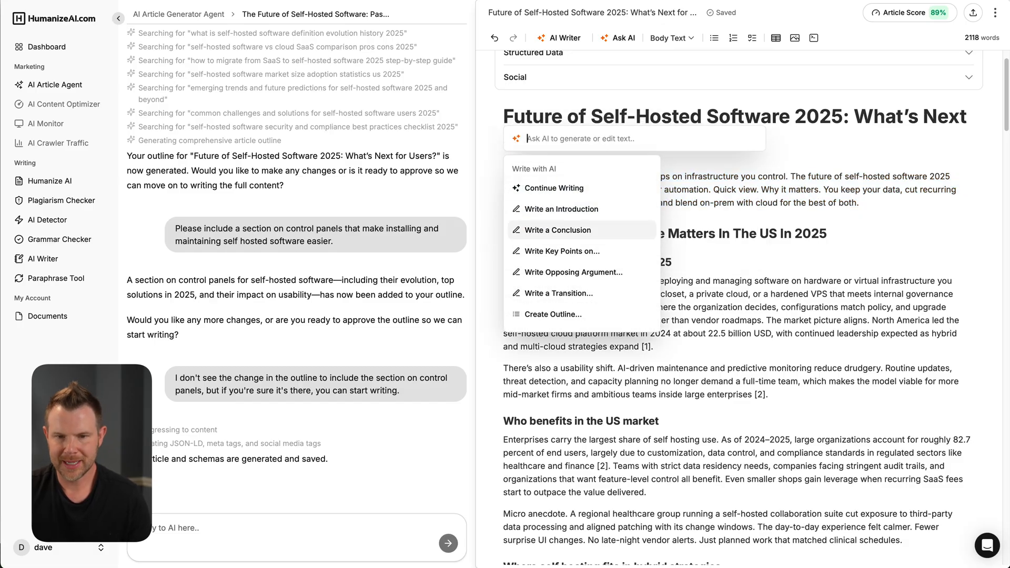
mouse_move(559, 250)
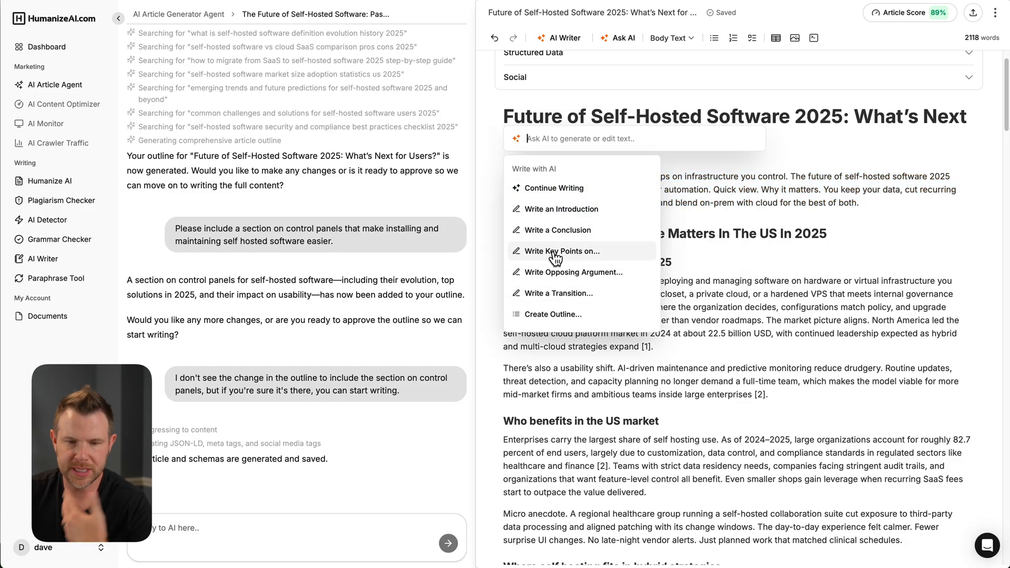
mouse_move(582, 318)
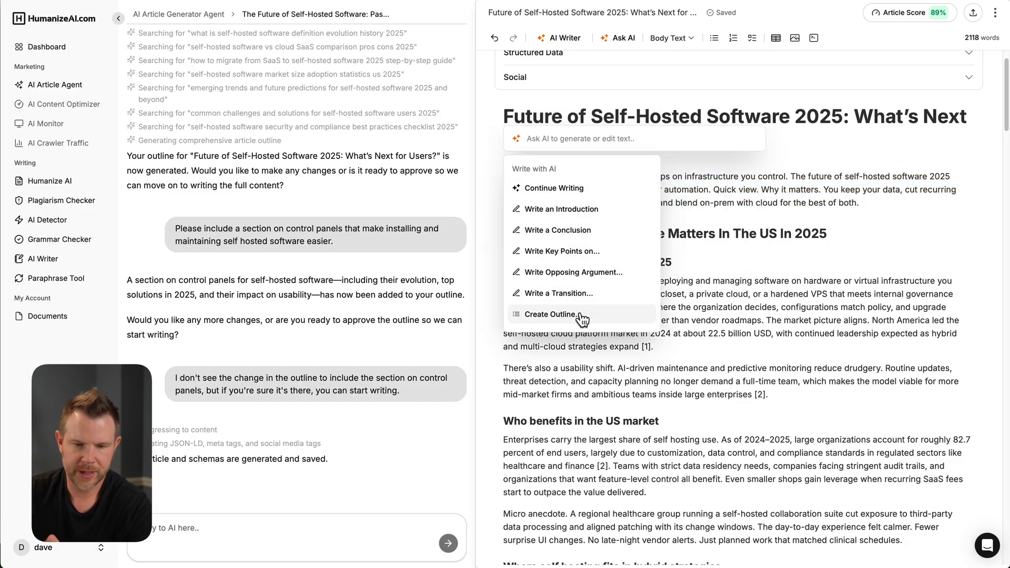
mouse_move(579, 293)
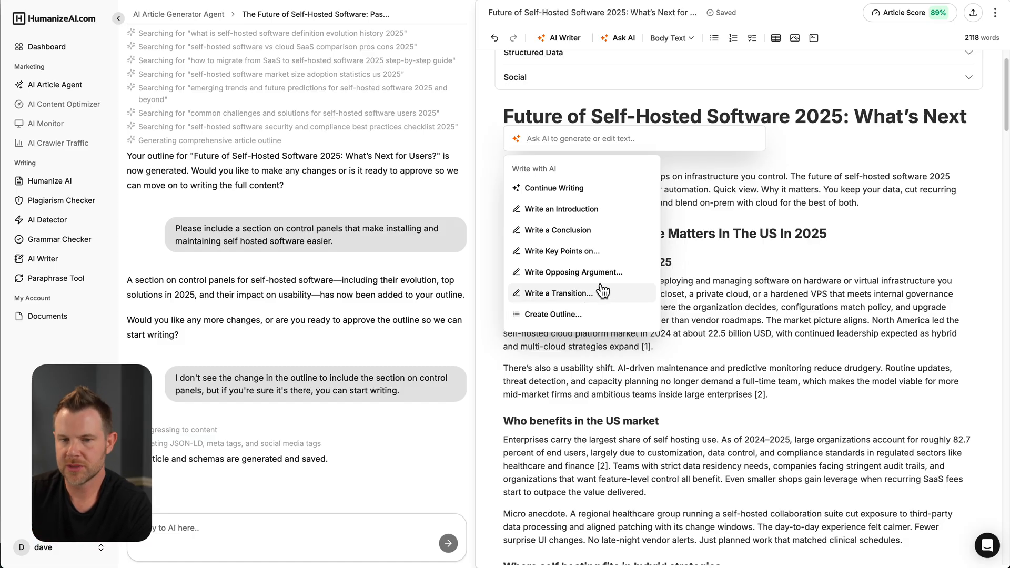
mouse_move(727, 209)
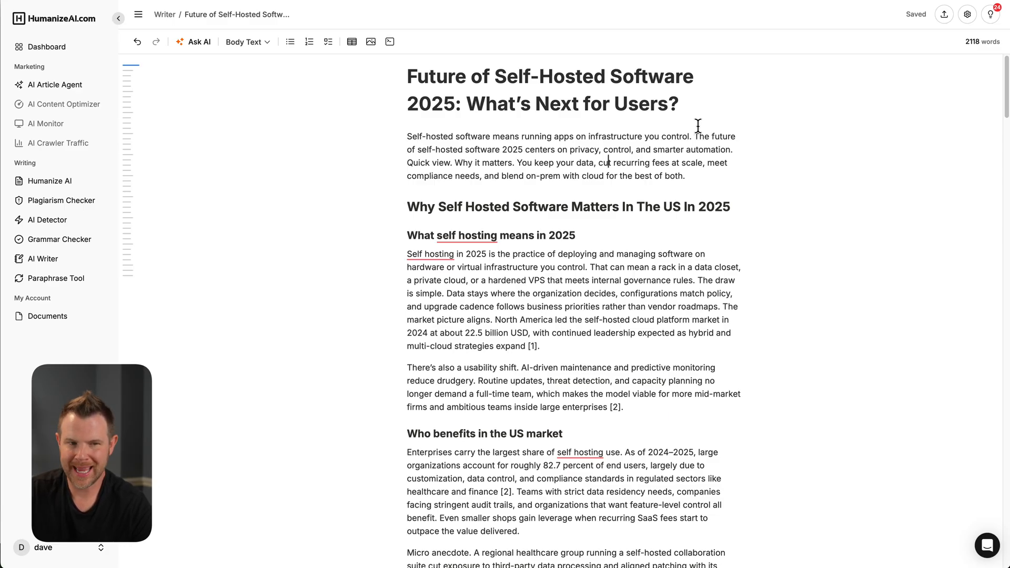
mouse_move(358, 100)
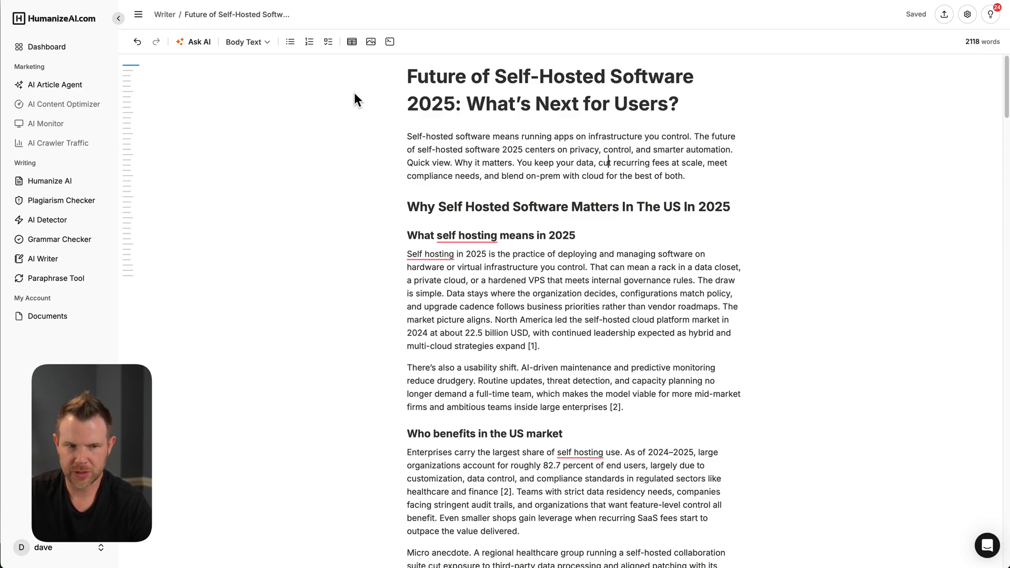
mouse_move(290, 42)
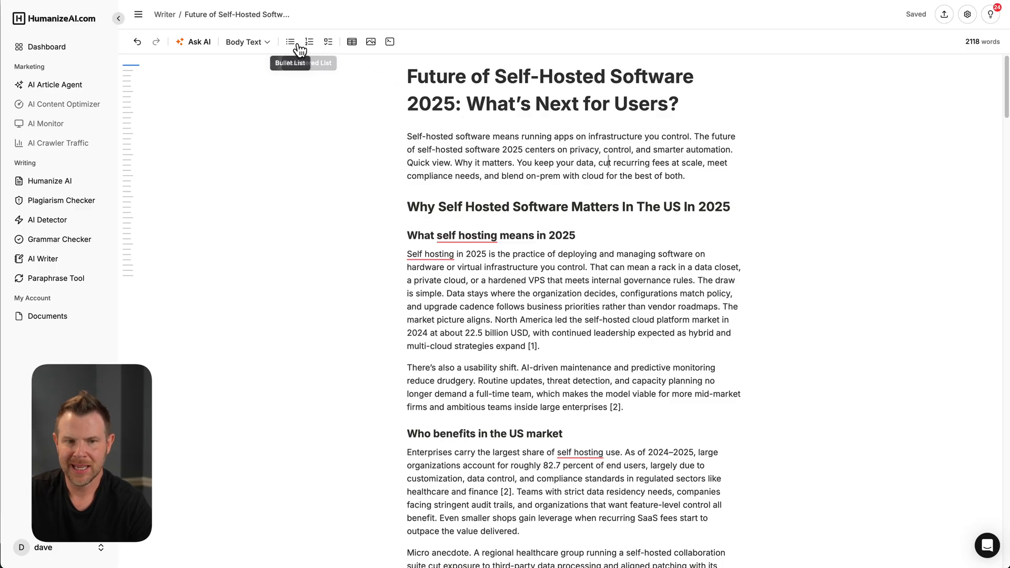
Step: Jump to the Control Panels section in the Writer editor, then go to the Dashboard
scroll("down", 3)
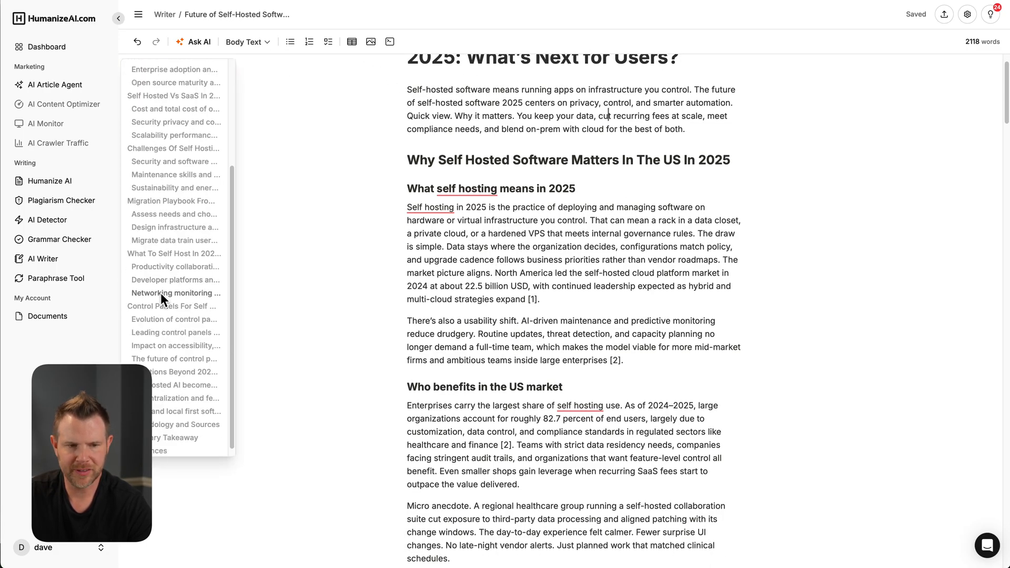
left_click(172, 305)
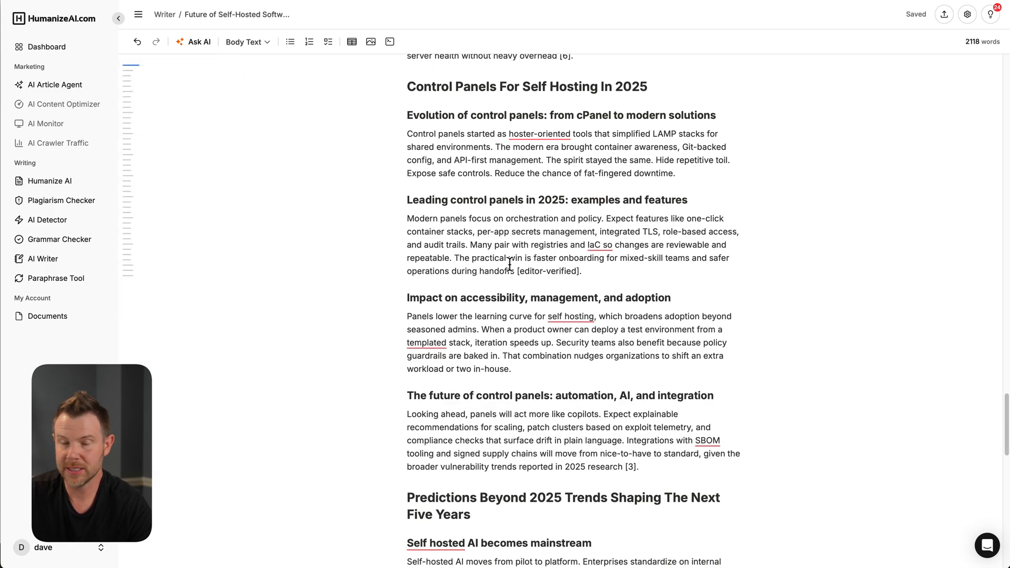
scroll("up", 3)
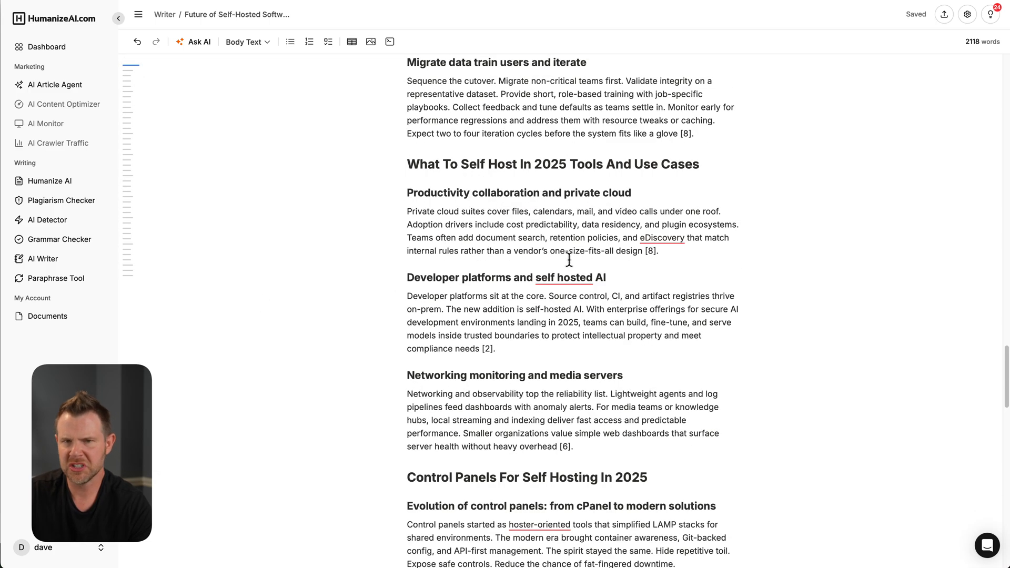
left_click(47, 47)
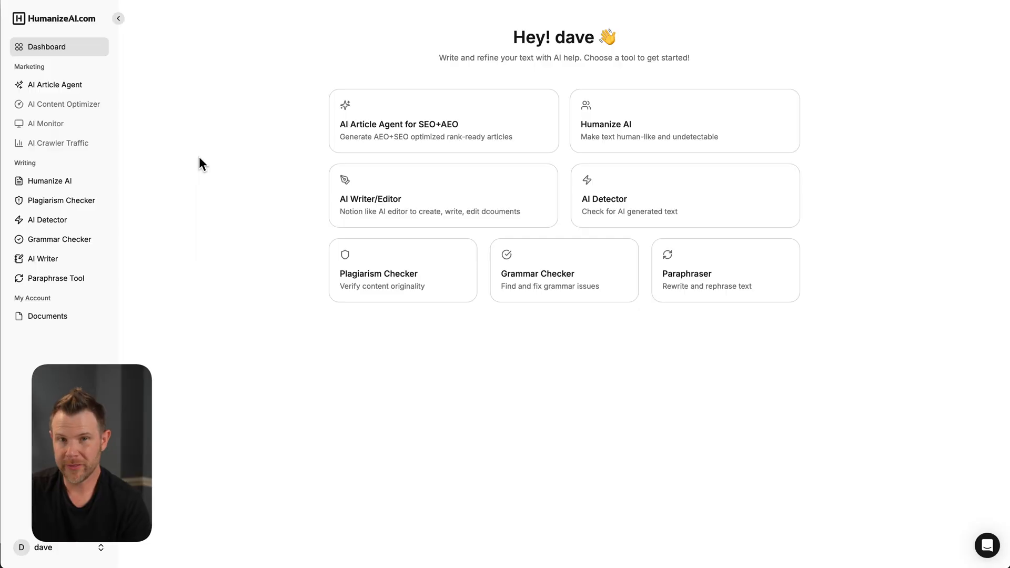
mouse_move(110, 218)
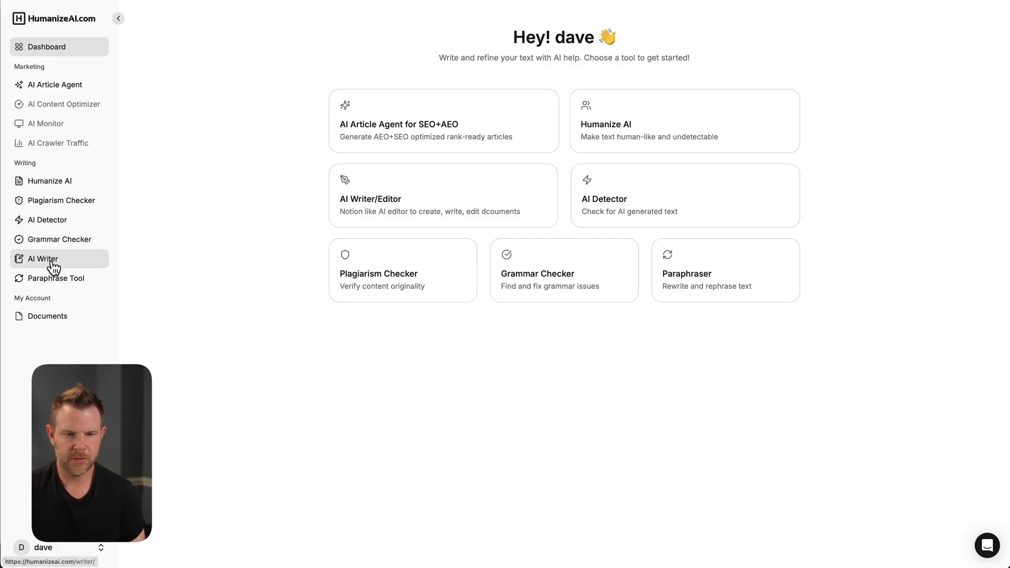
Step: In AI Writer, create a 'Self Hosting Articles' folder and move the article into it
left_click(43, 258)
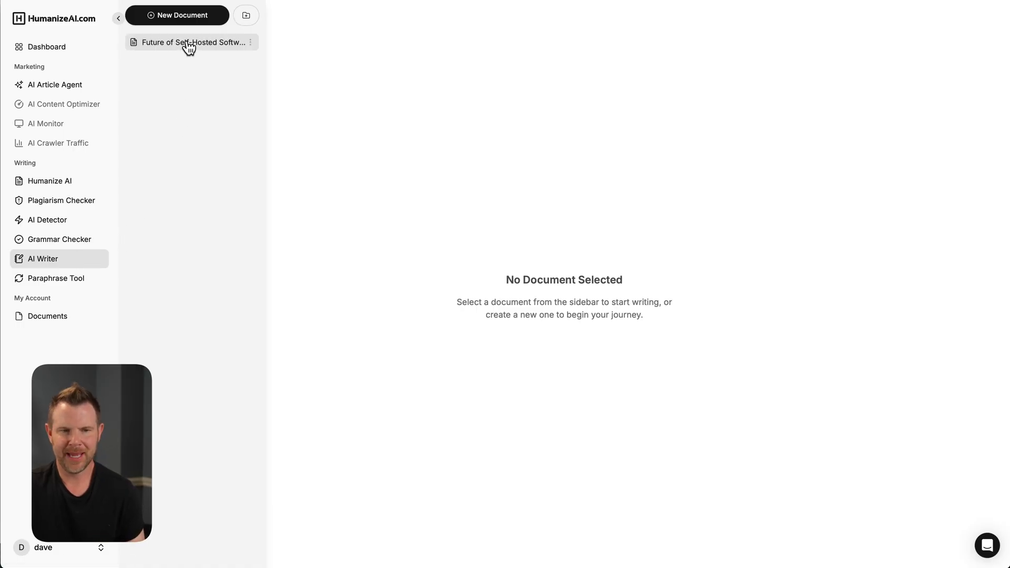
left_click(246, 15)
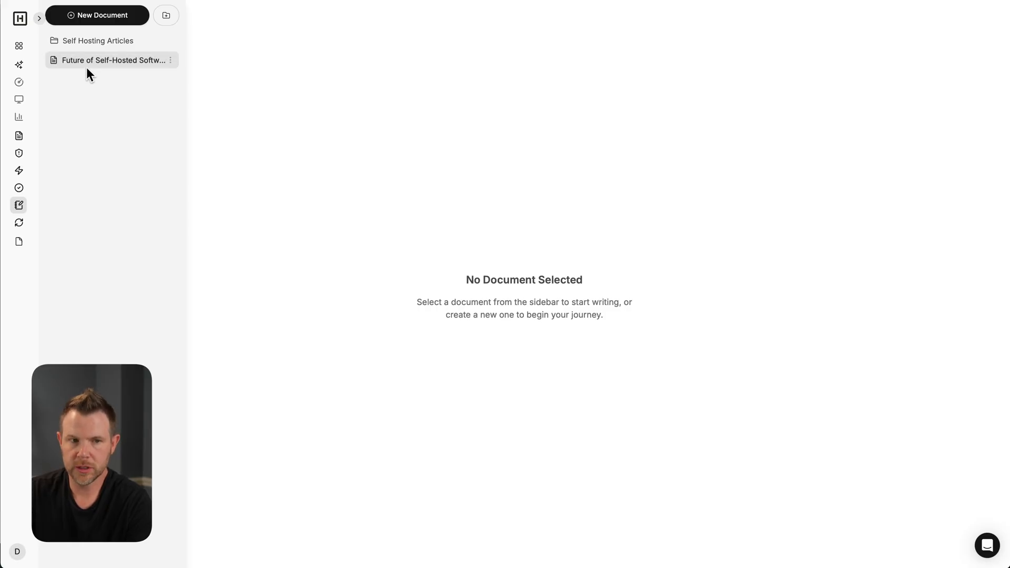
left_click(98, 40)
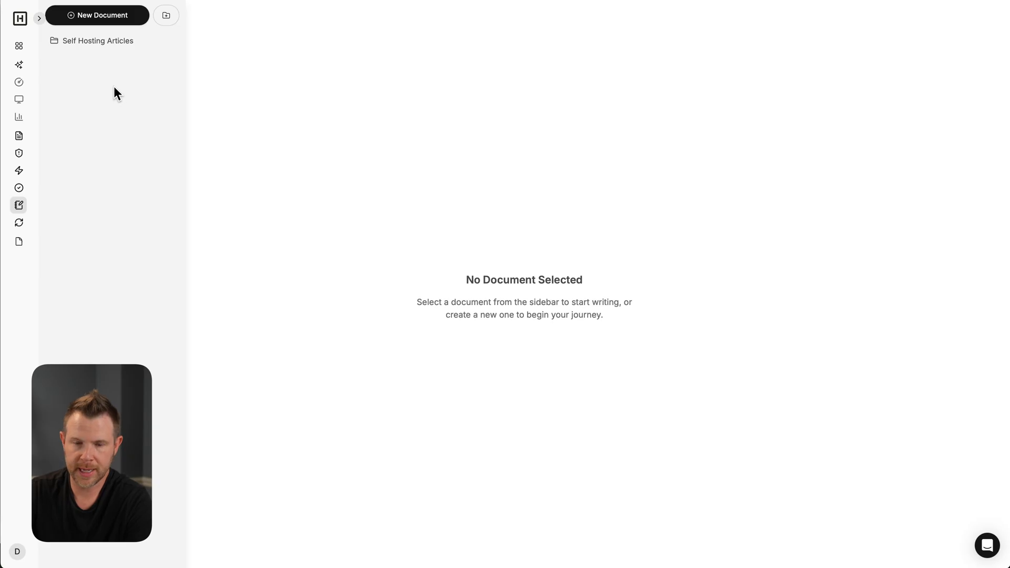
Step: Expand the Self Hosting Articles folder to reveal the Future of Self-Hosted Software article
left_click(39, 18)
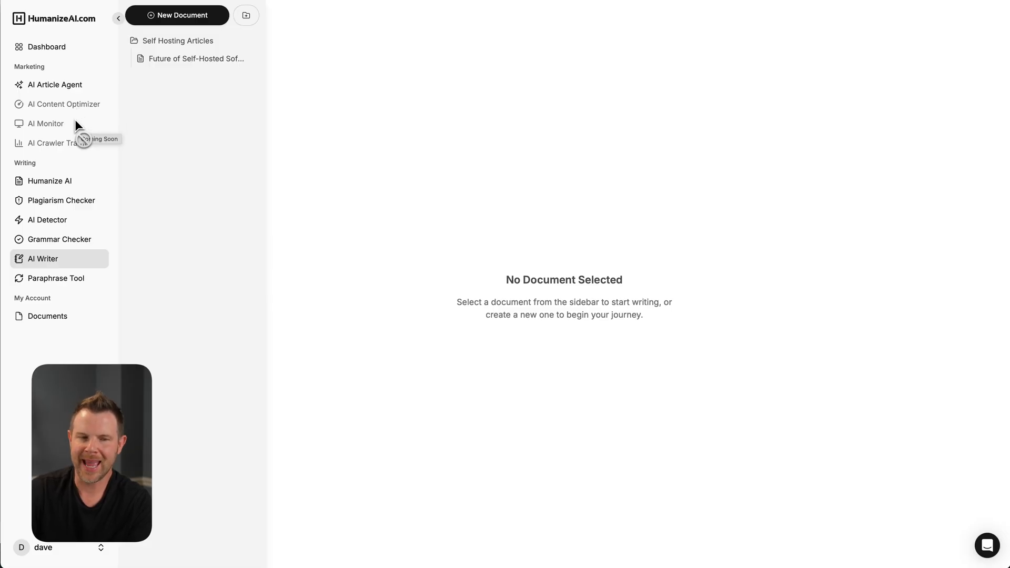
mouse_move(102, 155)
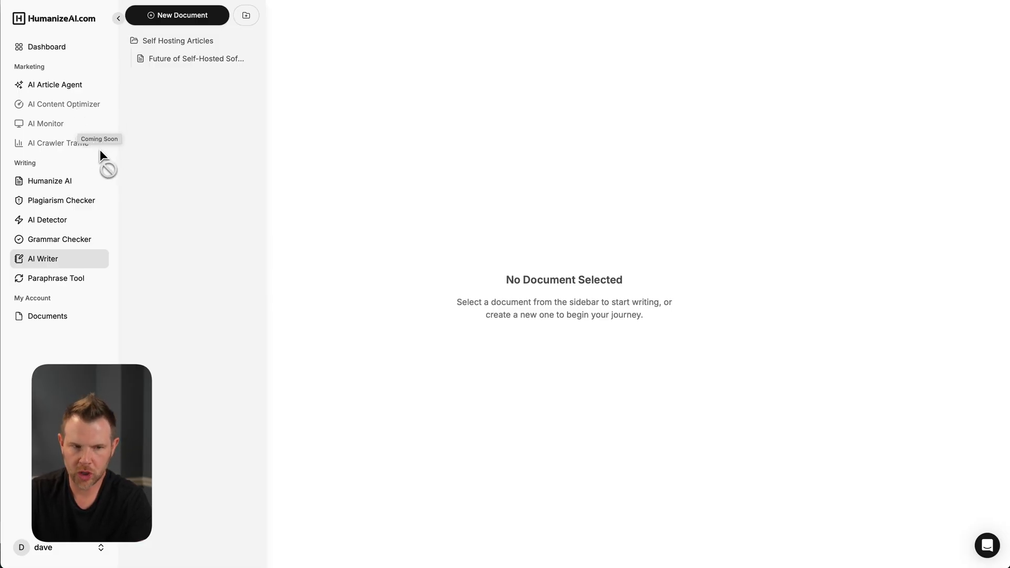
mouse_move(88, 159)
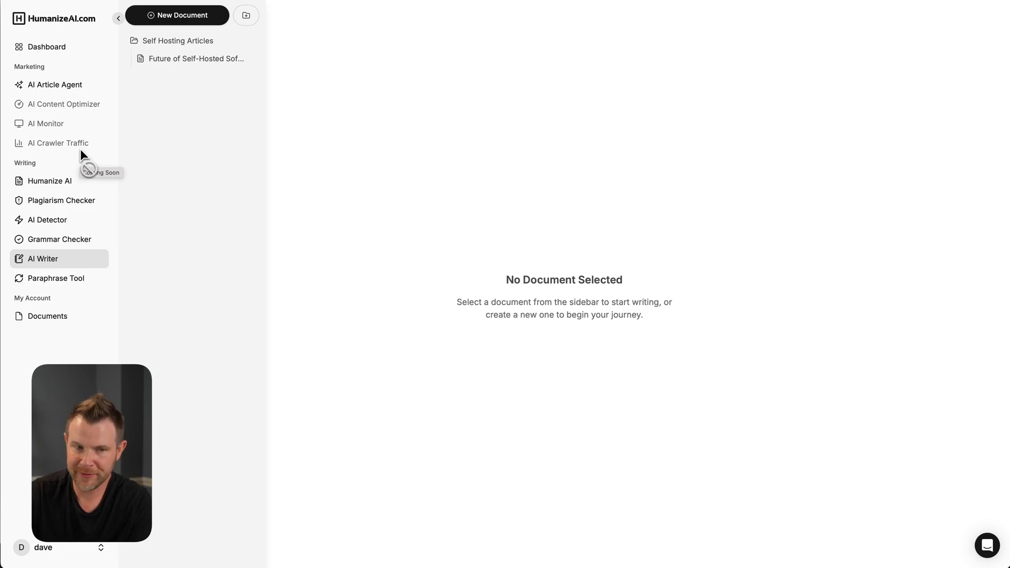
mouse_move(97, 148)
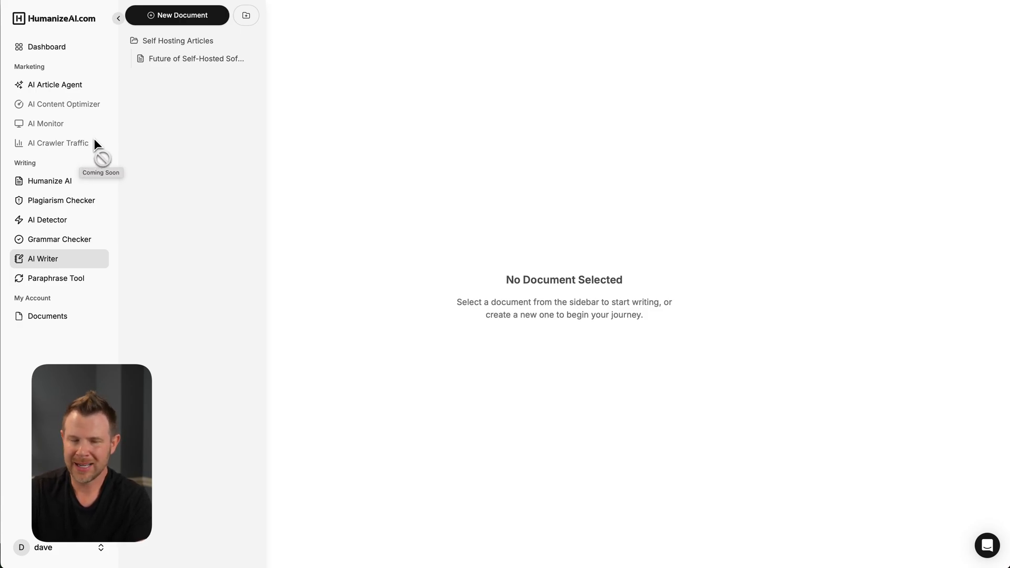
mouse_move(145, 139)
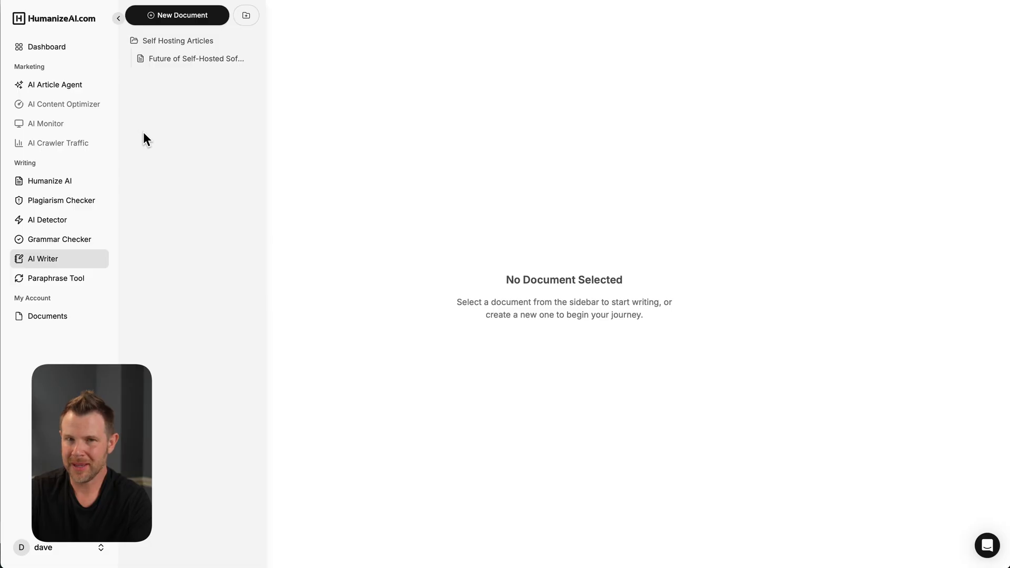